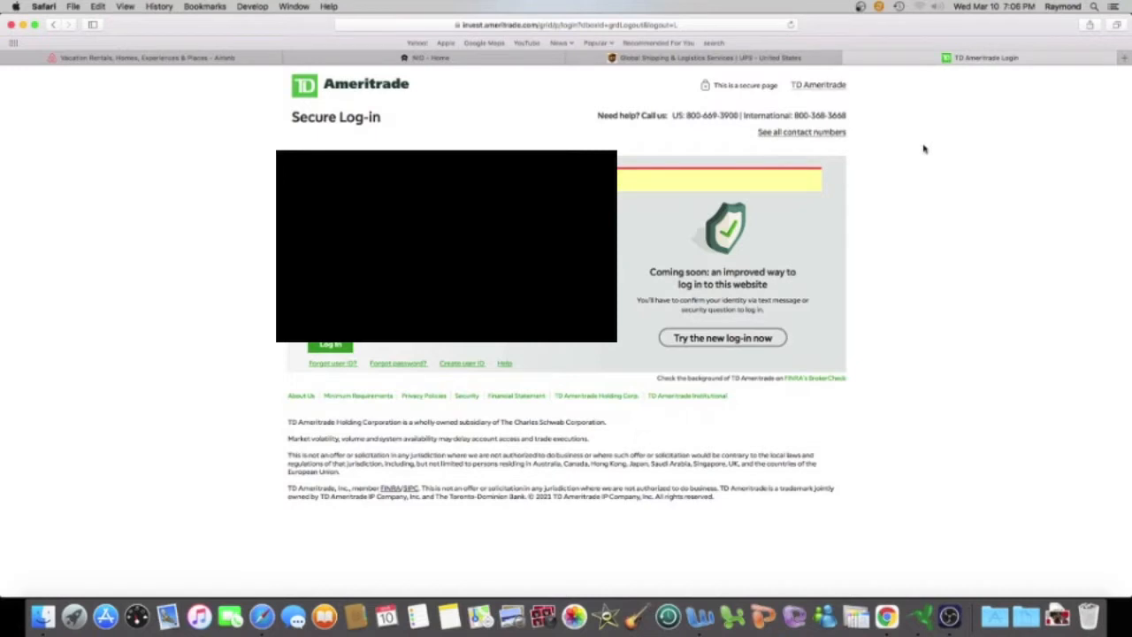
pyautogui.moveTo(891, 170)
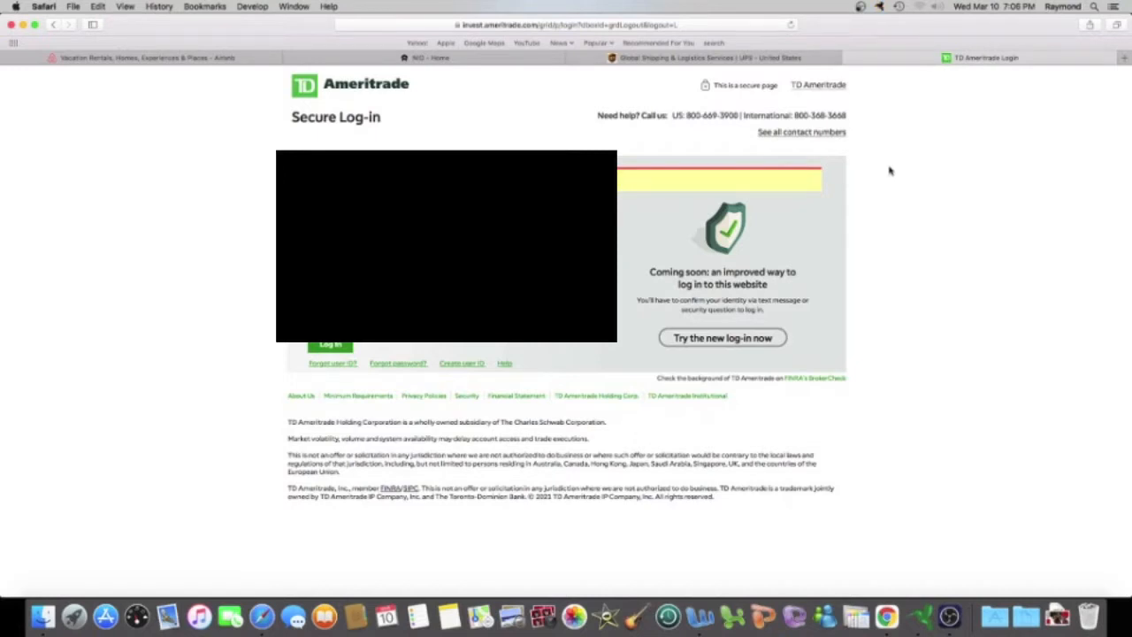
pyautogui.moveTo(435, 133)
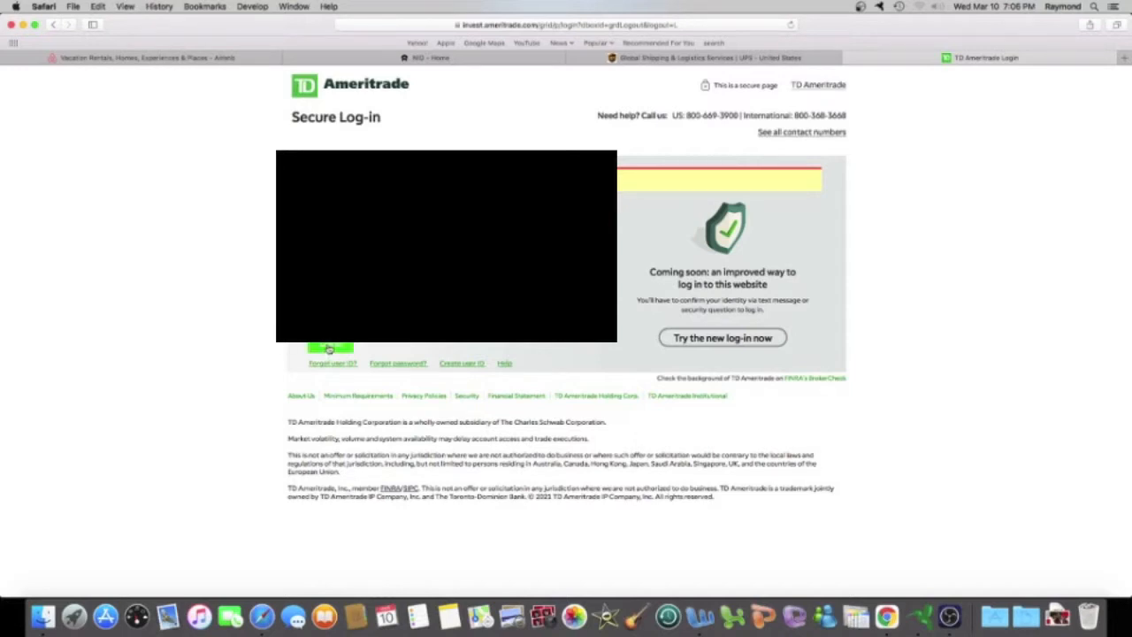
# Step: Sign in to TD Ameritrade and continue through the two-step security check
pyautogui.click(722, 336)
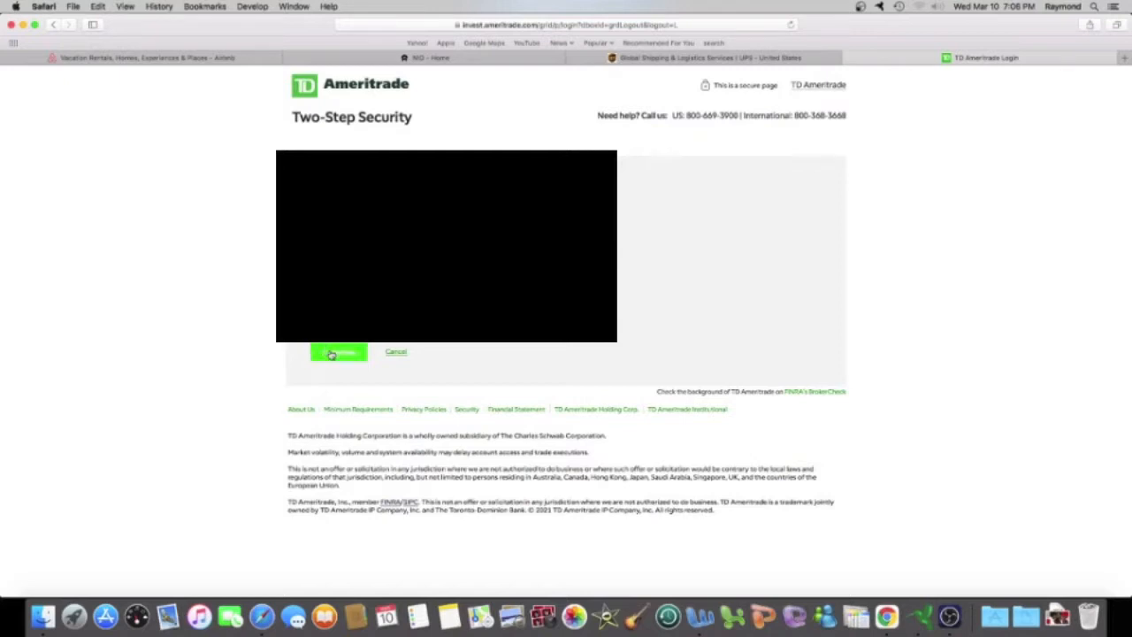
pyautogui.click(339, 352)
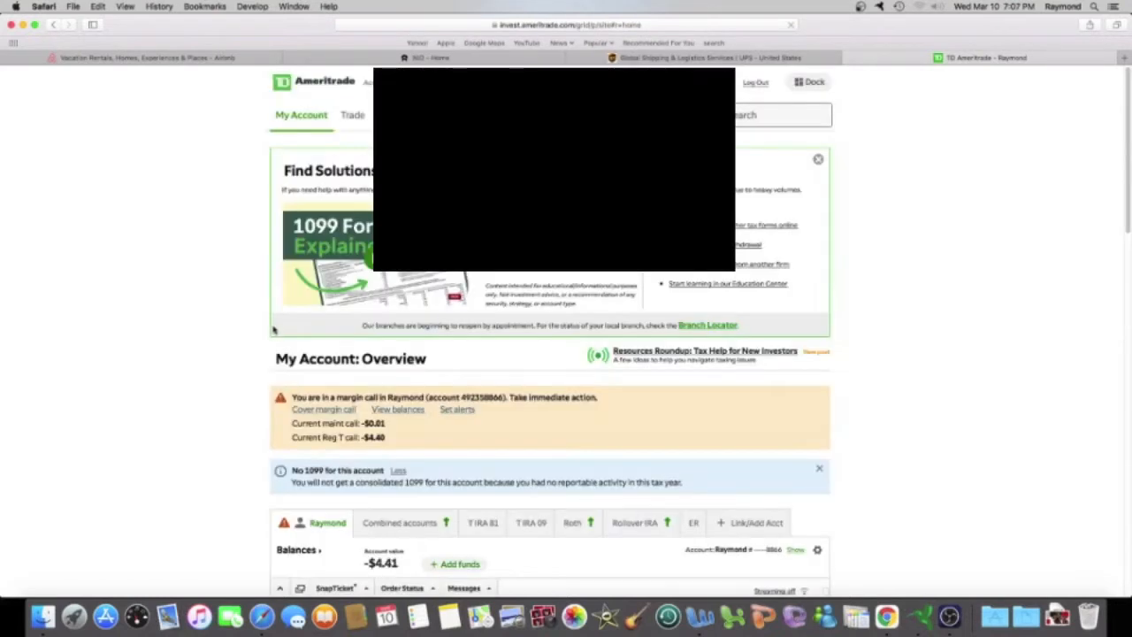
pyautogui.moveTo(251, 255)
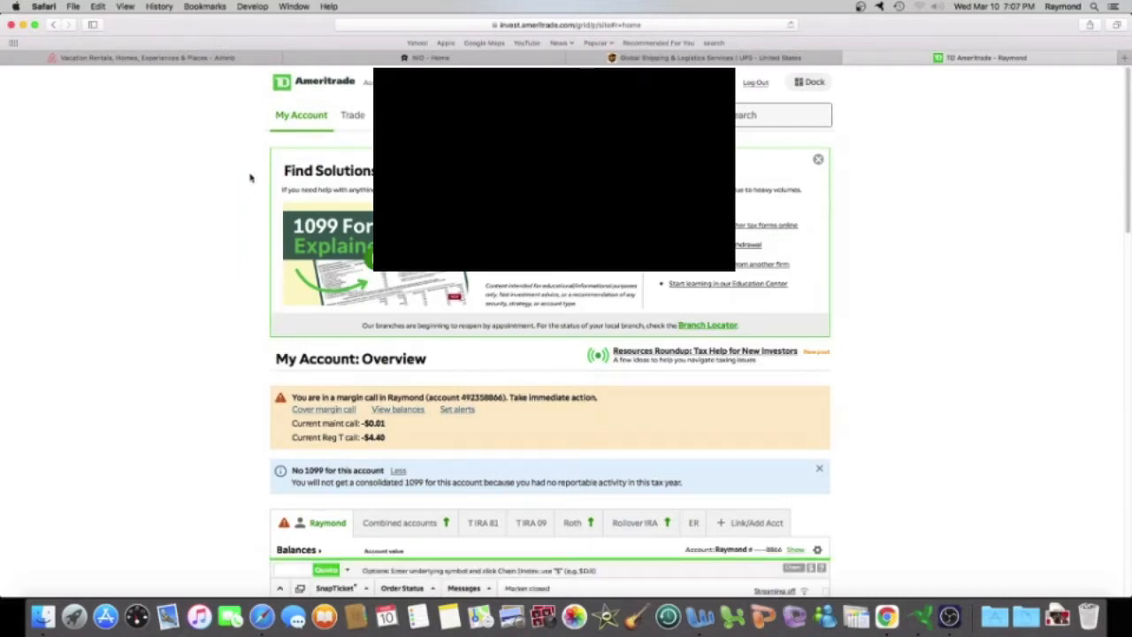
pyautogui.moveTo(303, 144)
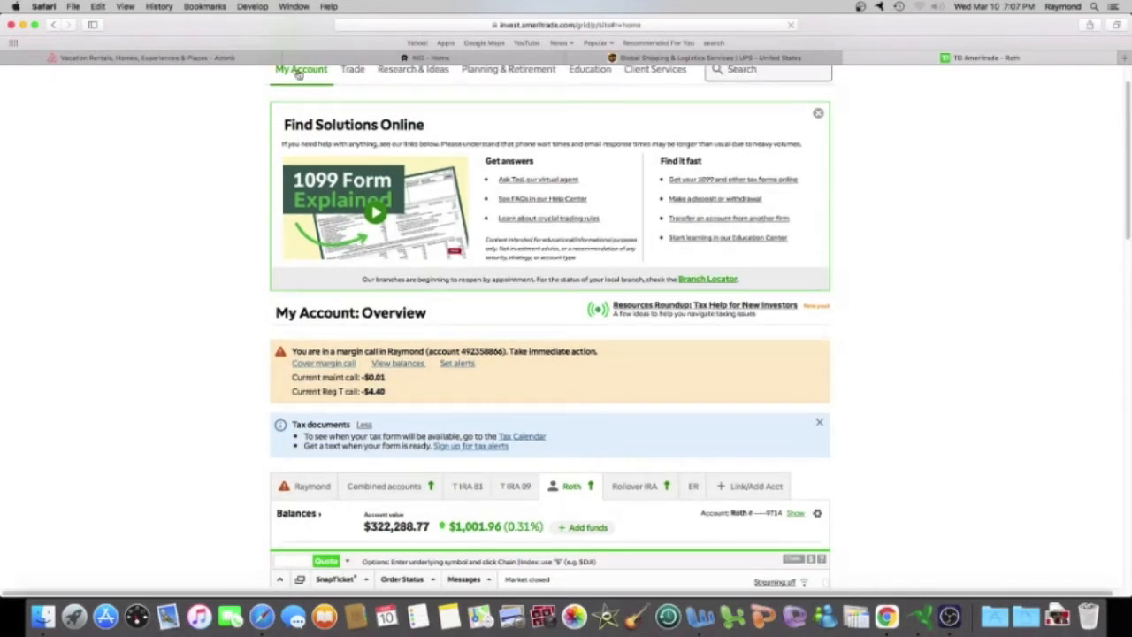
# Step: Switch to the Roth account and bring its stock Positions table into view
pyautogui.click(301, 69)
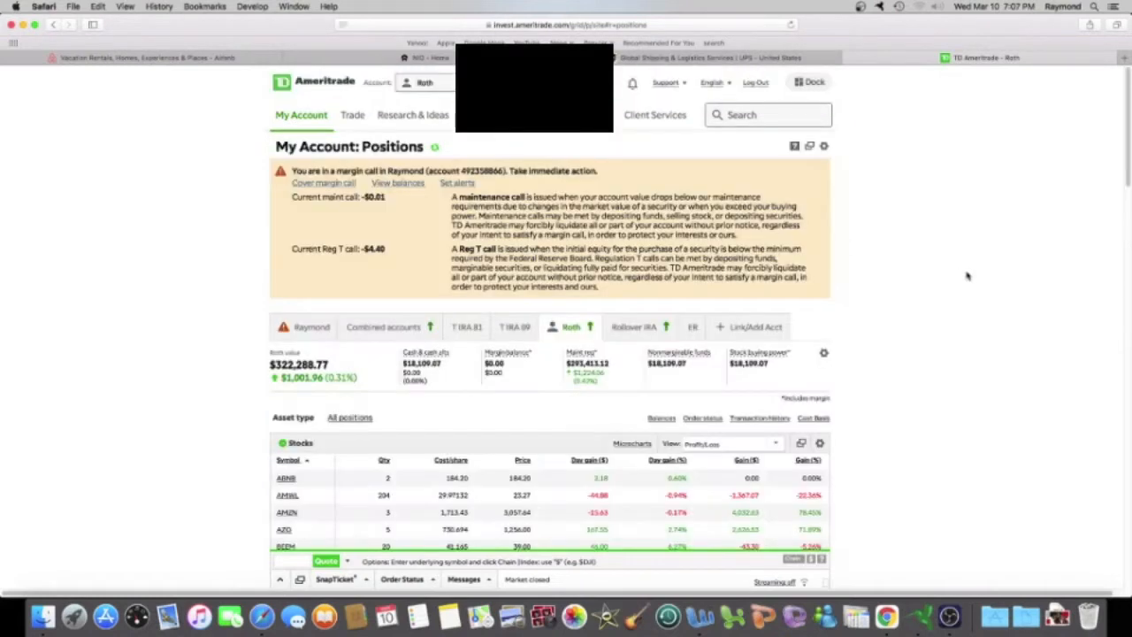
pyautogui.scroll(-3)
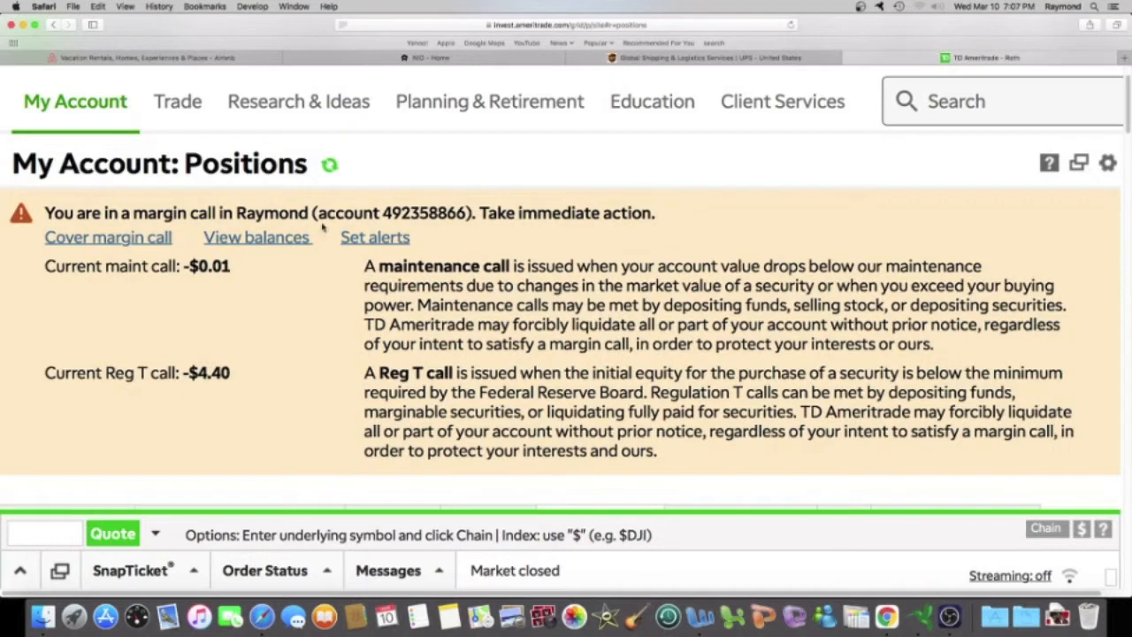
# Step: Show the Roth account's transaction history for 2/24/2021 to 3/10/2021
pyautogui.click(75, 100)
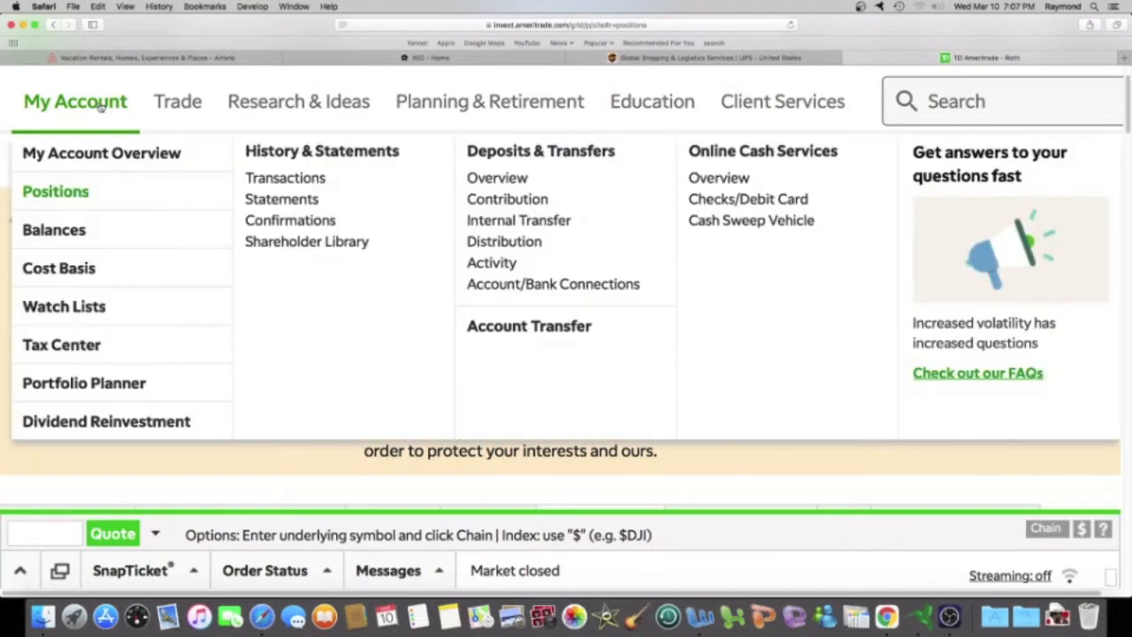
pyautogui.moveTo(284, 177)
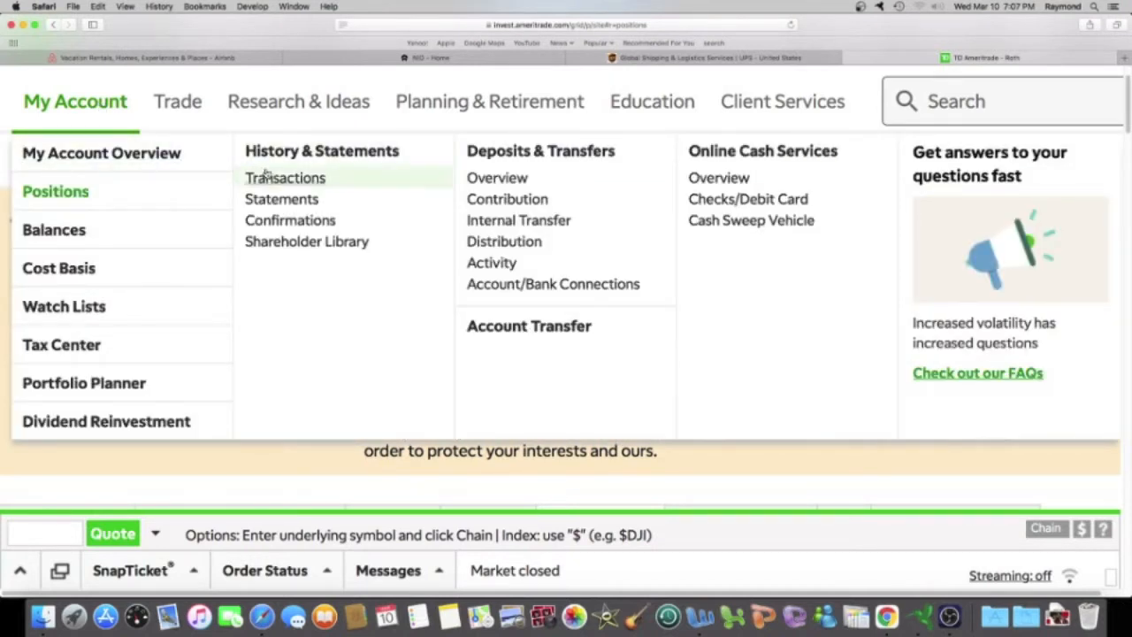
pyautogui.click(285, 177)
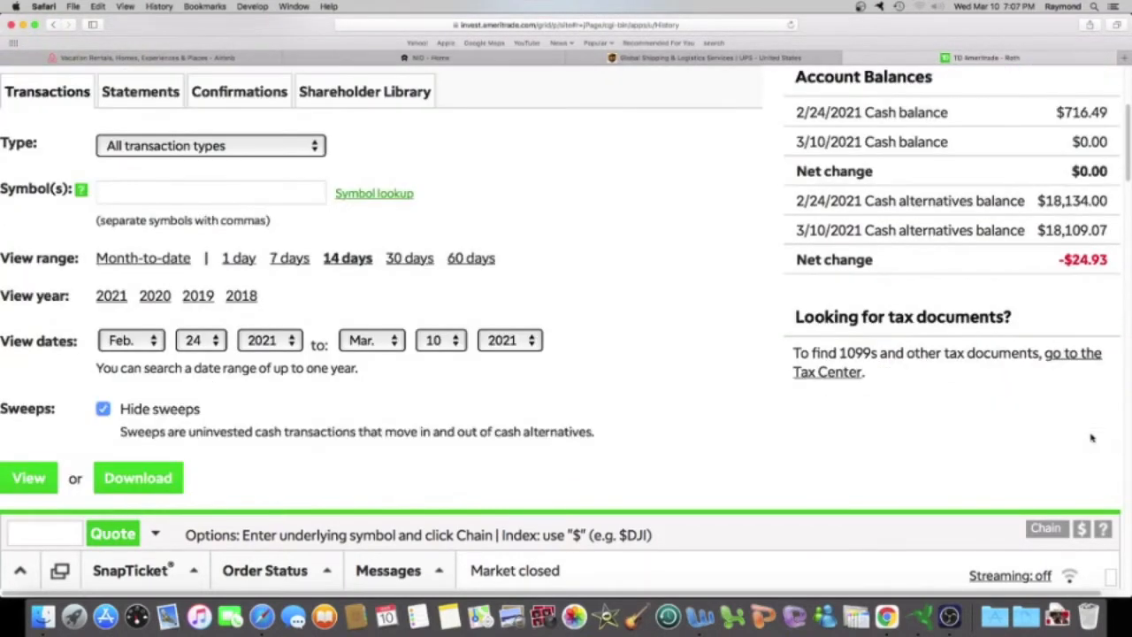
pyautogui.click(28, 478)
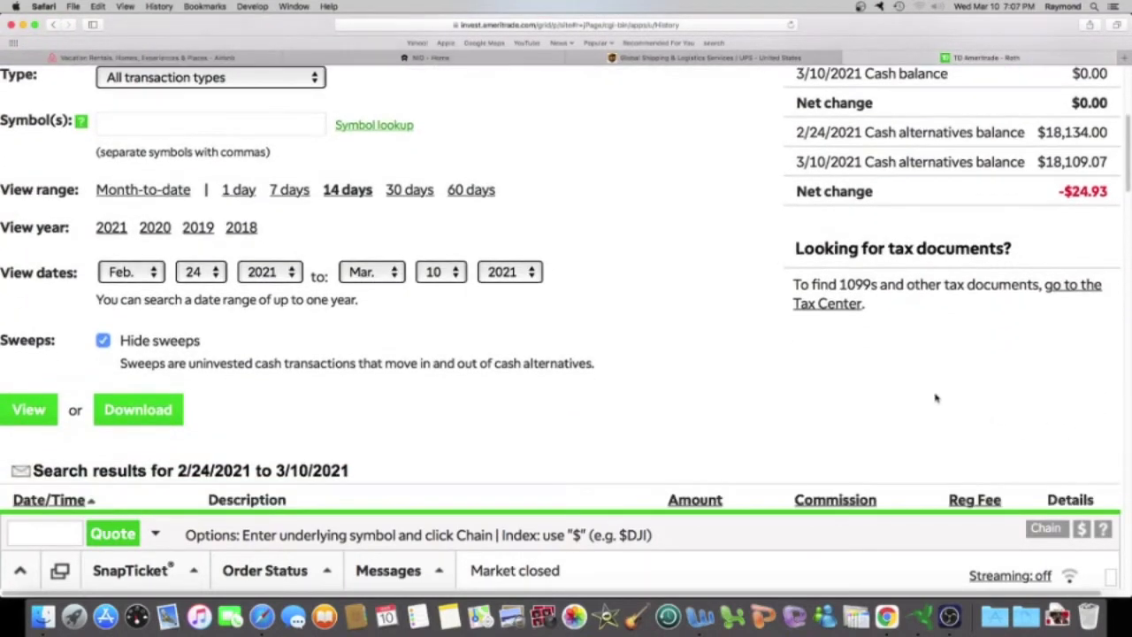
pyautogui.moveTo(1039, 393)
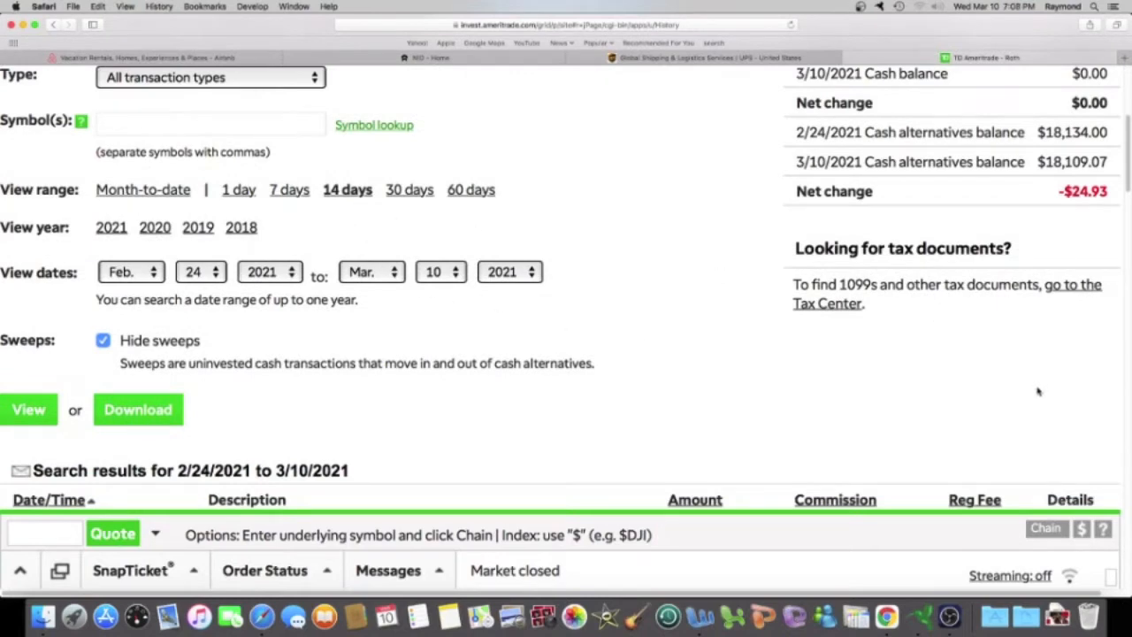
# Step: Review the listed buys, exchanges and dividends down through 3/10
pyautogui.scroll(-3)
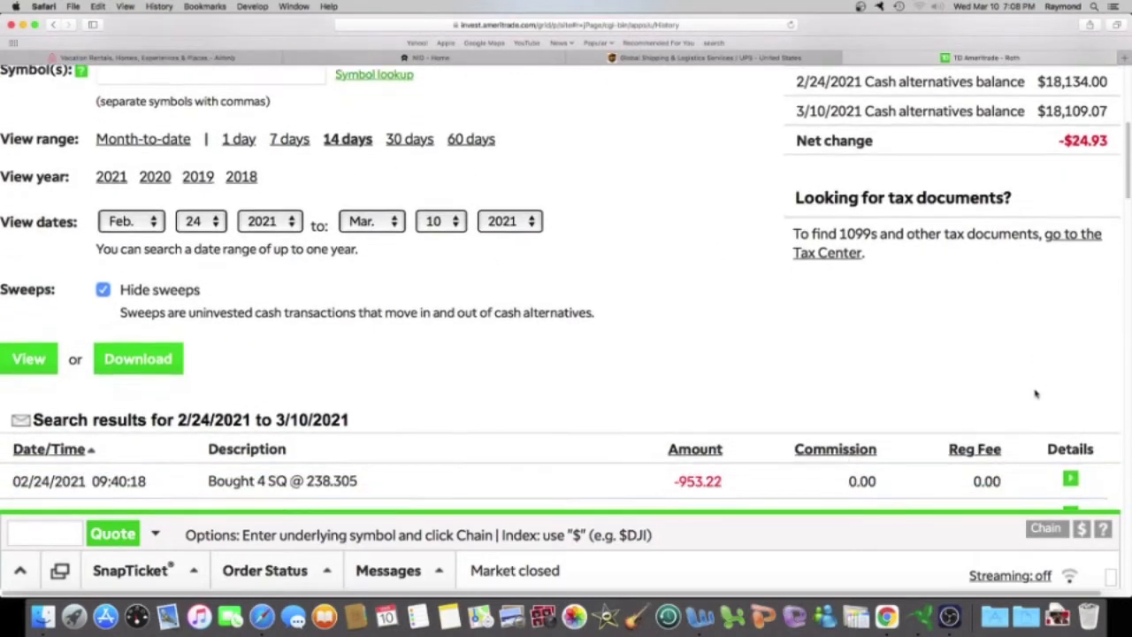
pyautogui.scroll(-3)
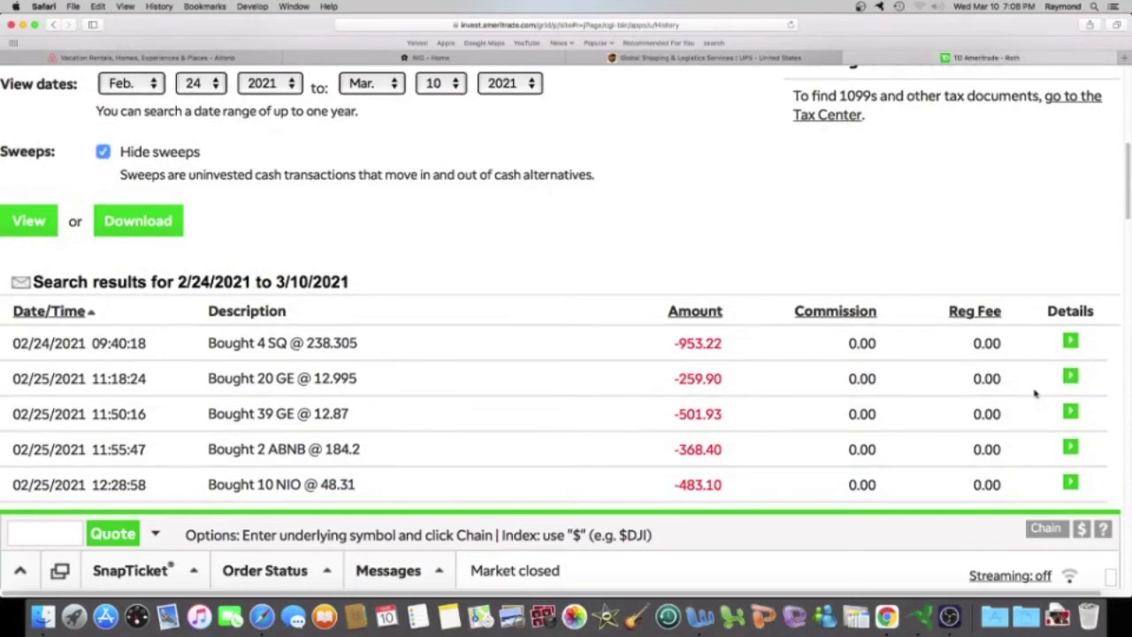
pyautogui.scroll(-3)
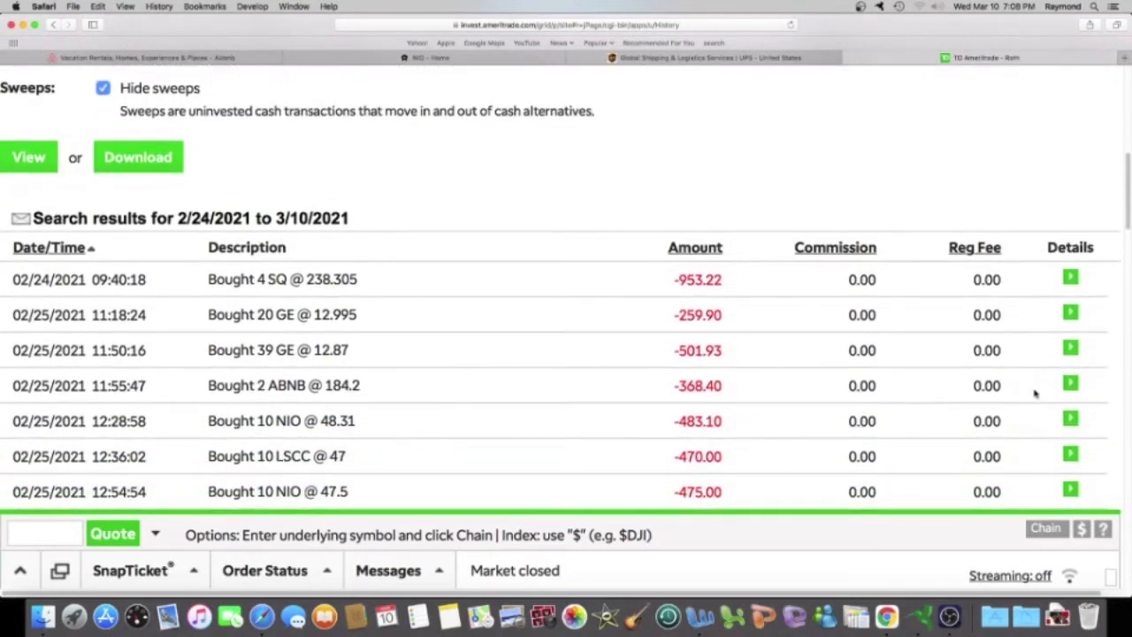
pyautogui.scroll(-3)
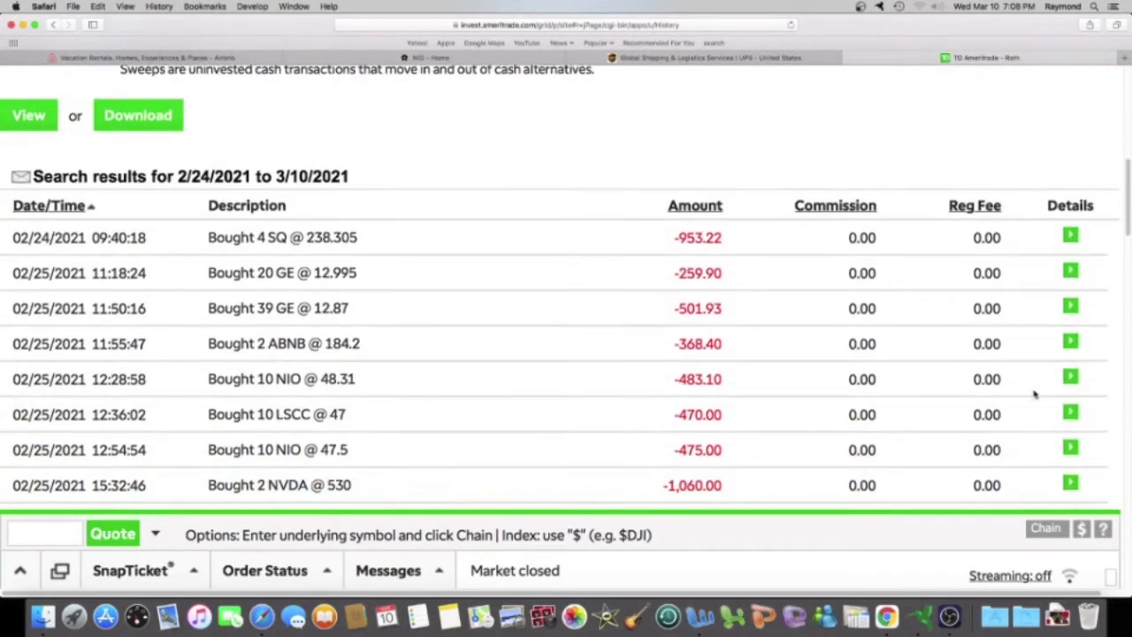
pyautogui.scroll(-3)
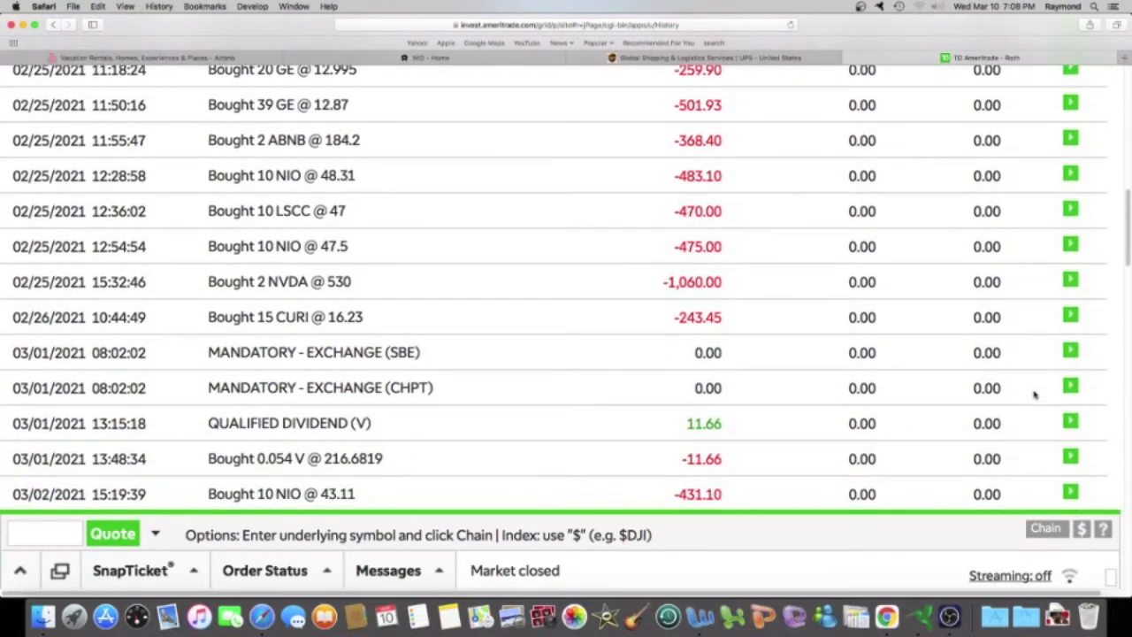
pyautogui.scroll(-3)
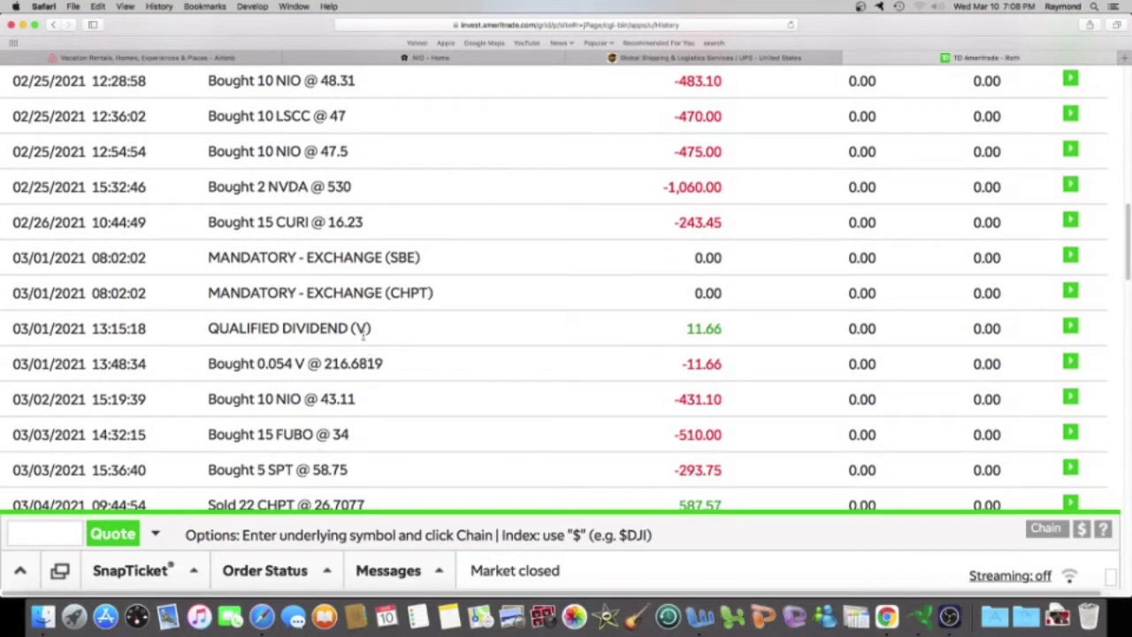
pyautogui.moveTo(724, 343)
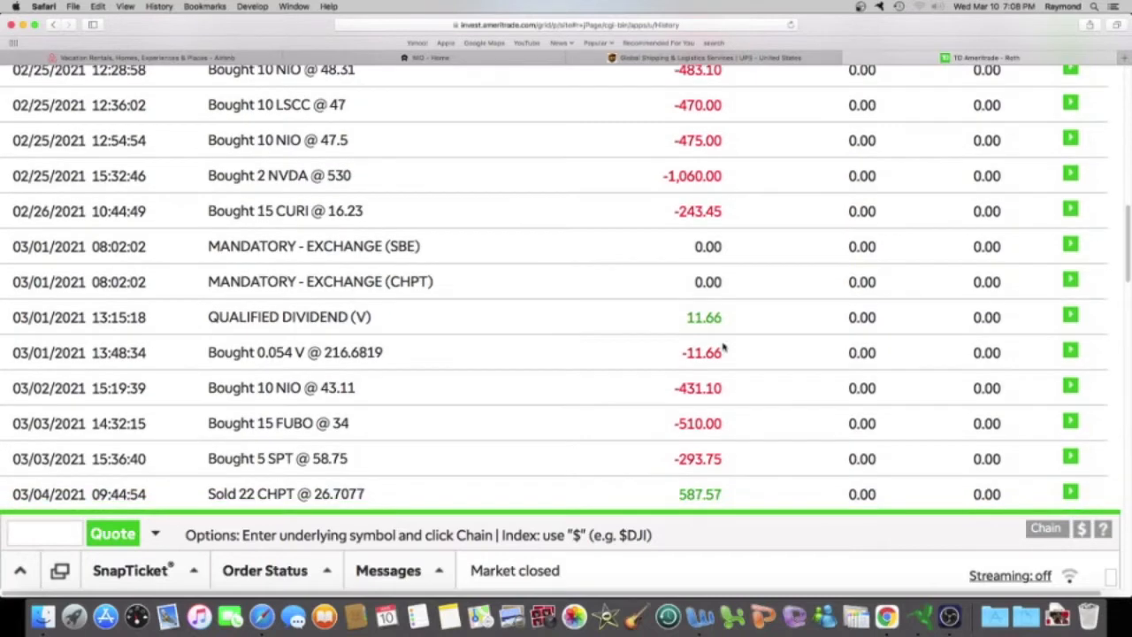
pyautogui.scroll(-3)
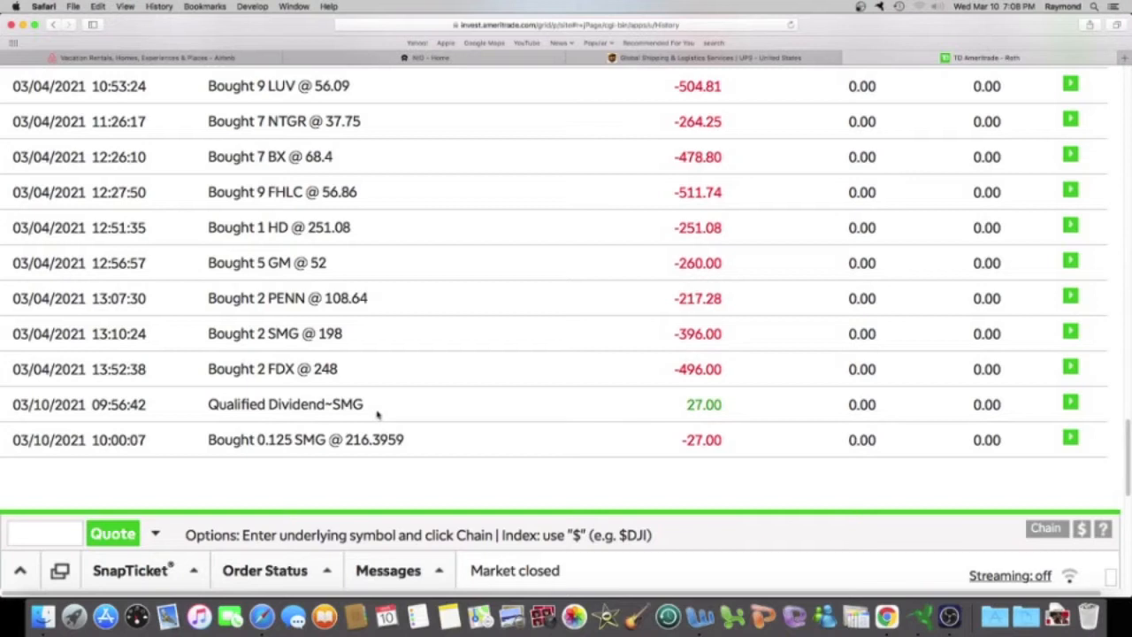
pyautogui.moveTo(640, 403)
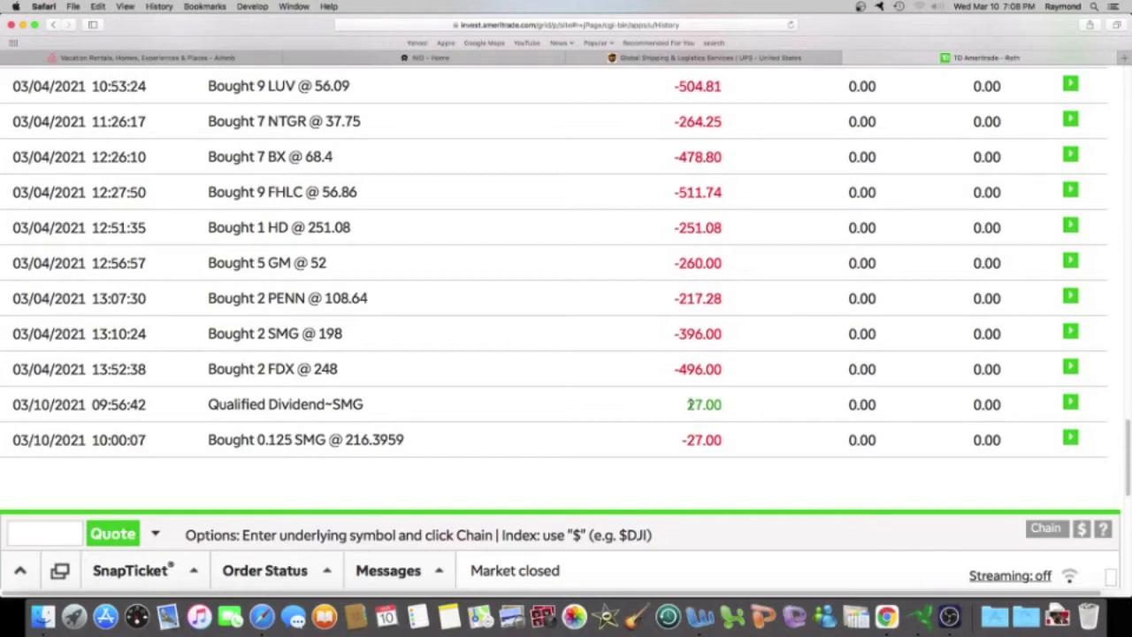
pyautogui.moveTo(690, 404)
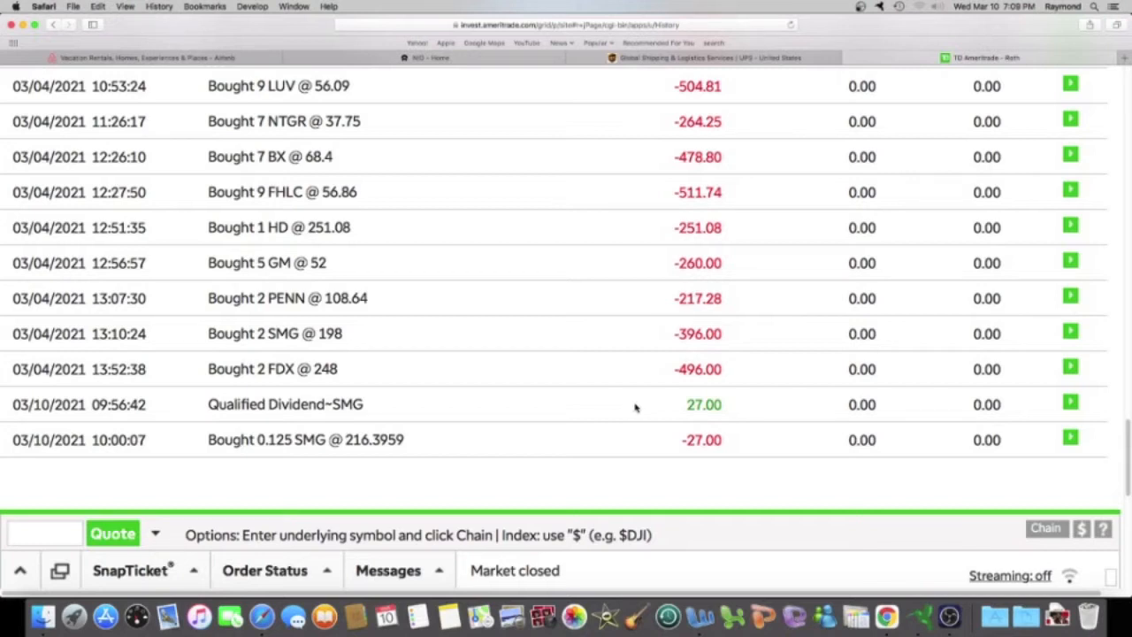
pyautogui.moveTo(638, 372)
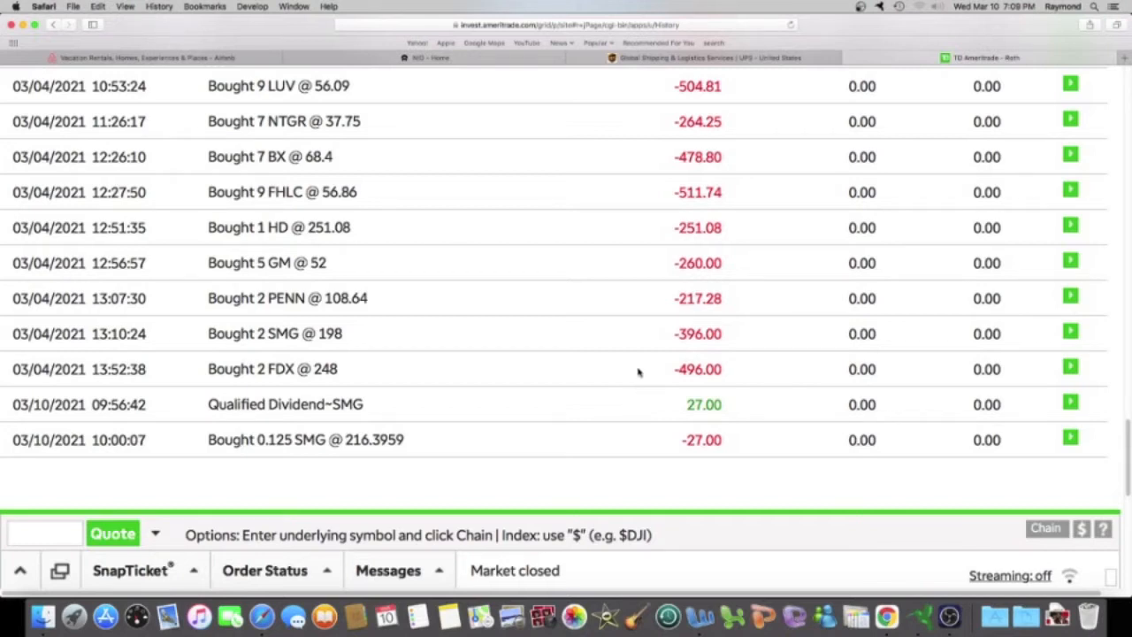
pyautogui.moveTo(639, 369)
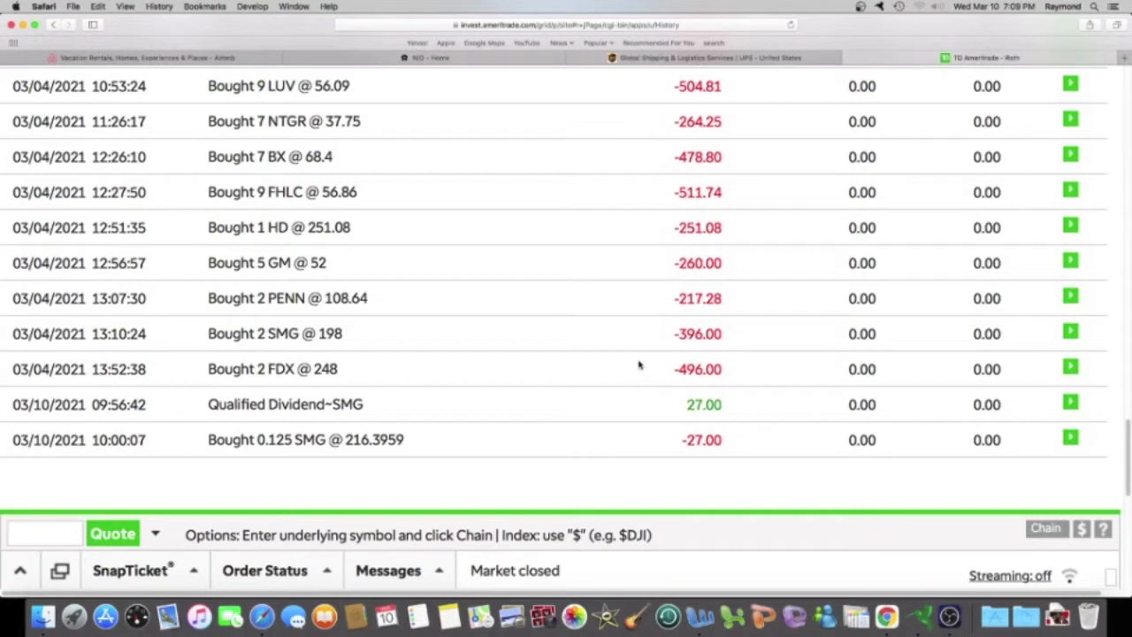
pyautogui.moveTo(637, 363)
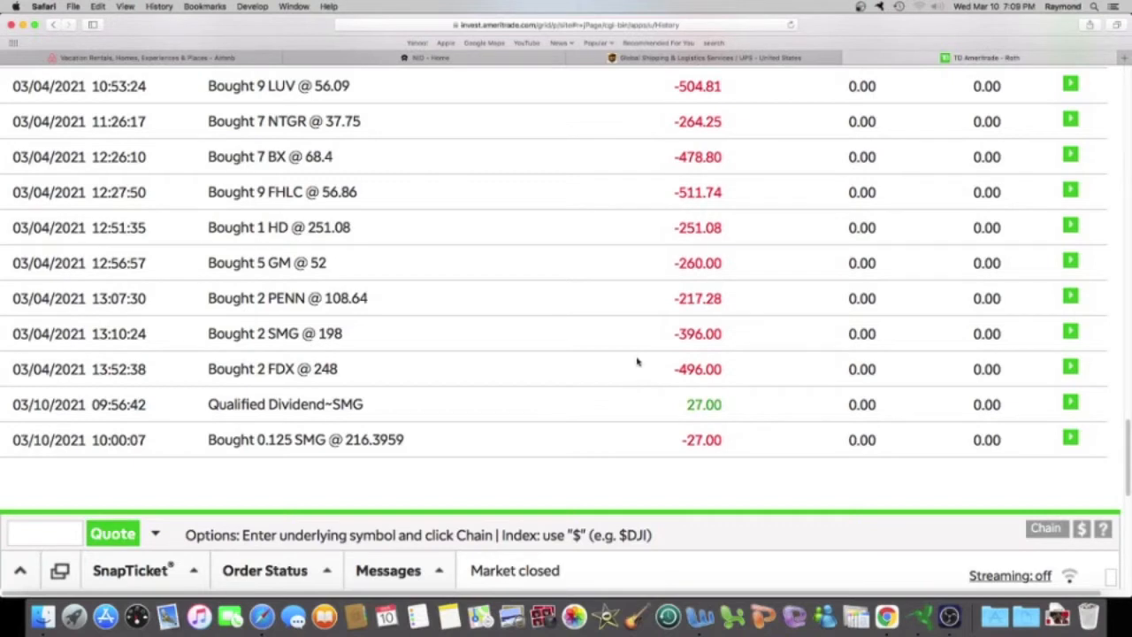
# Step: Scroll the history between the 3/04 trades and the earliest 2/24–2/26 SQ, GE, ABNB, NIO buys
pyautogui.scroll(3)
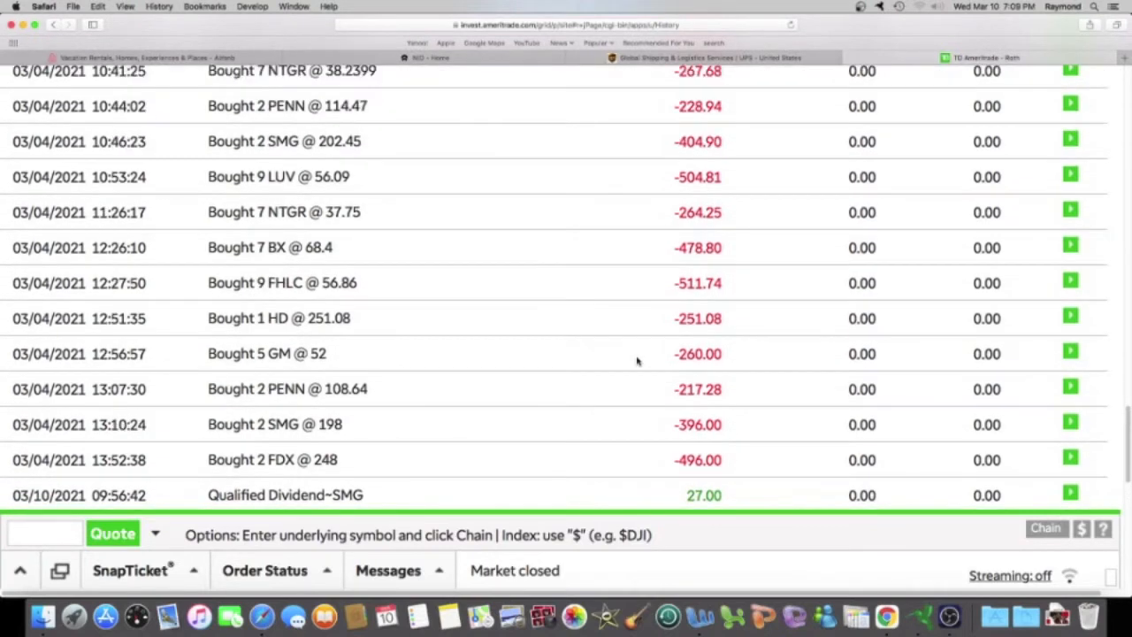
pyautogui.scroll(3)
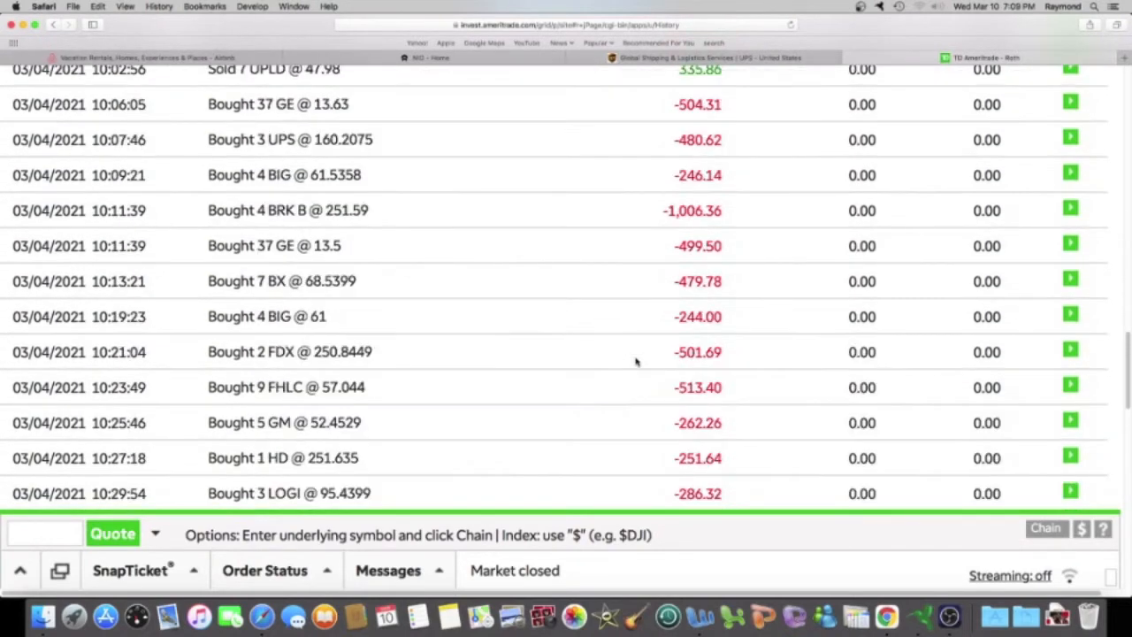
pyautogui.scroll(3)
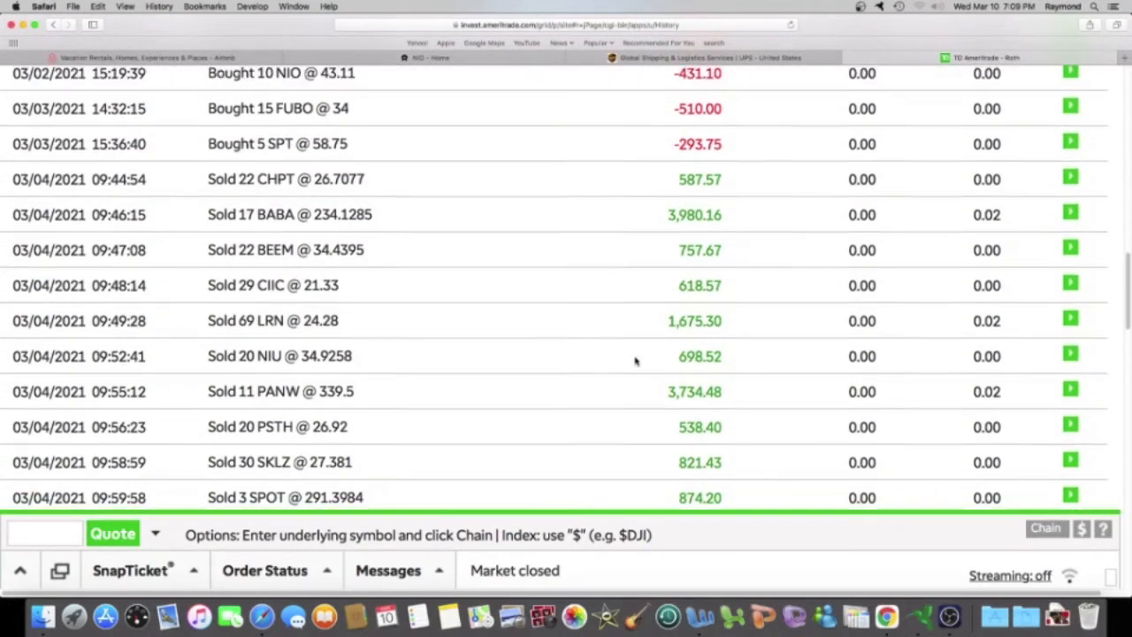
pyautogui.scroll(3)
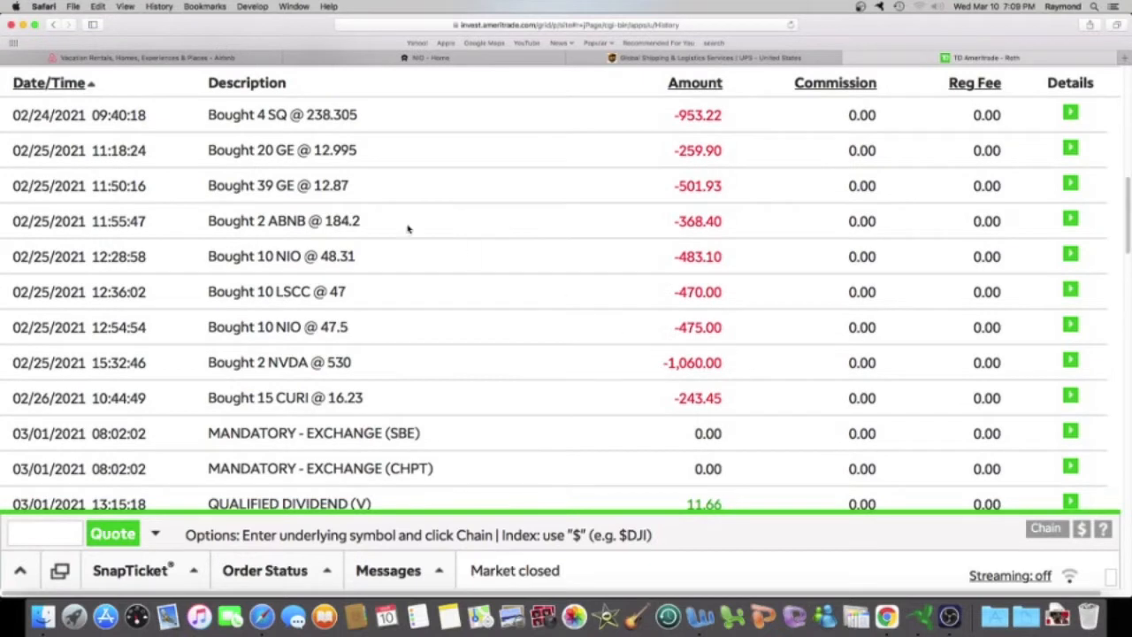
pyautogui.moveTo(82, 150)
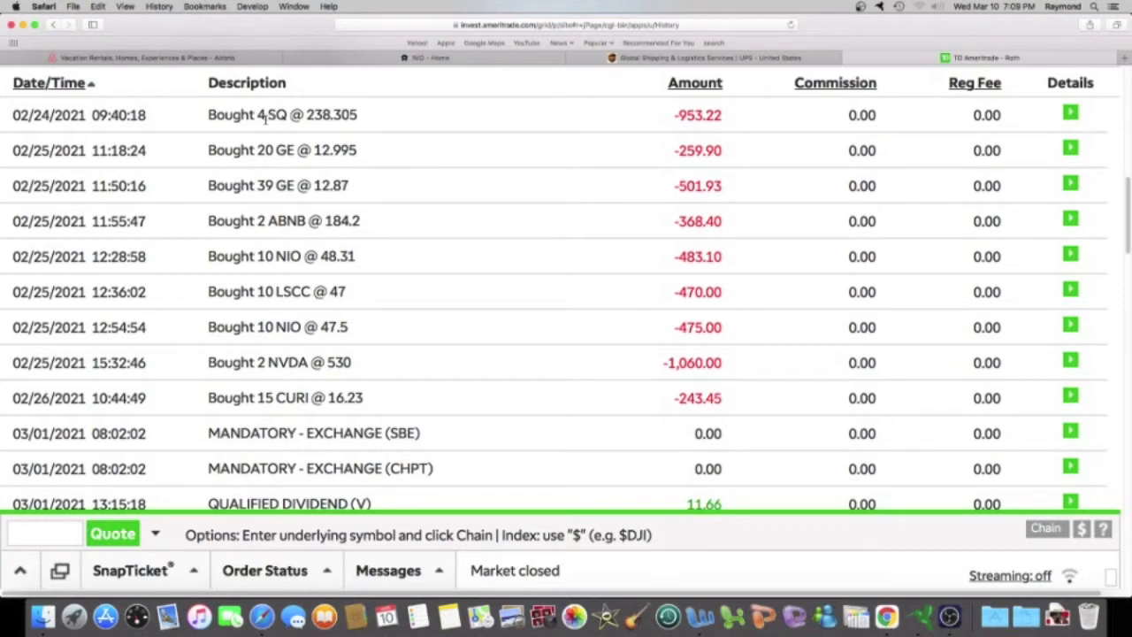
pyautogui.moveTo(279, 132)
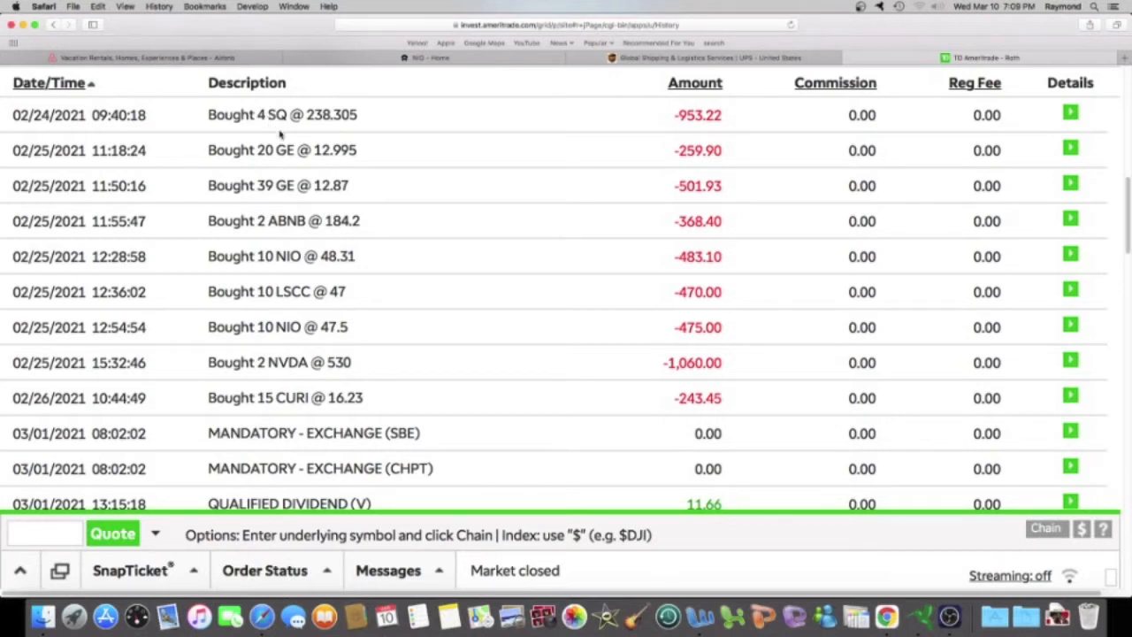
pyautogui.scroll(-3)
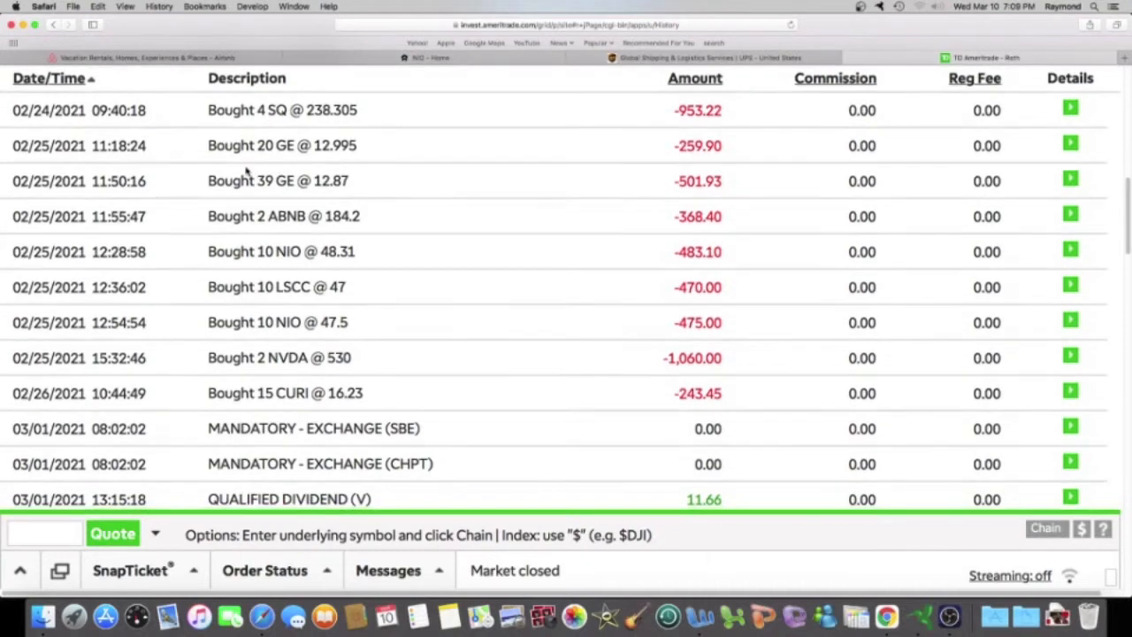
pyautogui.scroll(-3)
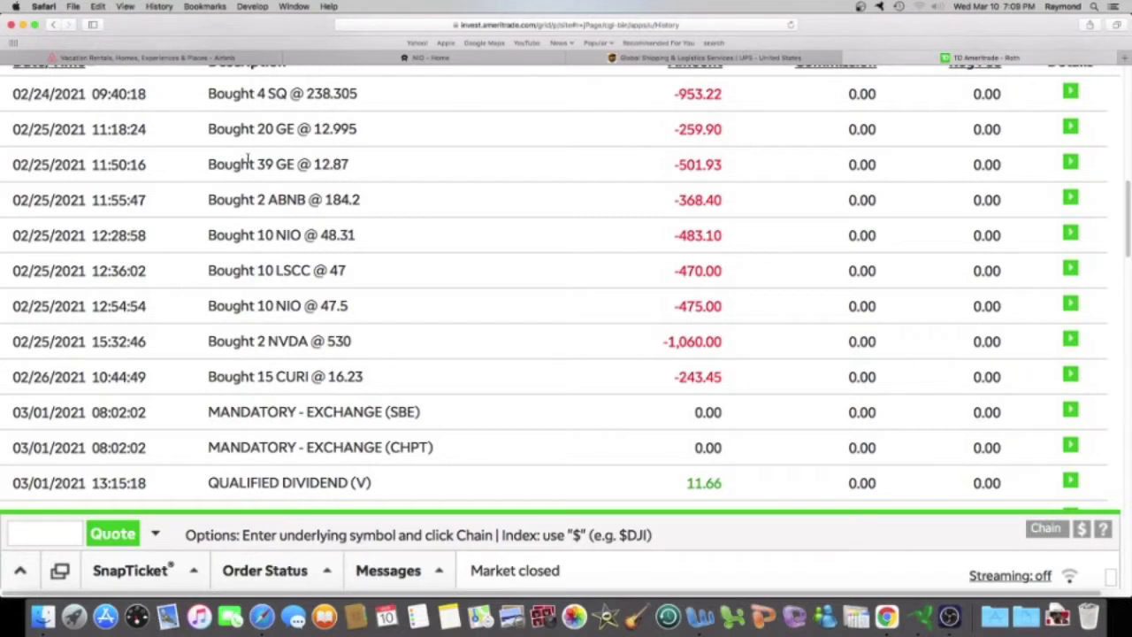
pyautogui.scroll(-3)
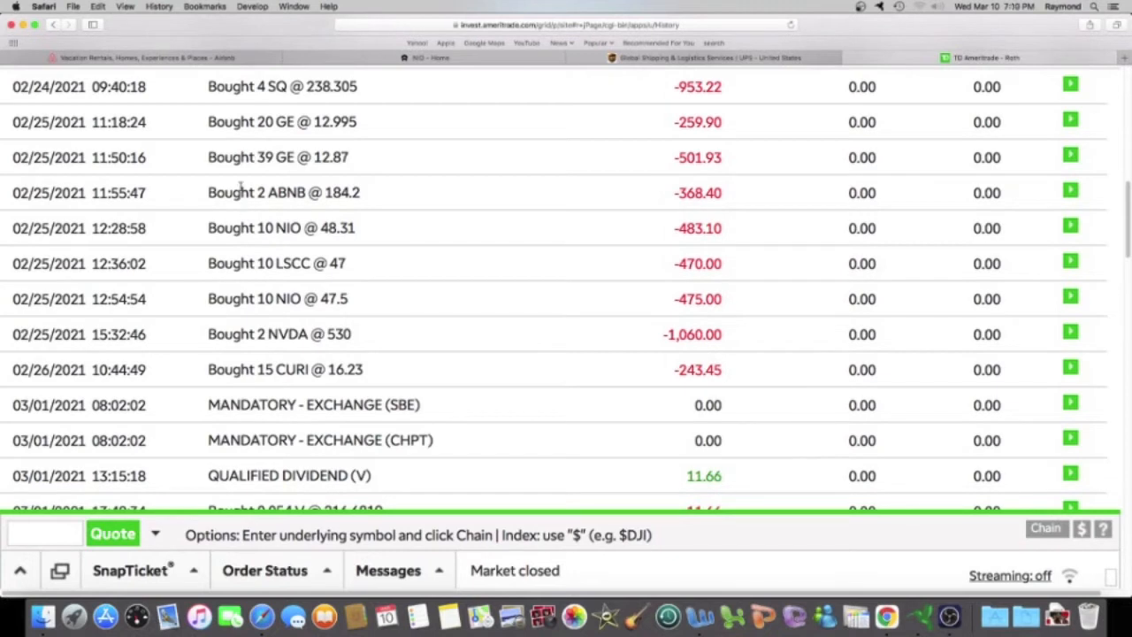
pyautogui.moveTo(237, 142)
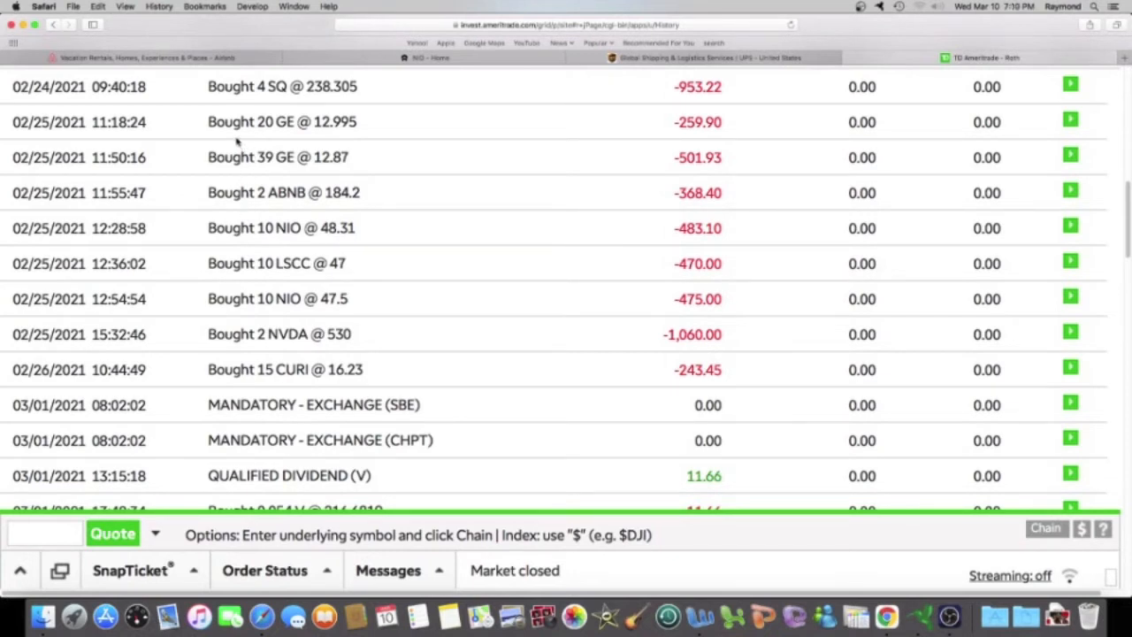
pyautogui.moveTo(237, 149)
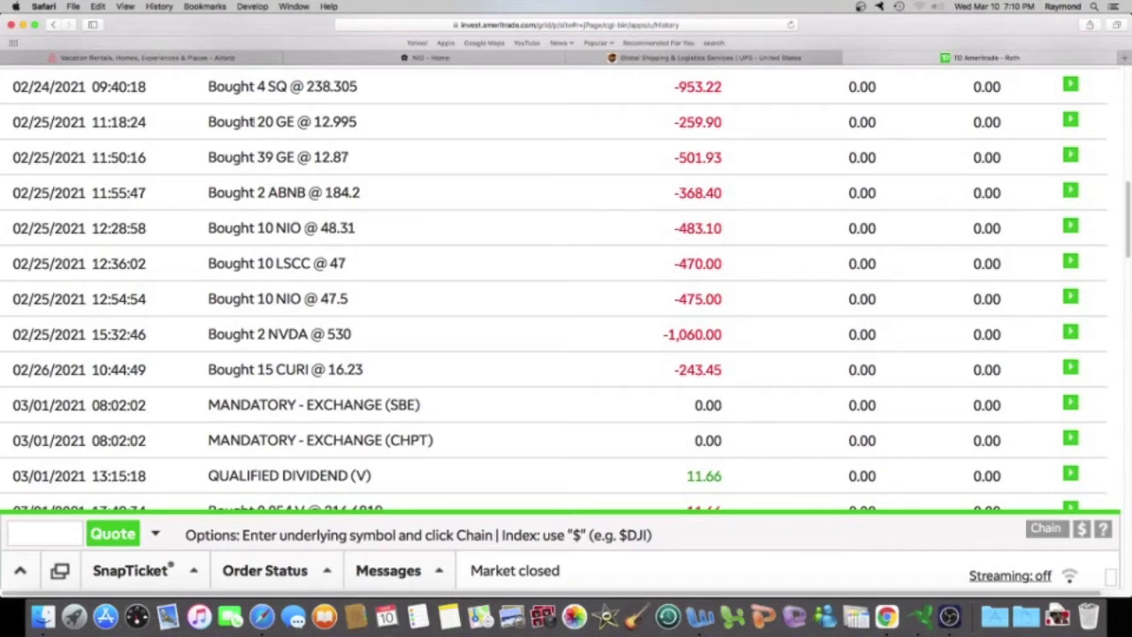
# Step: Switch to the Airbnb homepage with its stay search bar
pyautogui.click(141, 57)
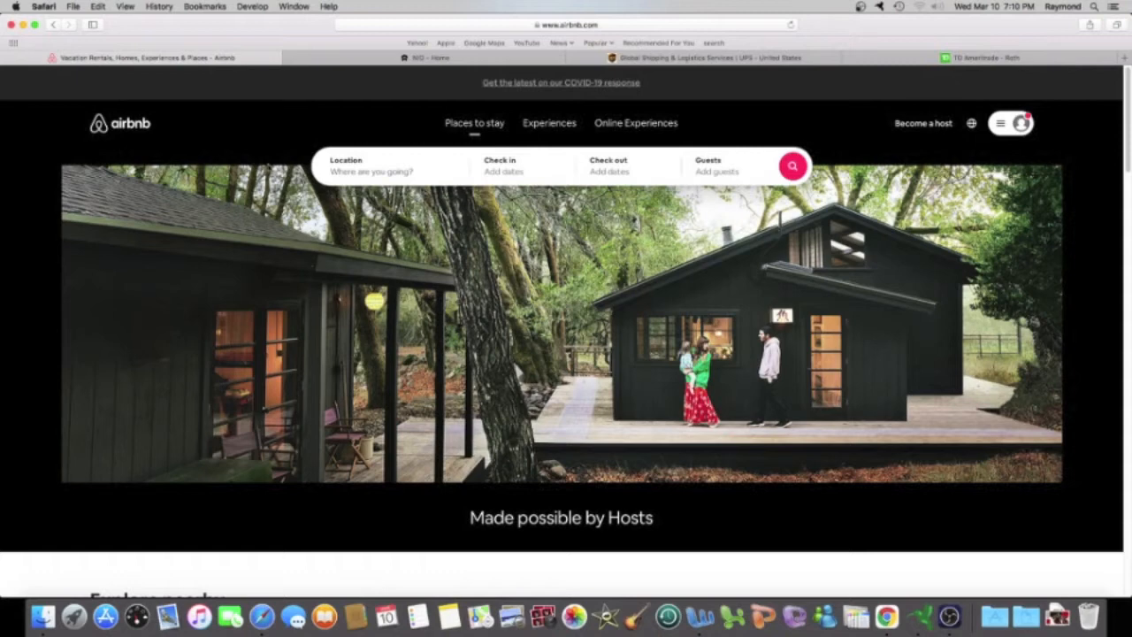
pyautogui.moveTo(239, 140)
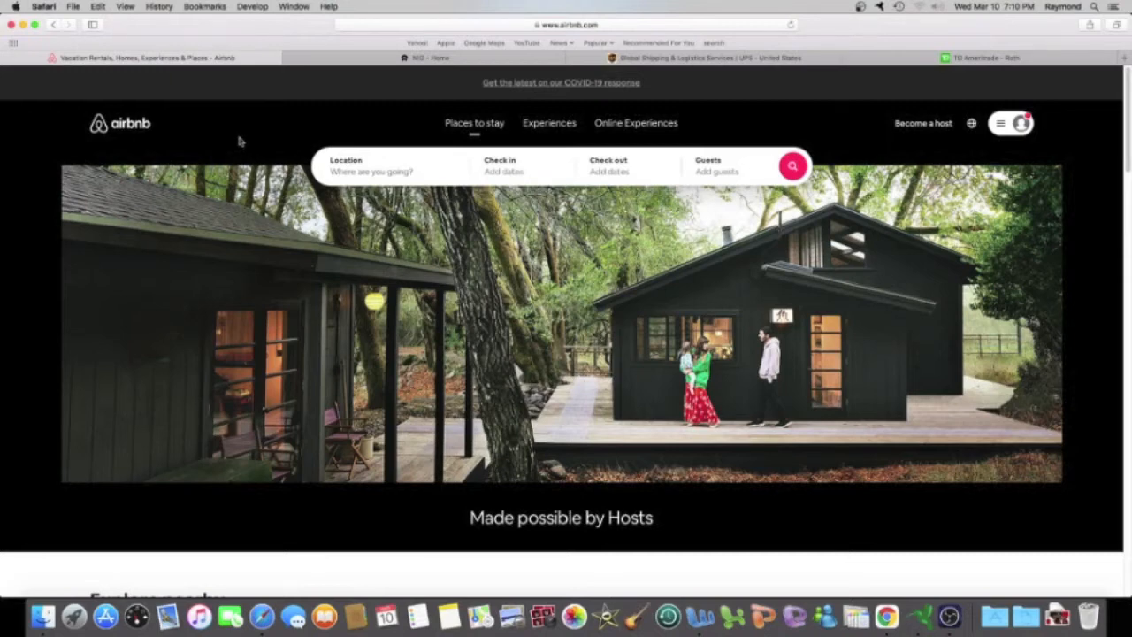
pyautogui.click(389, 167)
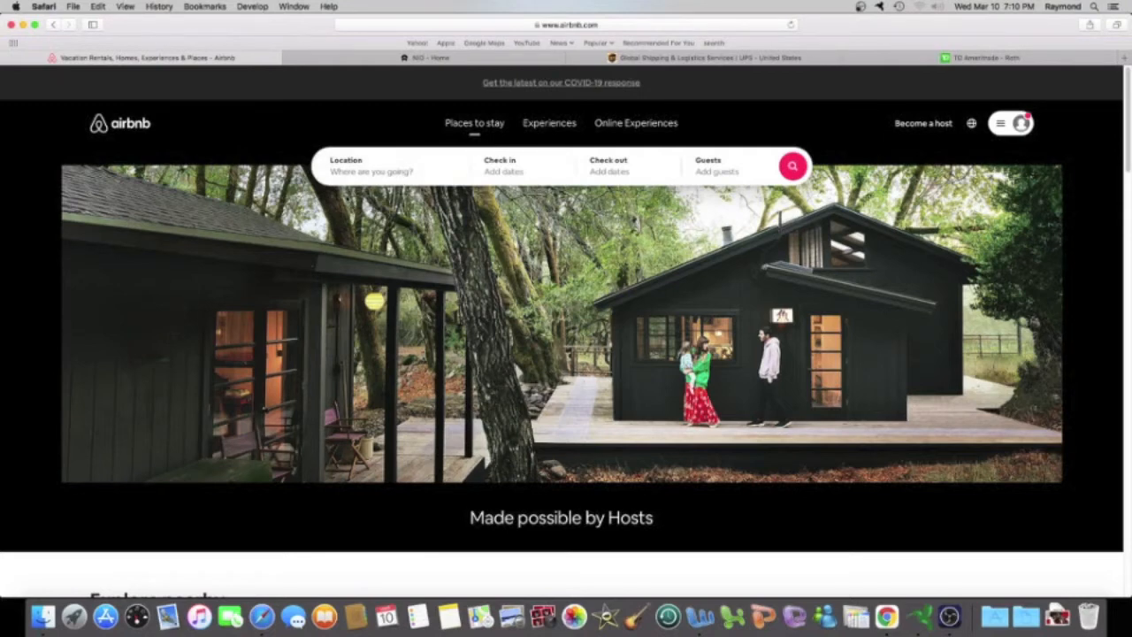
pyautogui.moveTo(265, 127)
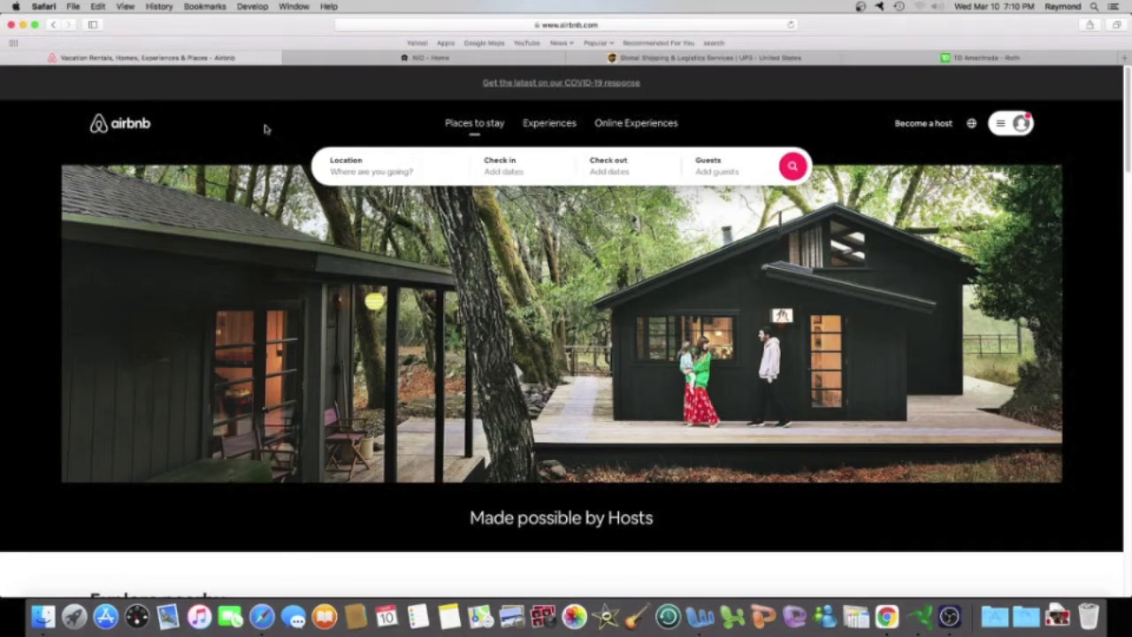
pyautogui.moveTo(168, 127)
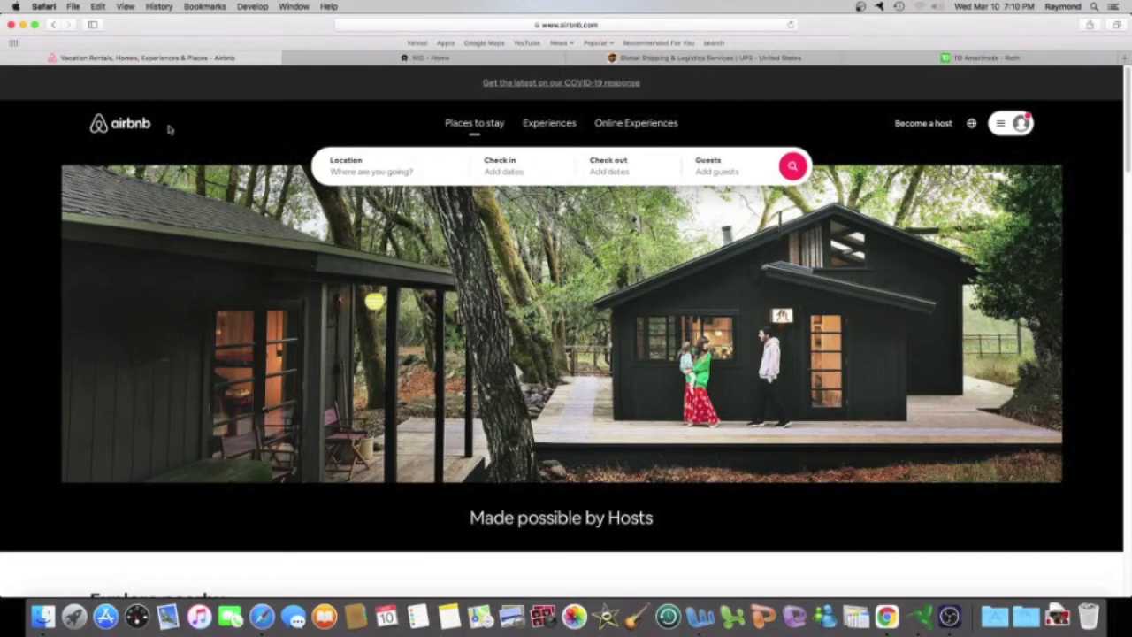
pyautogui.moveTo(149, 131)
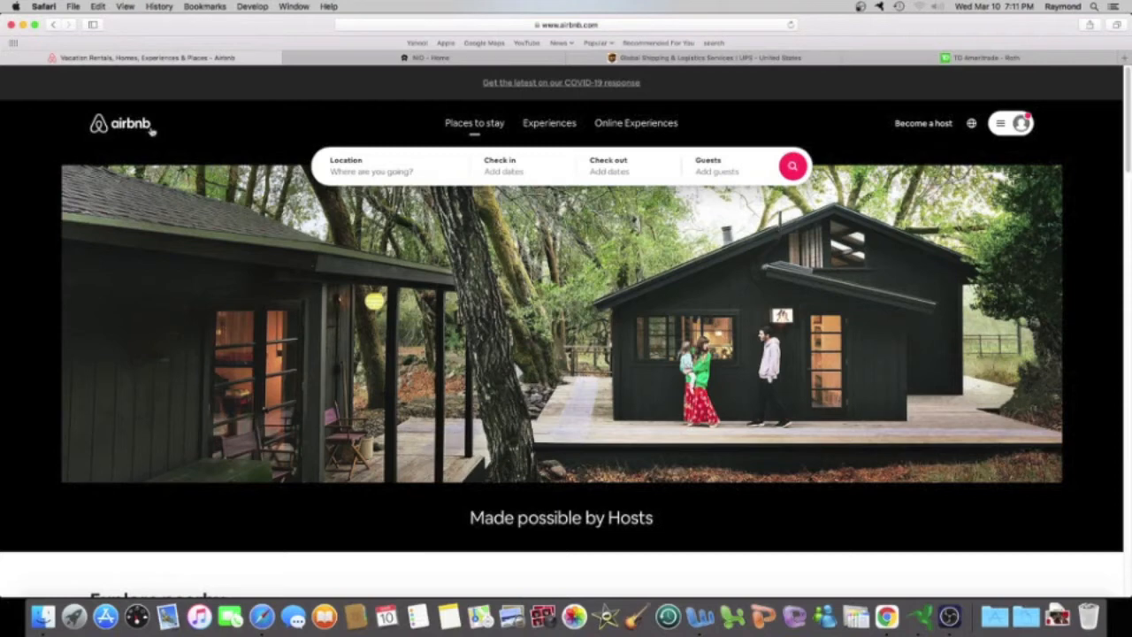
pyautogui.moveTo(155, 131)
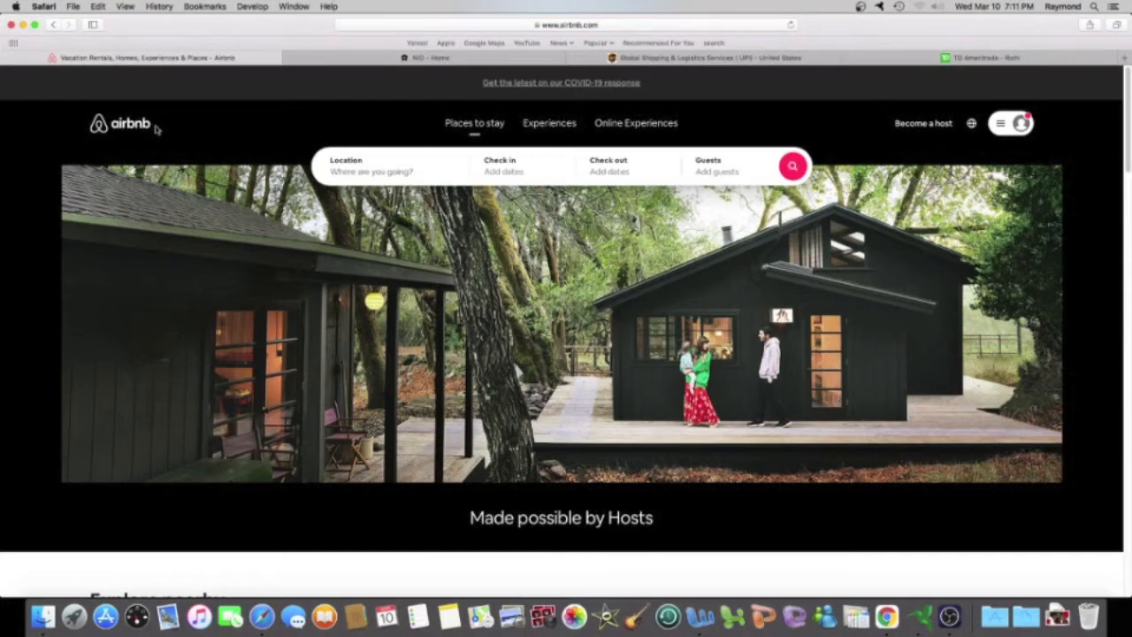
pyautogui.moveTo(168, 124)
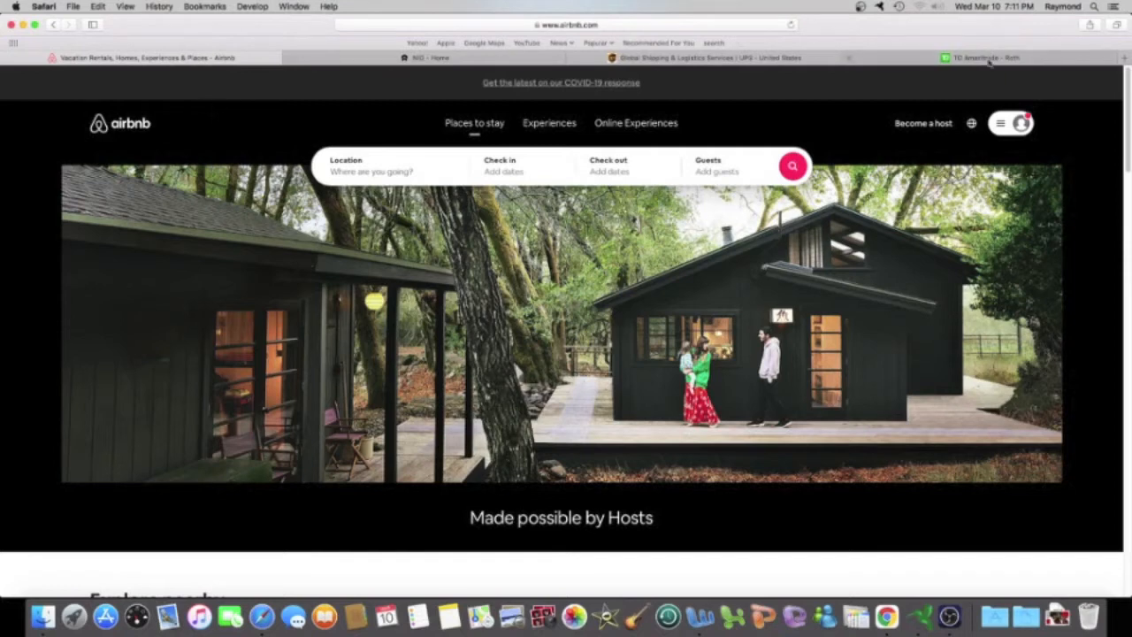
# Step: Return to the TD Ameritrade transaction history showing the late-February purchases
pyautogui.click(982, 57)
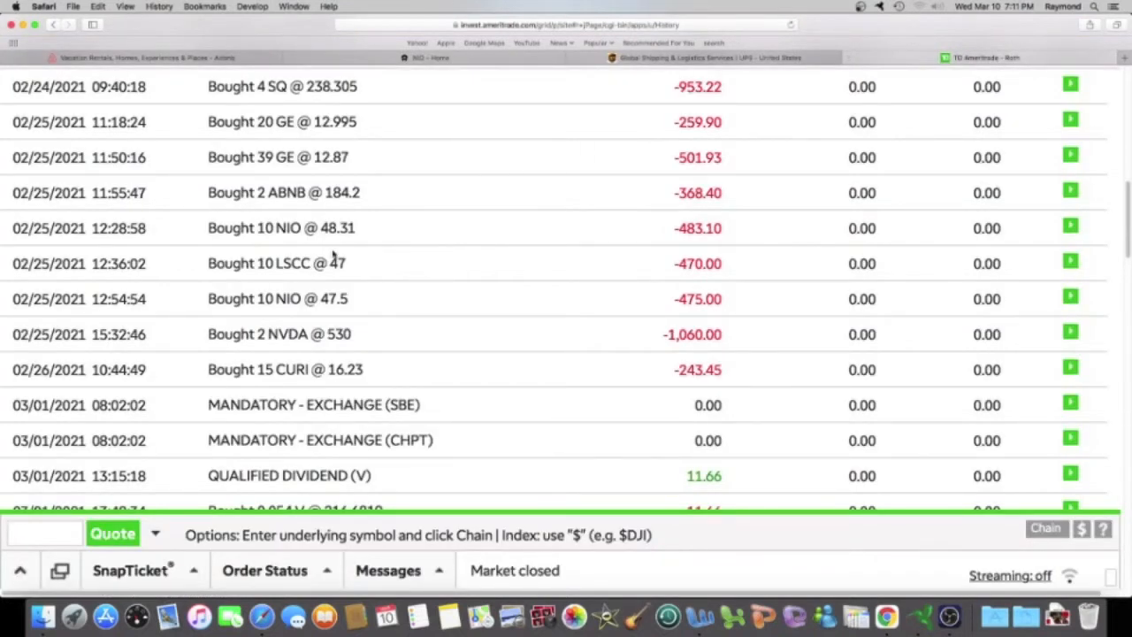
pyautogui.moveTo(293, 244)
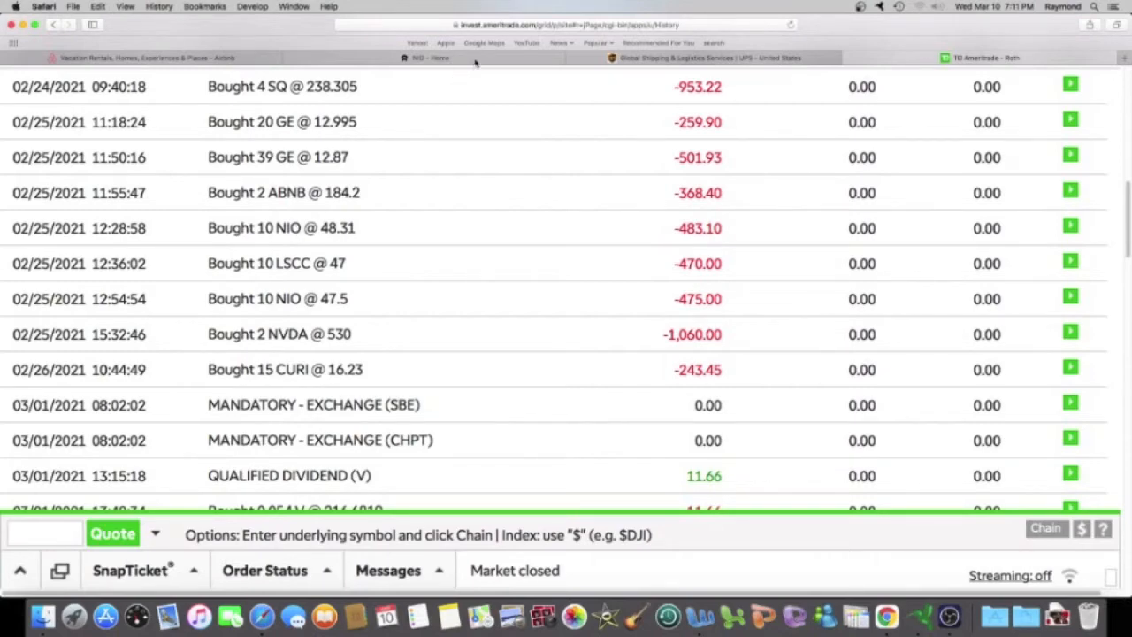
pyautogui.click(424, 56)
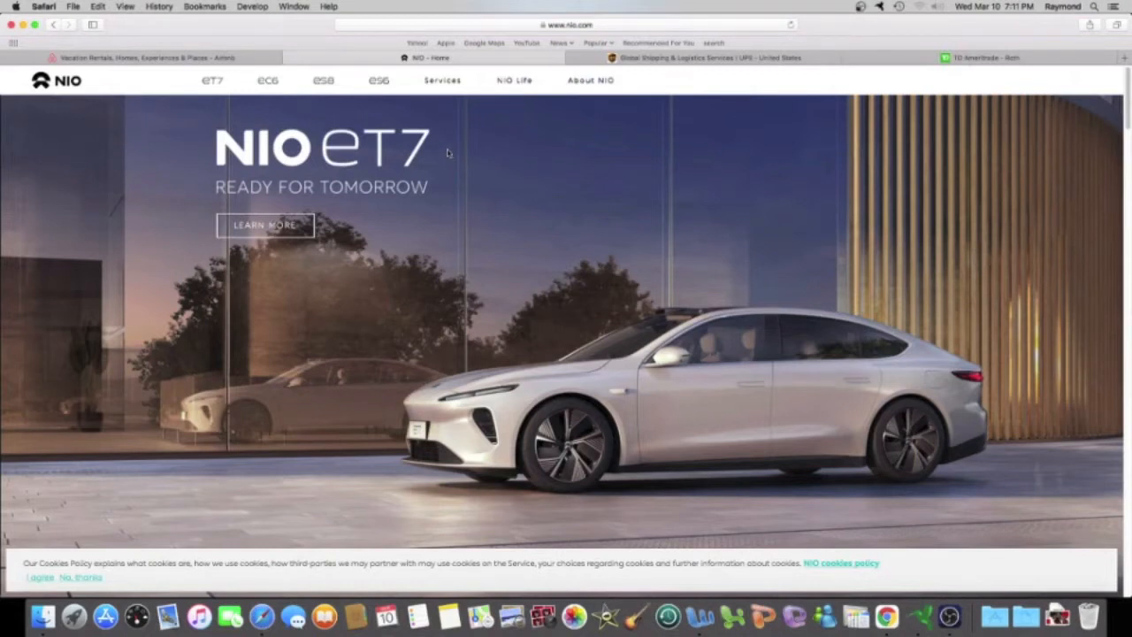
pyautogui.moveTo(353, 156)
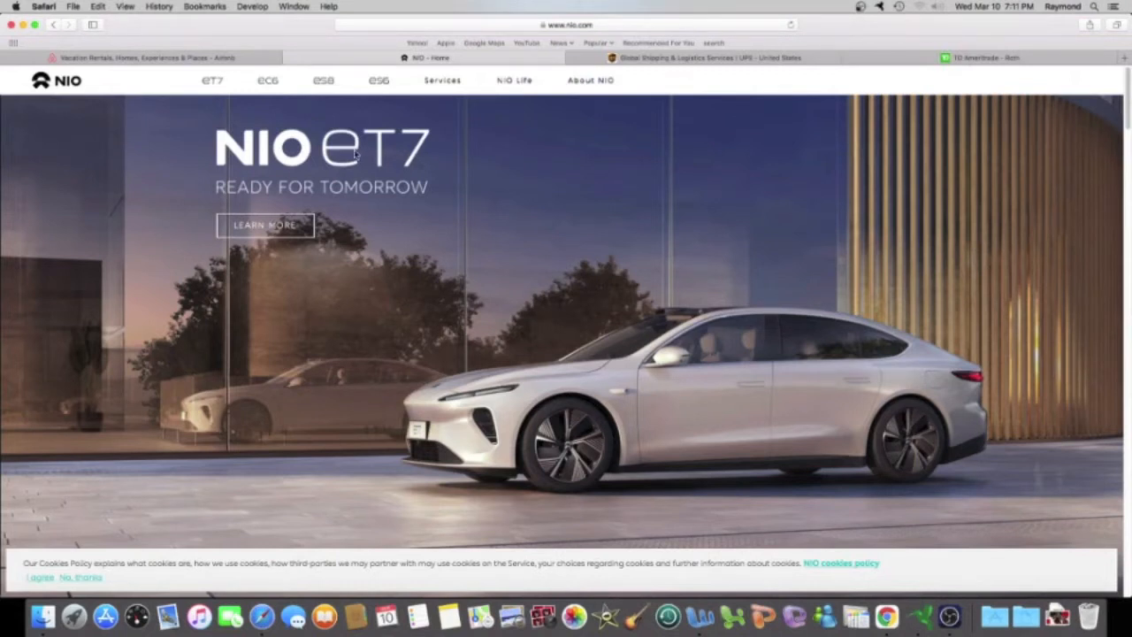
pyautogui.moveTo(527, 170)
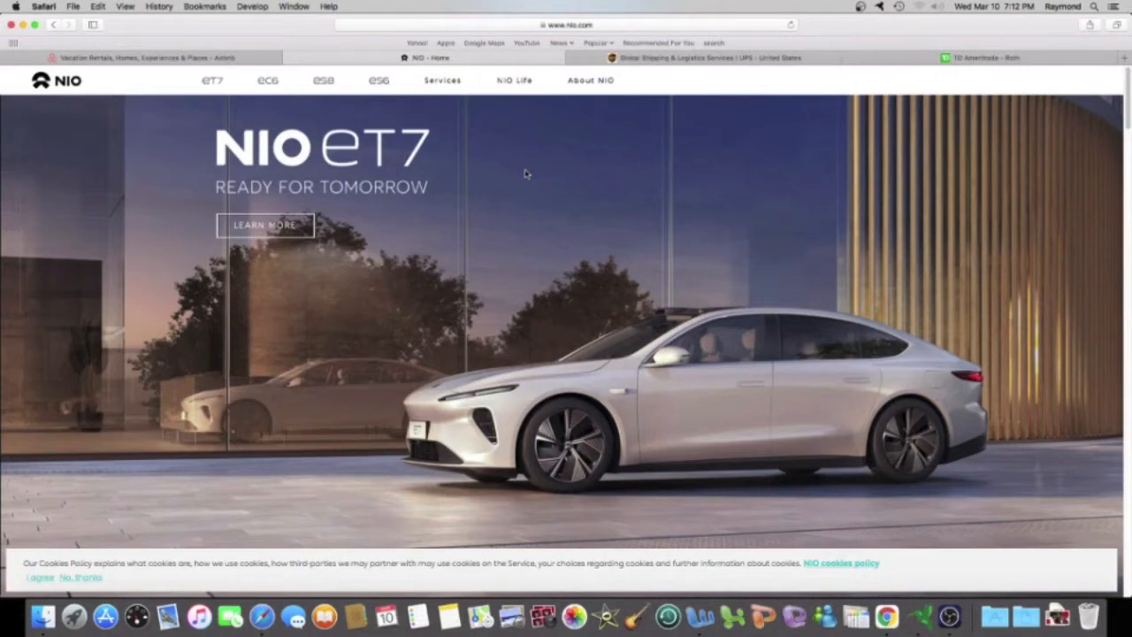
pyautogui.moveTo(60, 141)
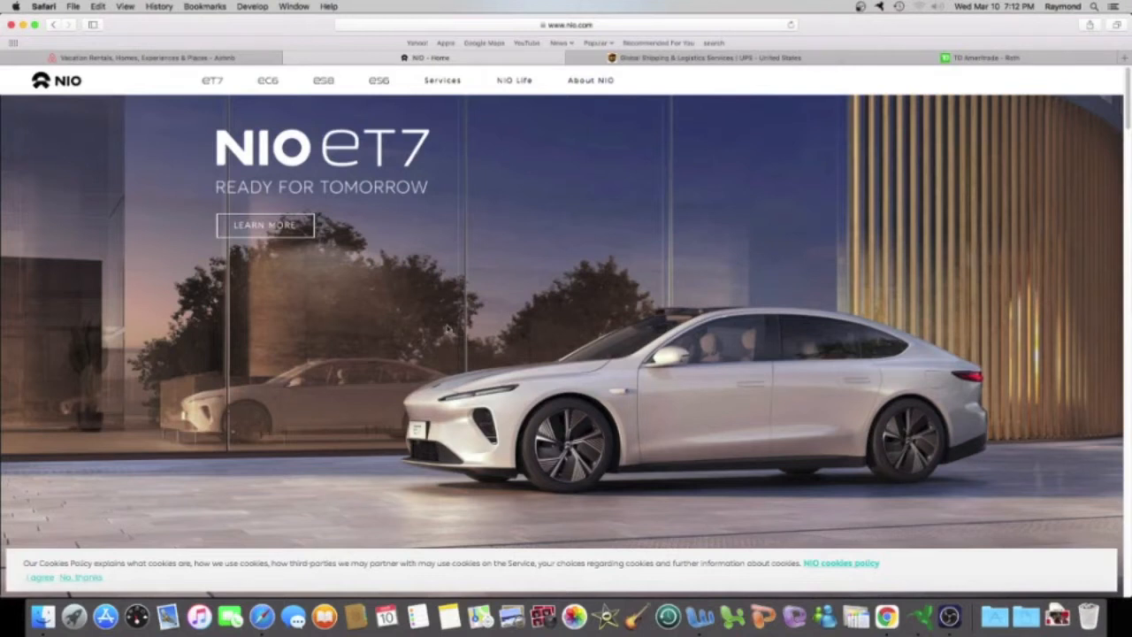
pyautogui.moveTo(545, 344)
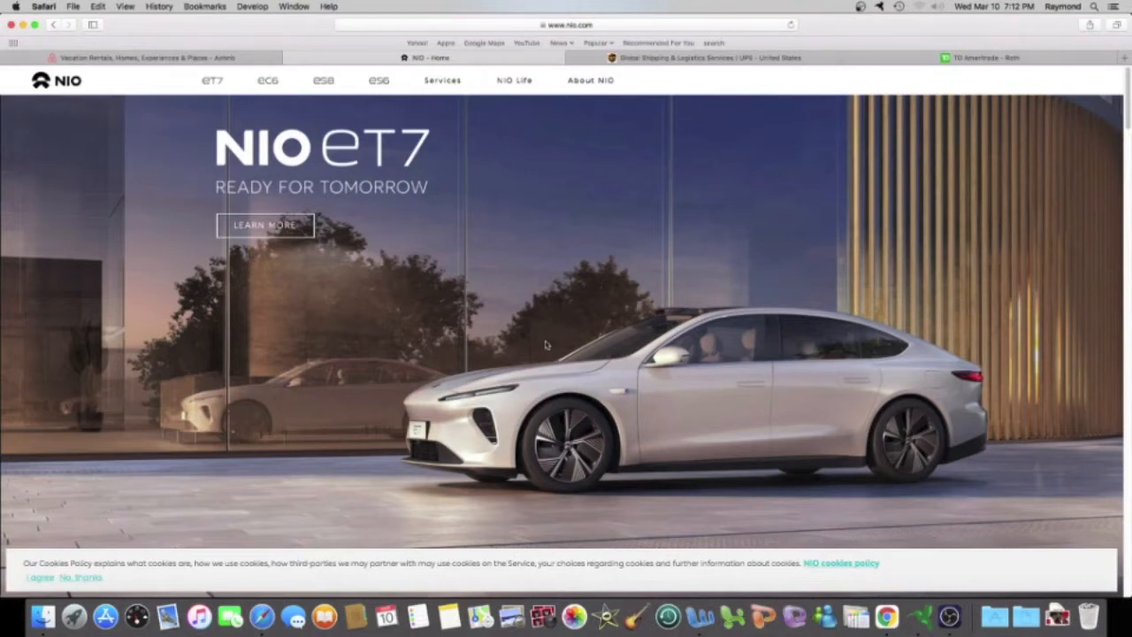
pyautogui.moveTo(648, 172)
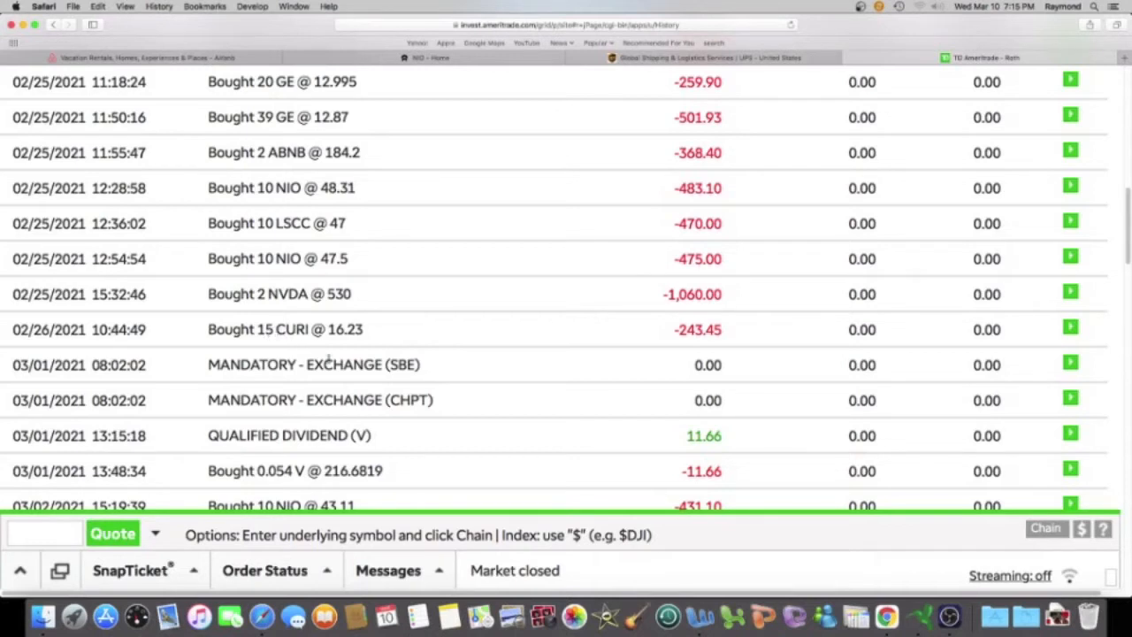
# Step: Scroll down to the 03/04/2021 sells and buys such as GE, 3 UPS and BRK B
pyautogui.scroll(-3)
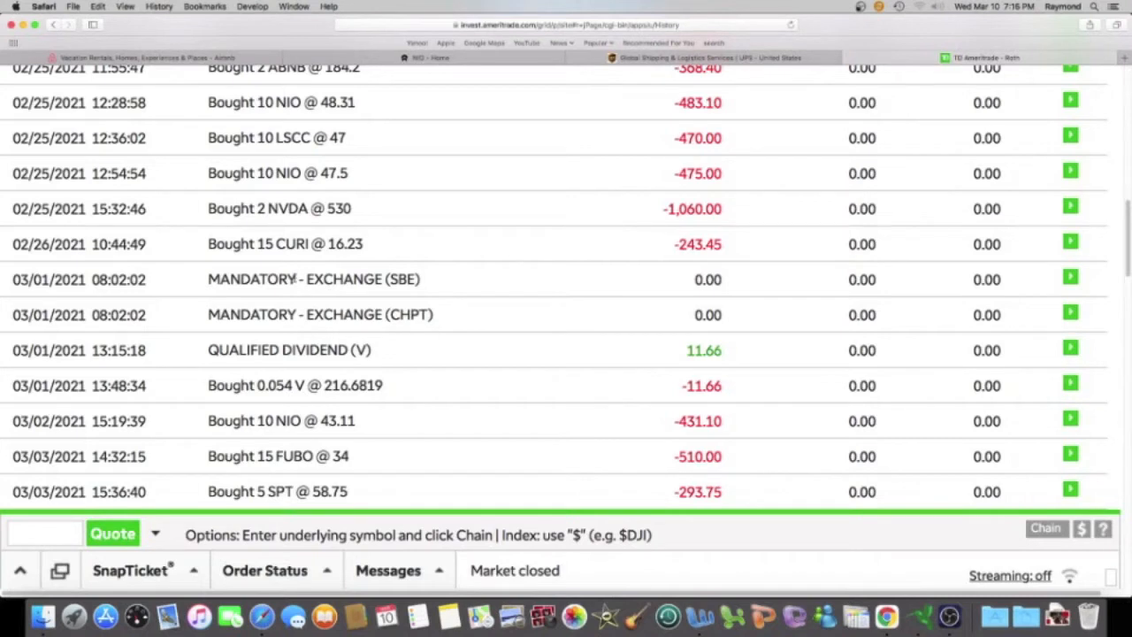
pyautogui.moveTo(396, 294)
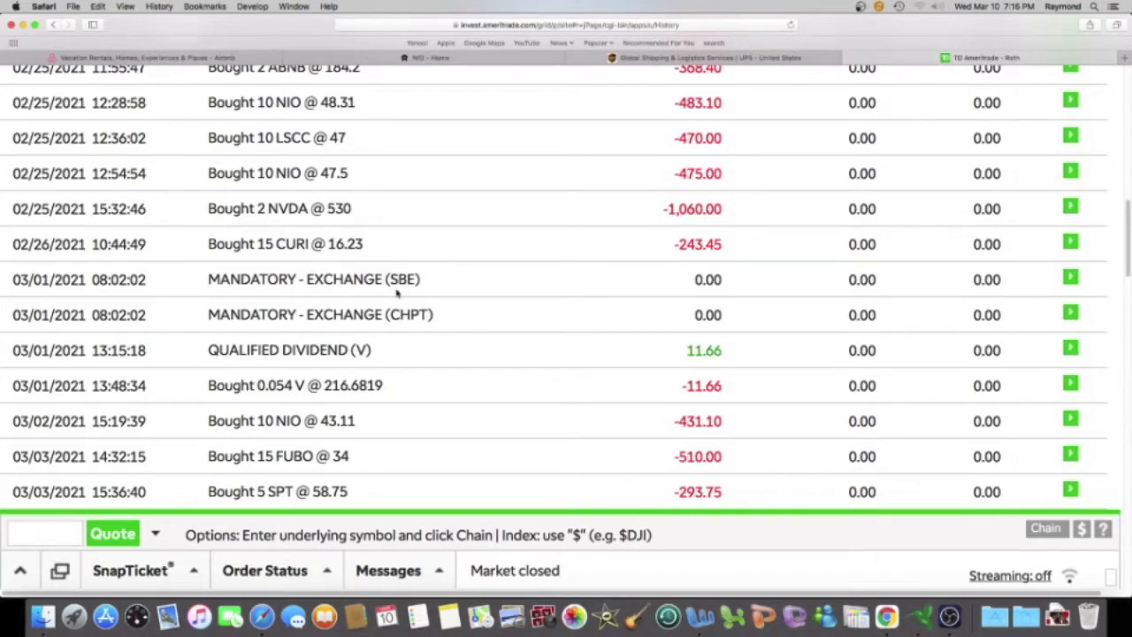
pyautogui.moveTo(396, 315)
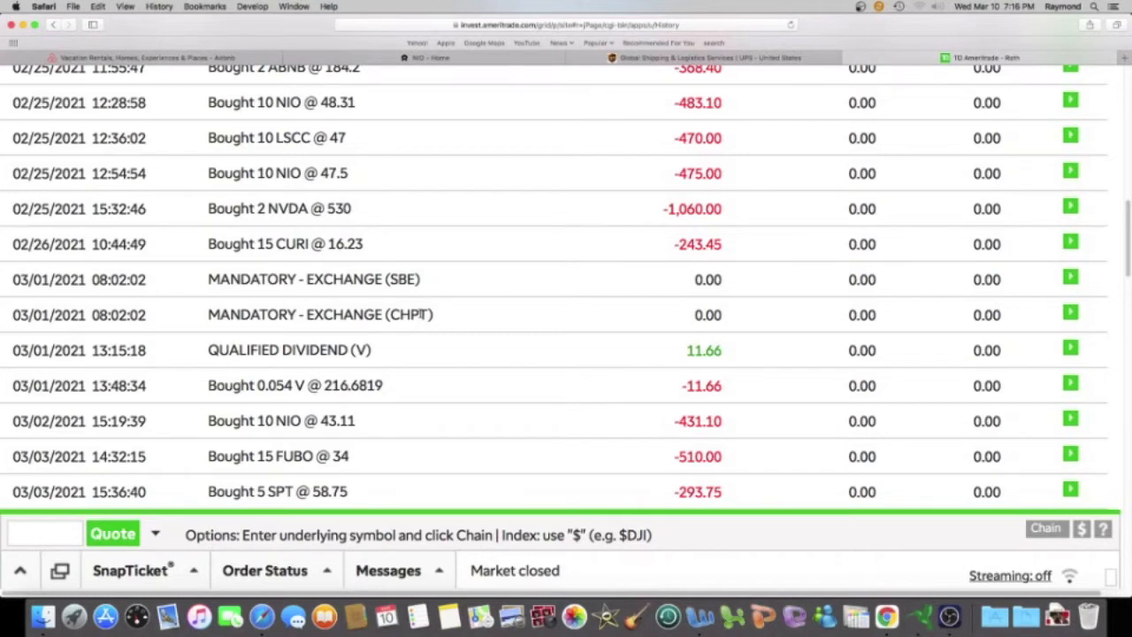
pyautogui.scroll(-3)
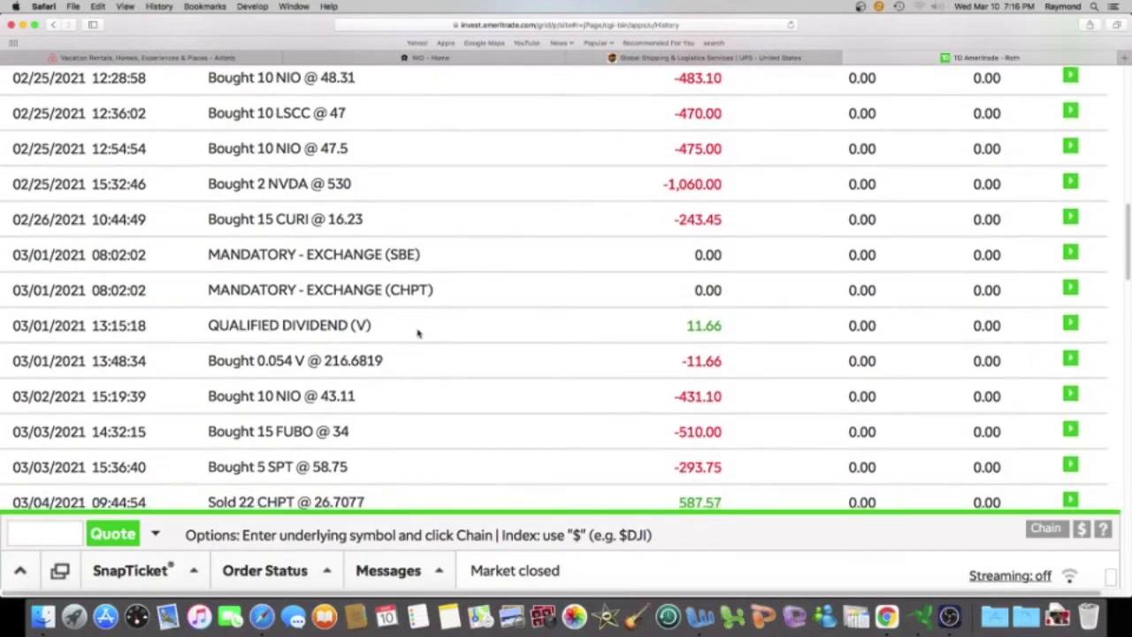
pyautogui.scroll(-3)
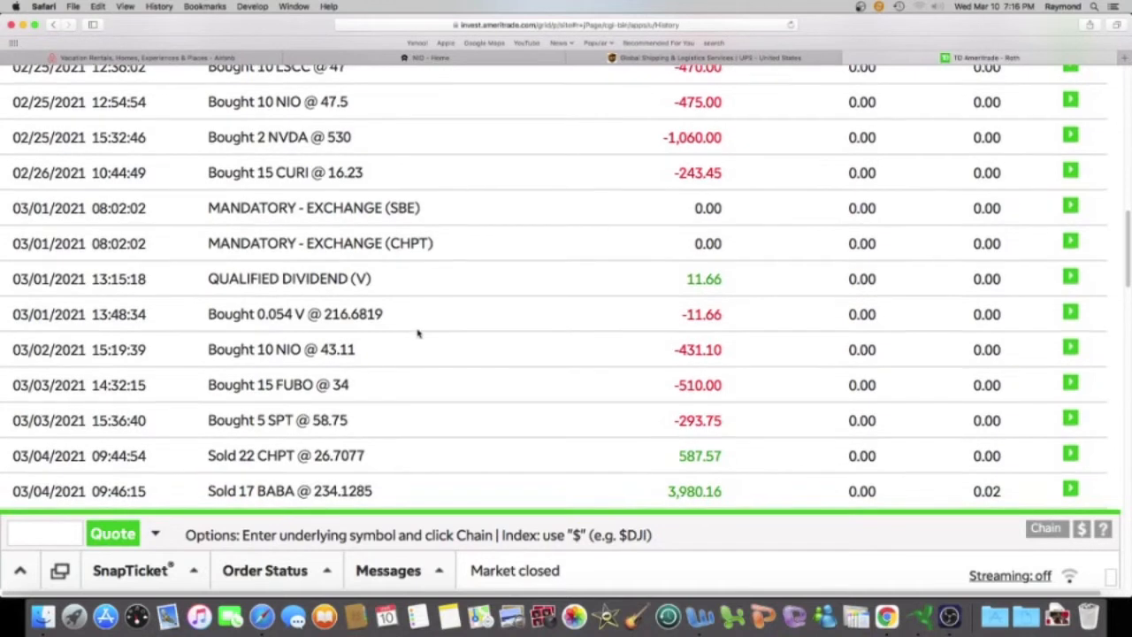
pyautogui.scroll(-3)
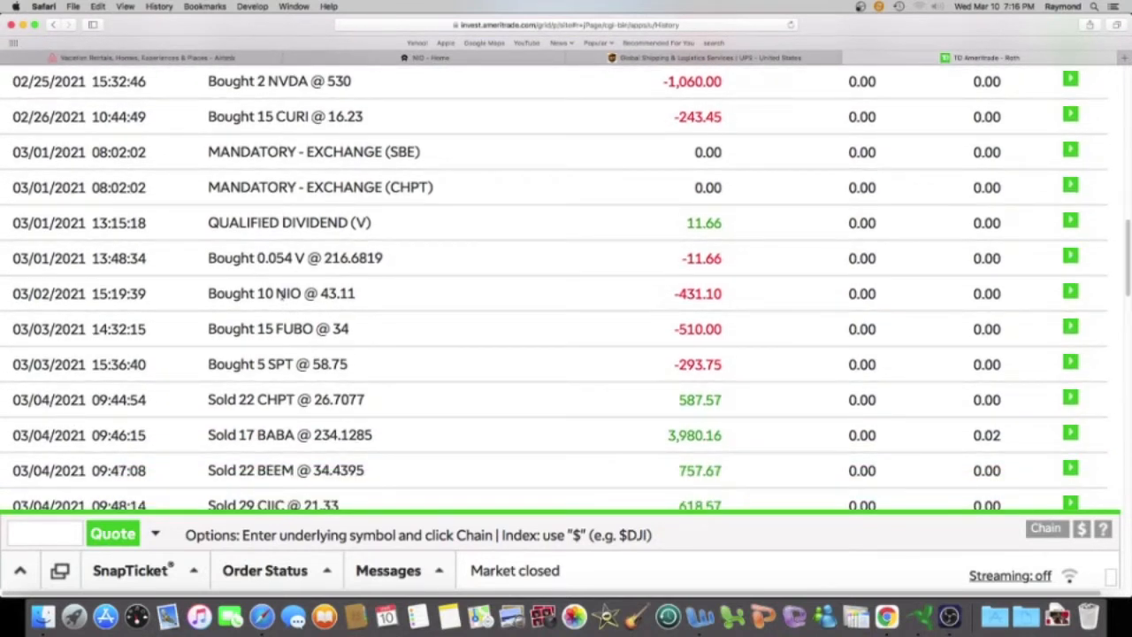
pyautogui.scroll(-3)
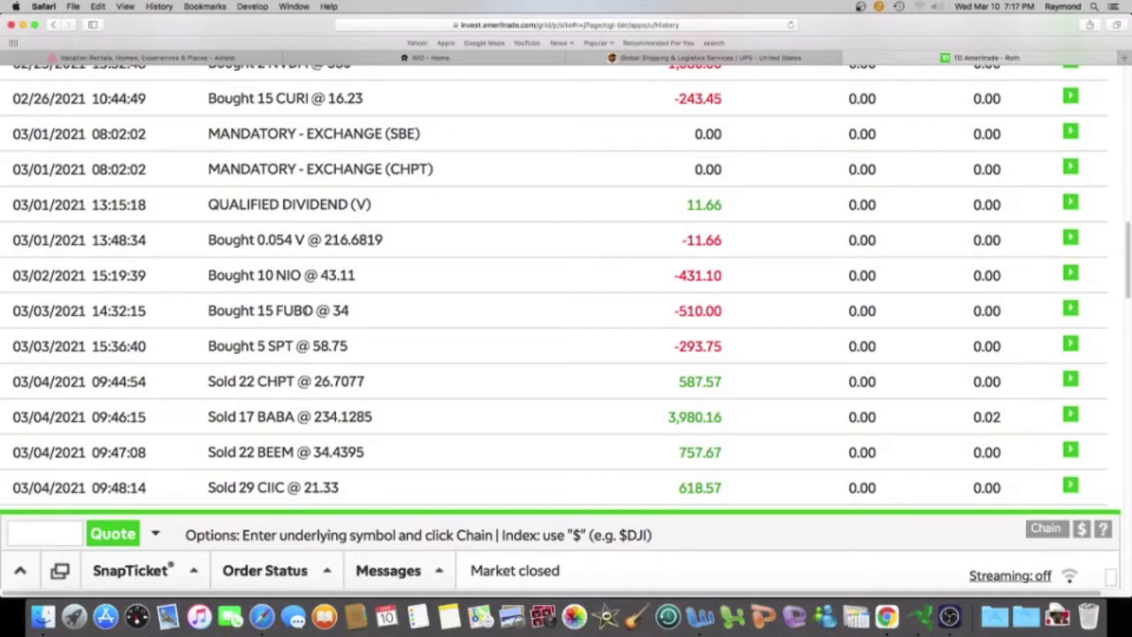
pyautogui.scroll(-3)
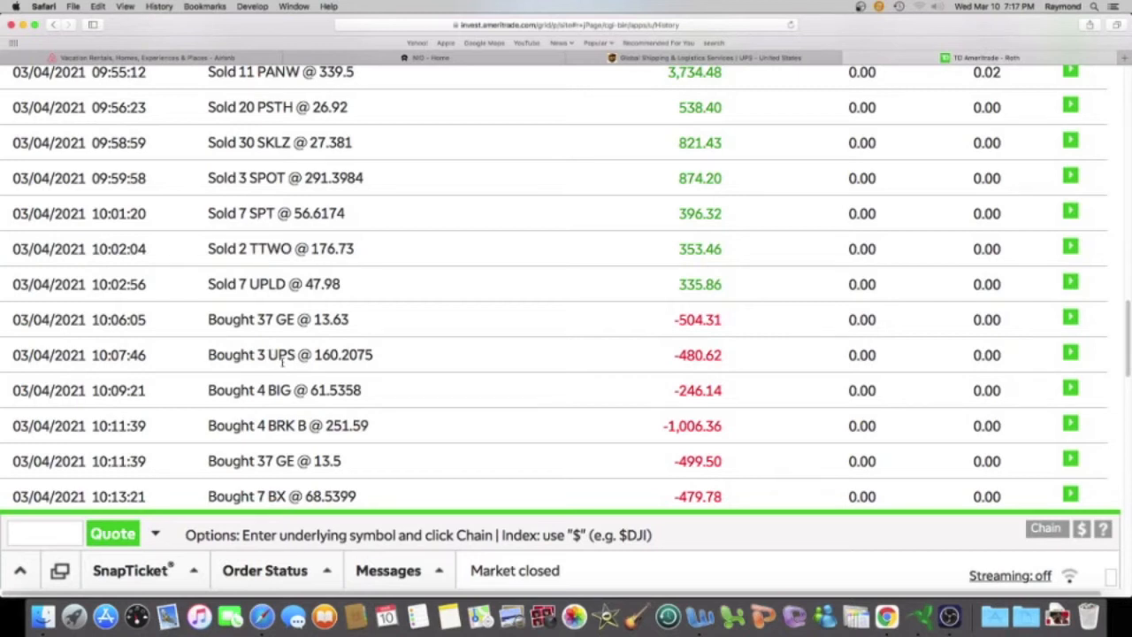
pyautogui.moveTo(644, 69)
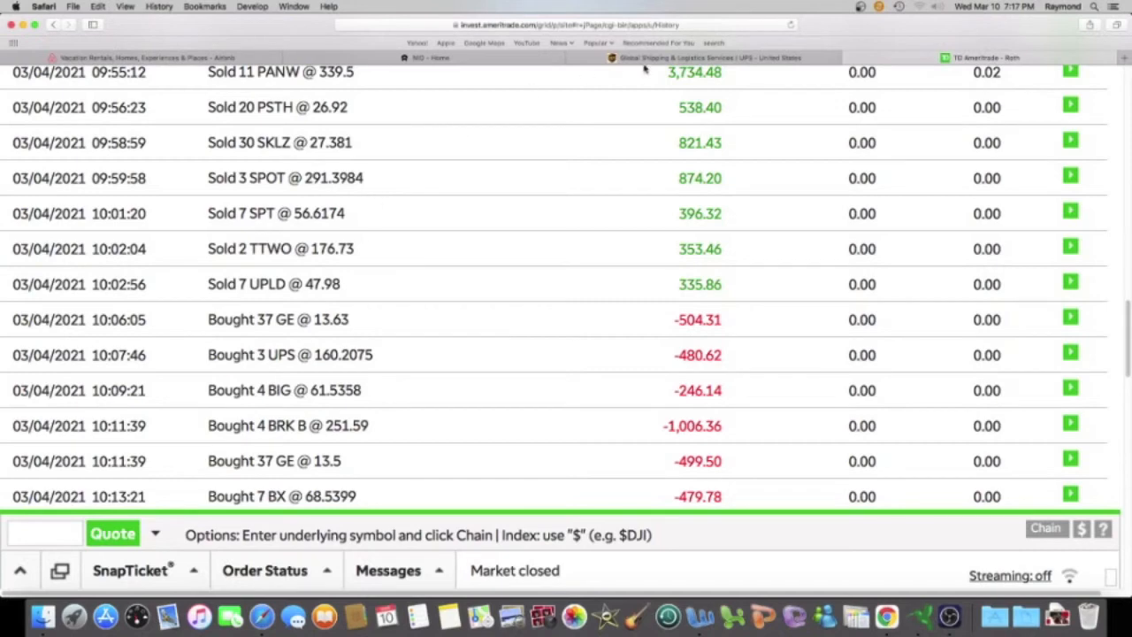
pyautogui.click(708, 56)
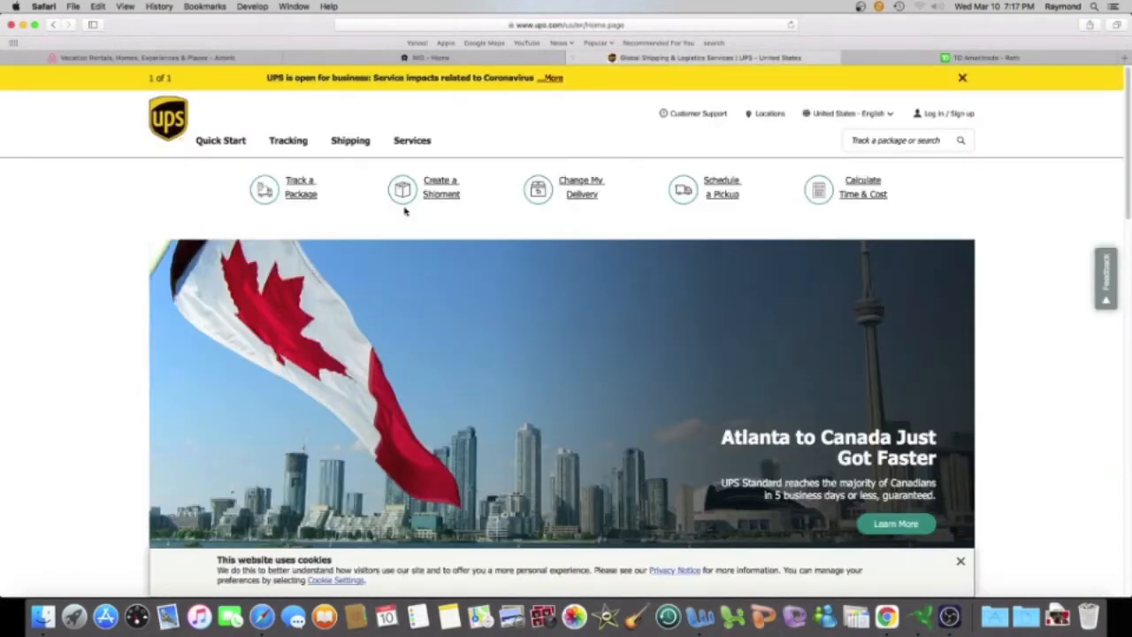
pyautogui.moveTo(184, 251)
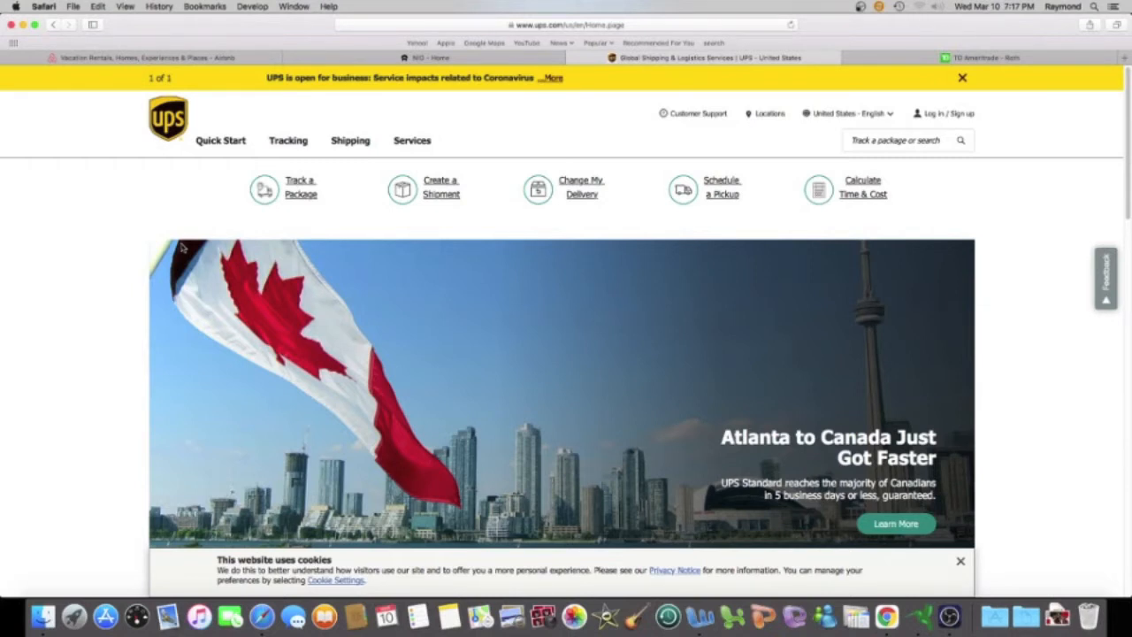
pyautogui.moveTo(150, 251)
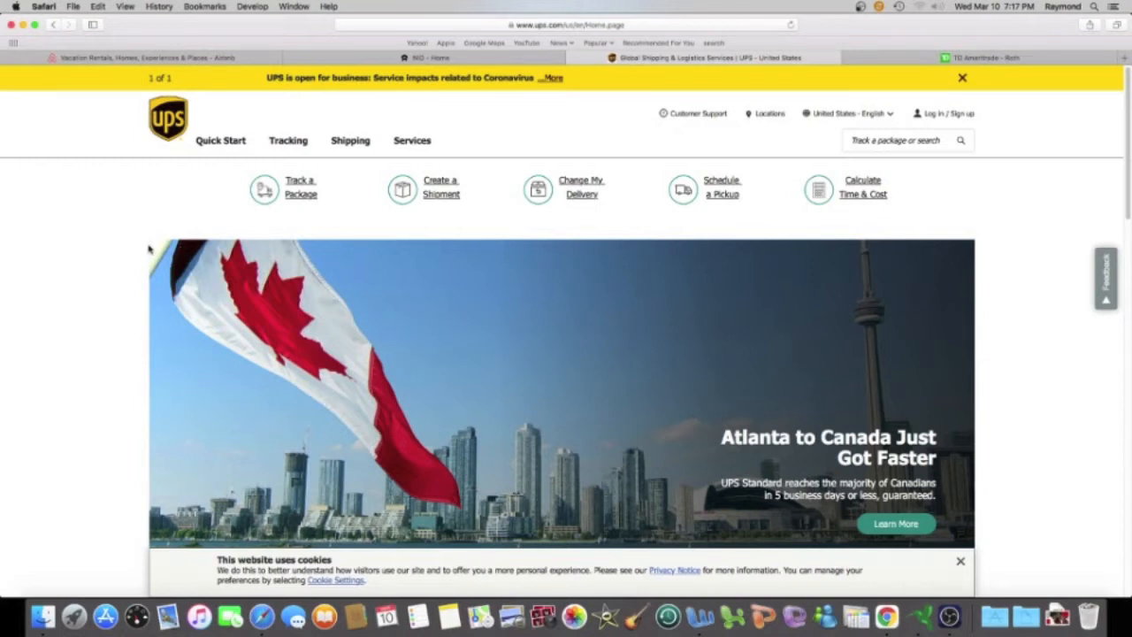
pyautogui.moveTo(149, 248)
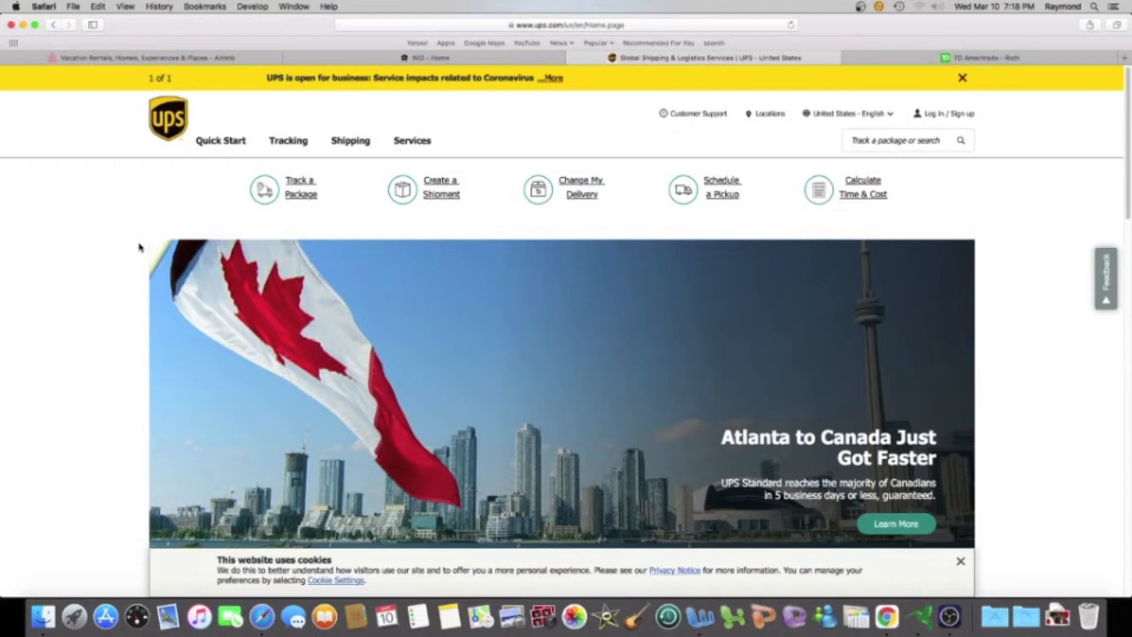
pyautogui.moveTo(138, 204)
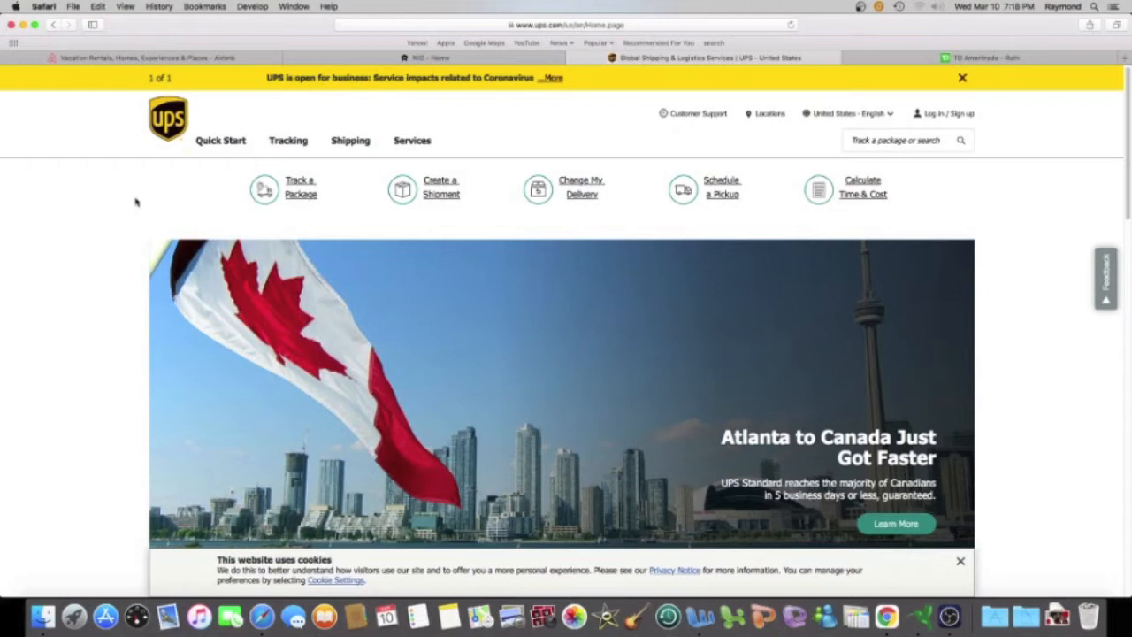
pyautogui.moveTo(159, 180)
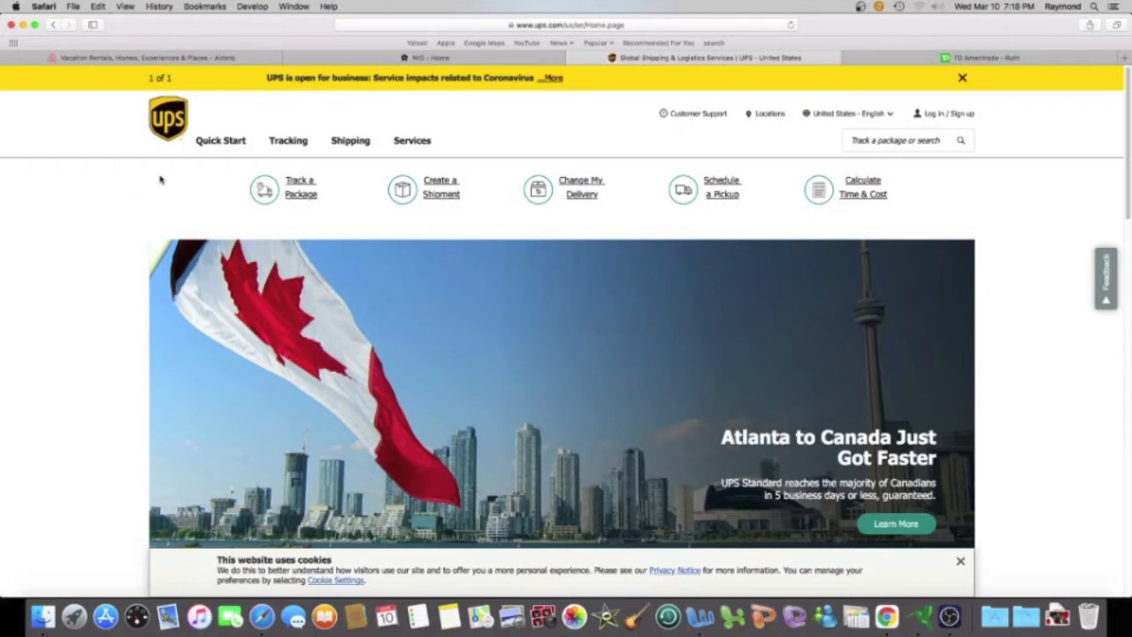
pyautogui.moveTo(156, 177)
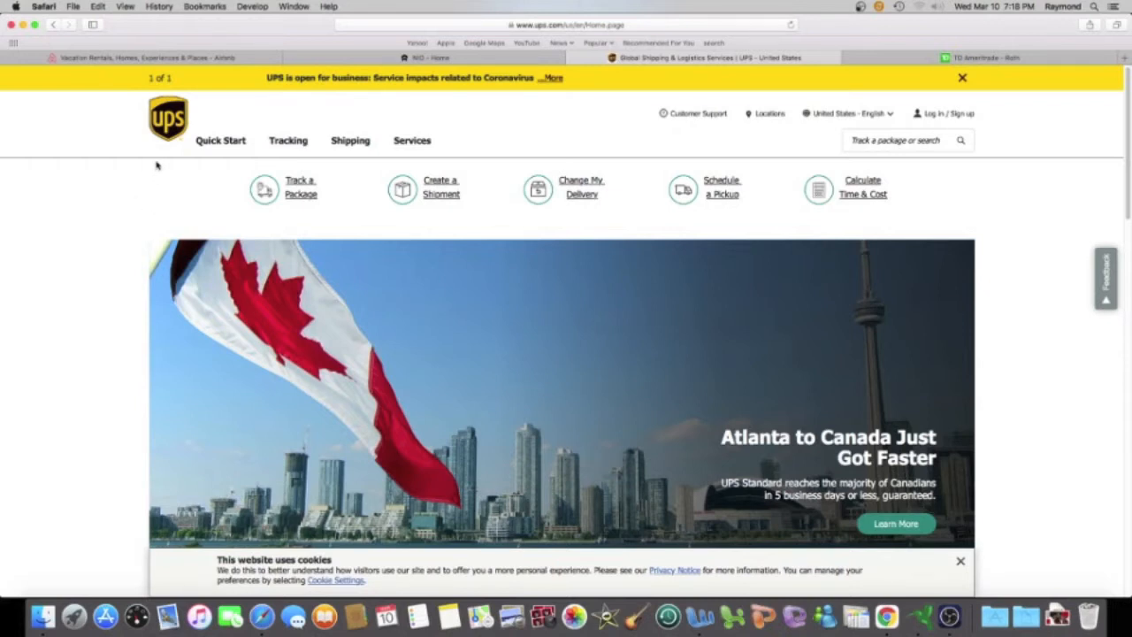
pyautogui.click(981, 57)
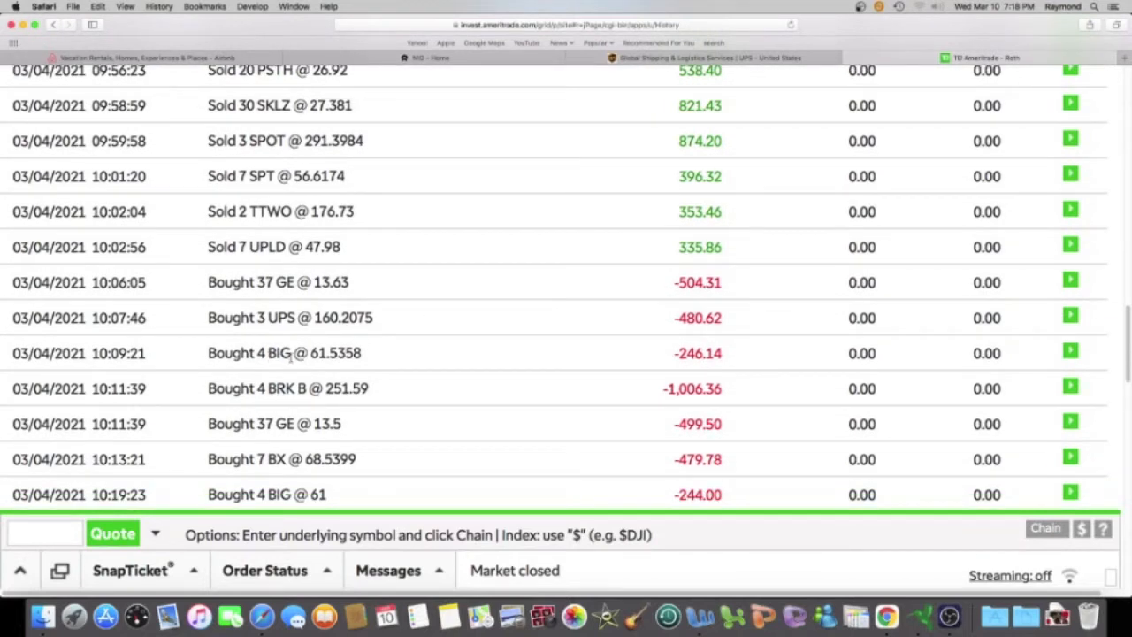
pyautogui.scroll(-3)
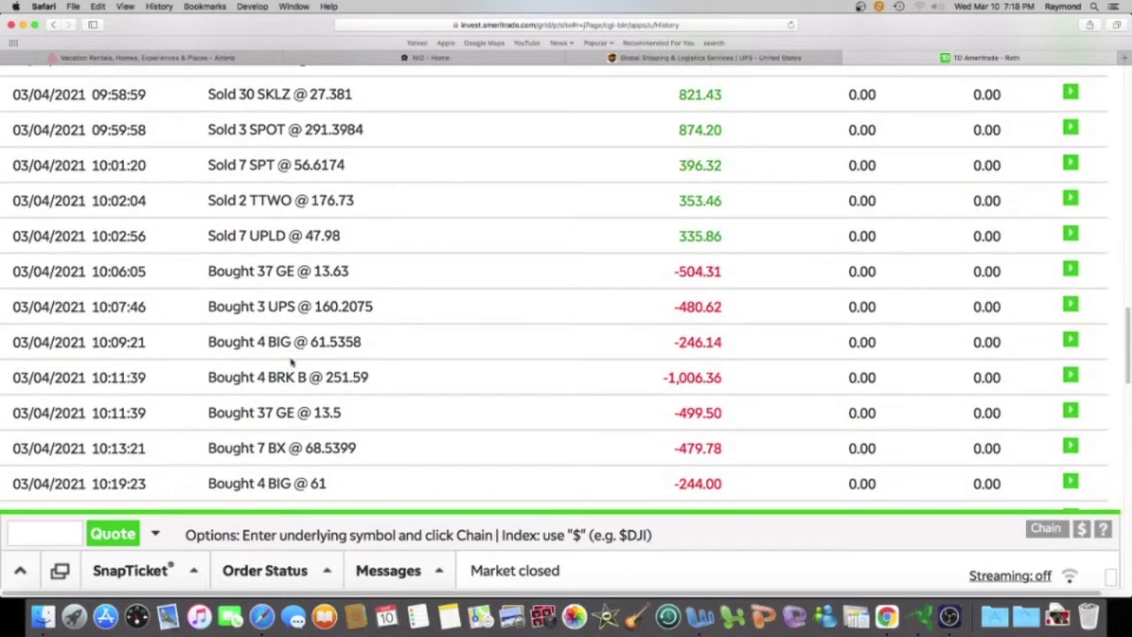
pyautogui.scroll(-3)
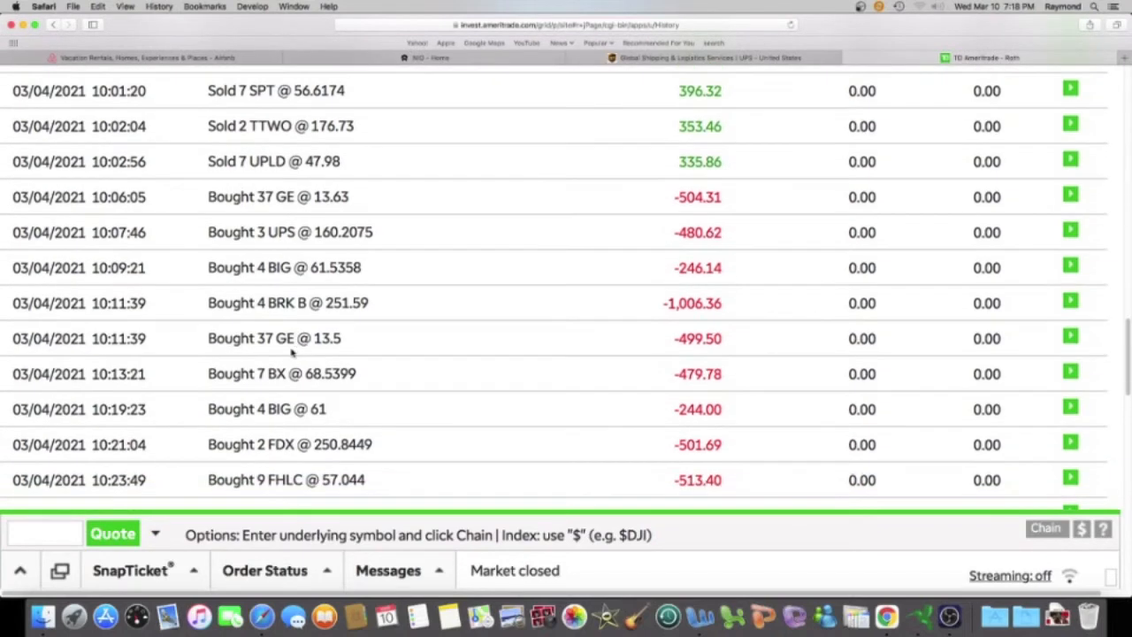
pyautogui.scroll(-3)
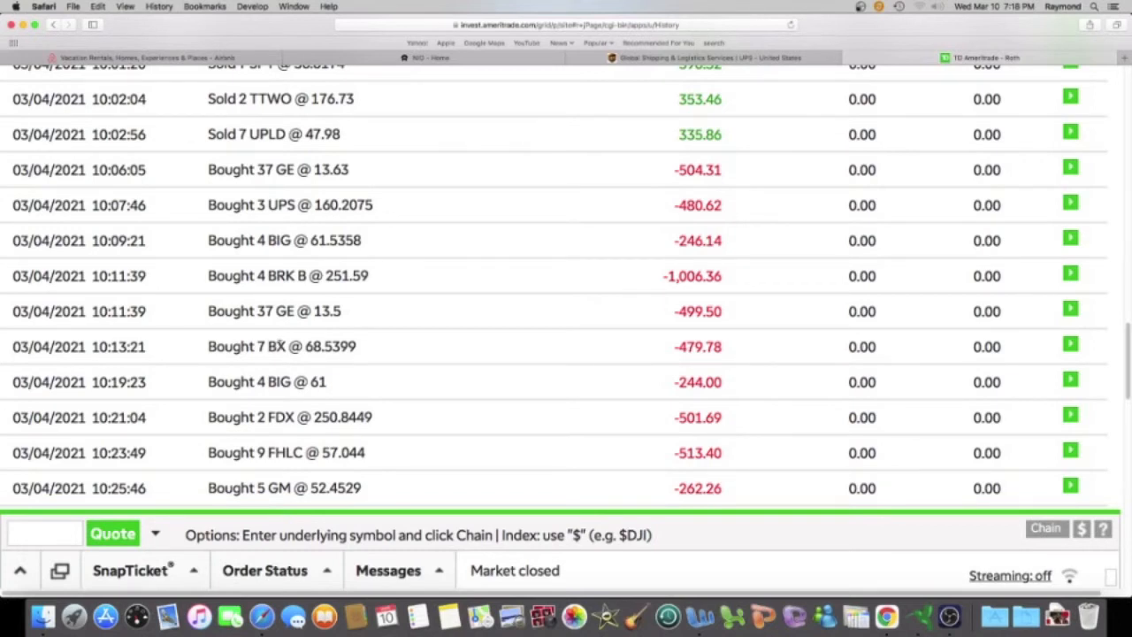
pyautogui.scroll(-3)
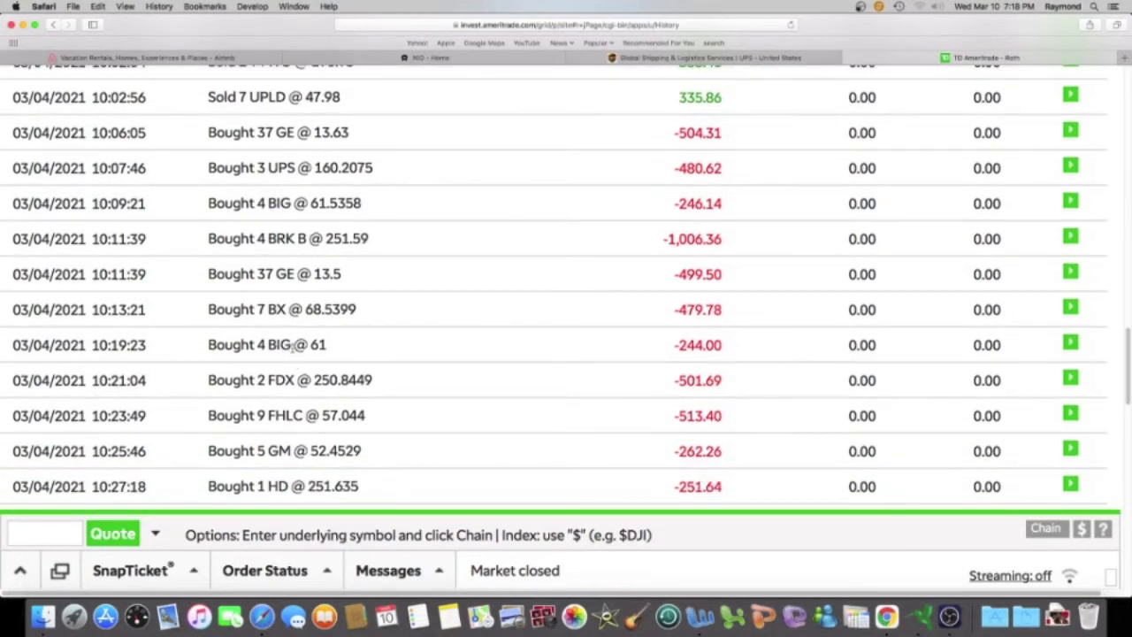
pyautogui.scroll(-3)
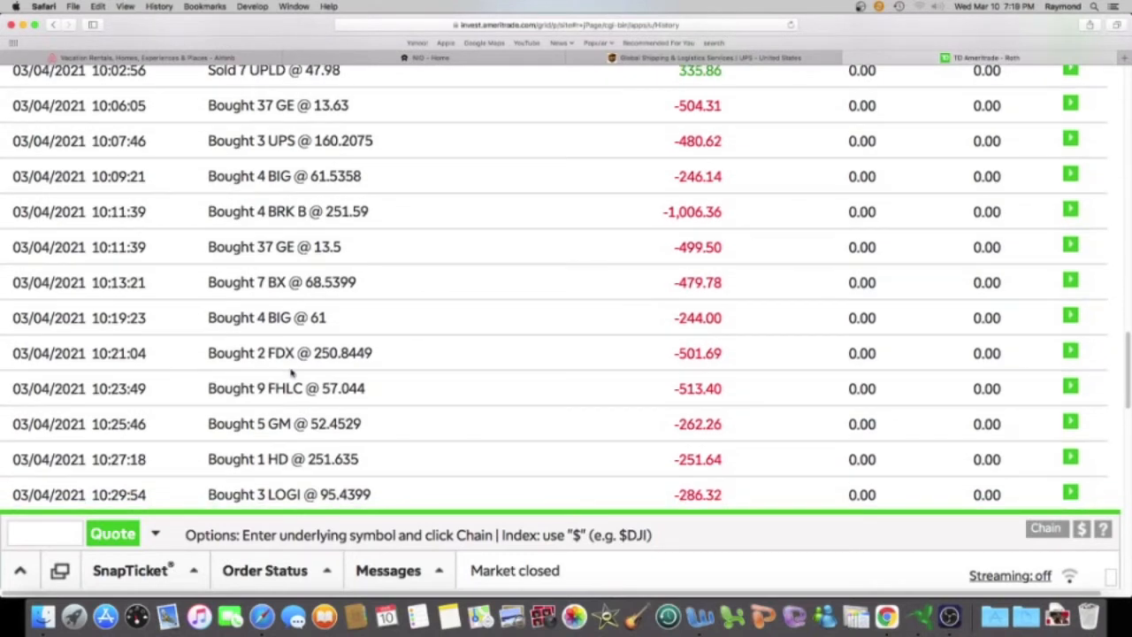
pyautogui.scroll(-3)
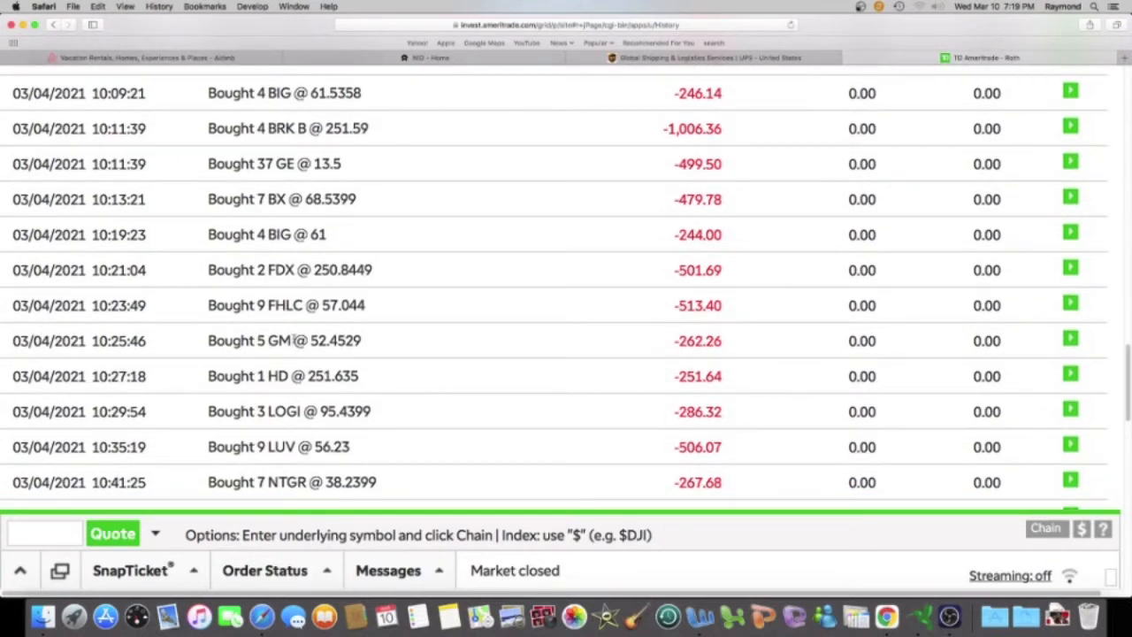
pyautogui.scroll(-3)
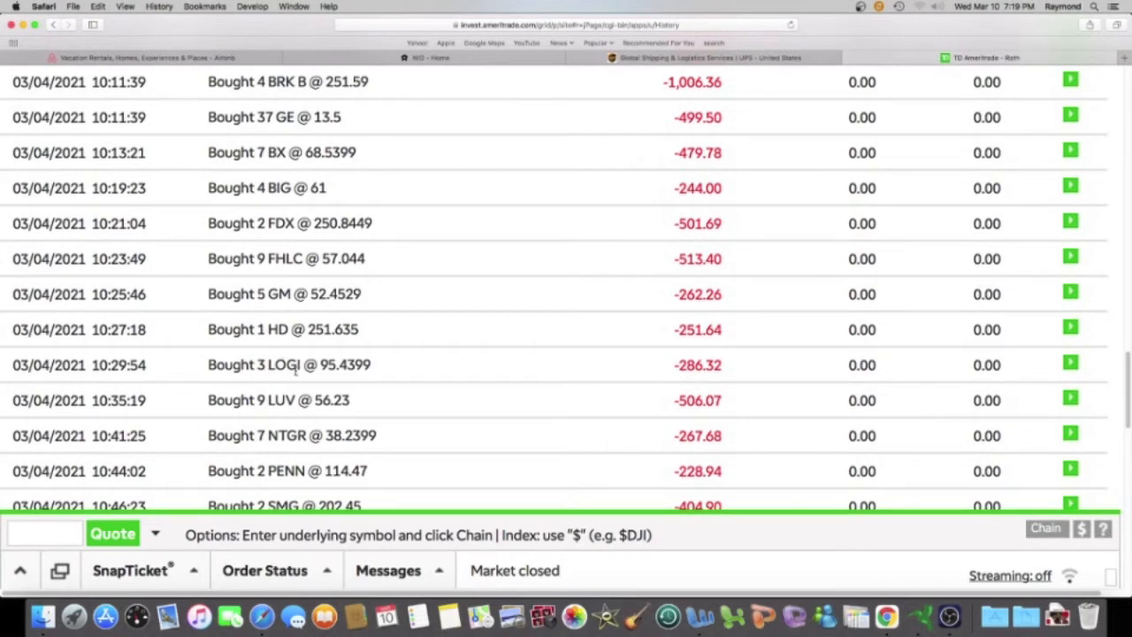
pyautogui.scroll(-3)
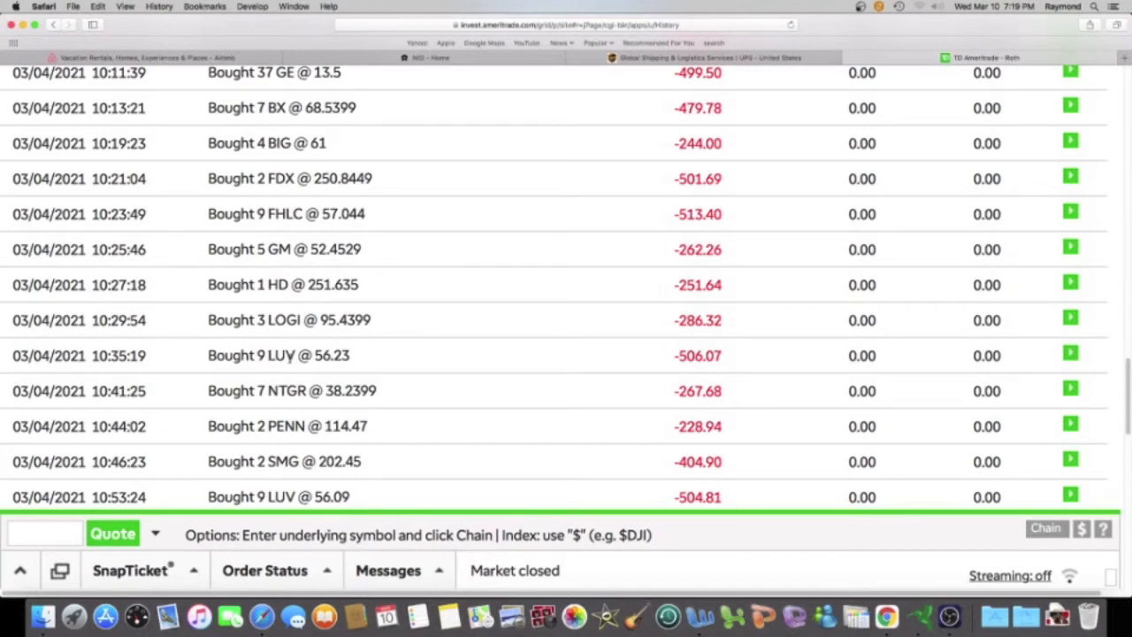
pyautogui.scroll(-3)
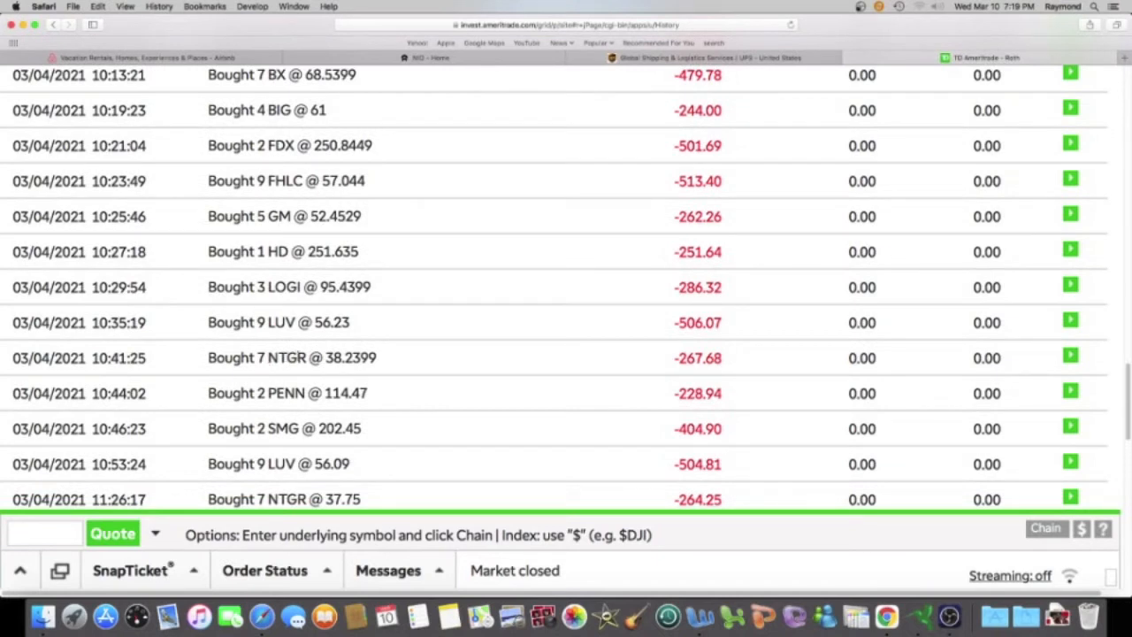
pyautogui.scroll(-3)
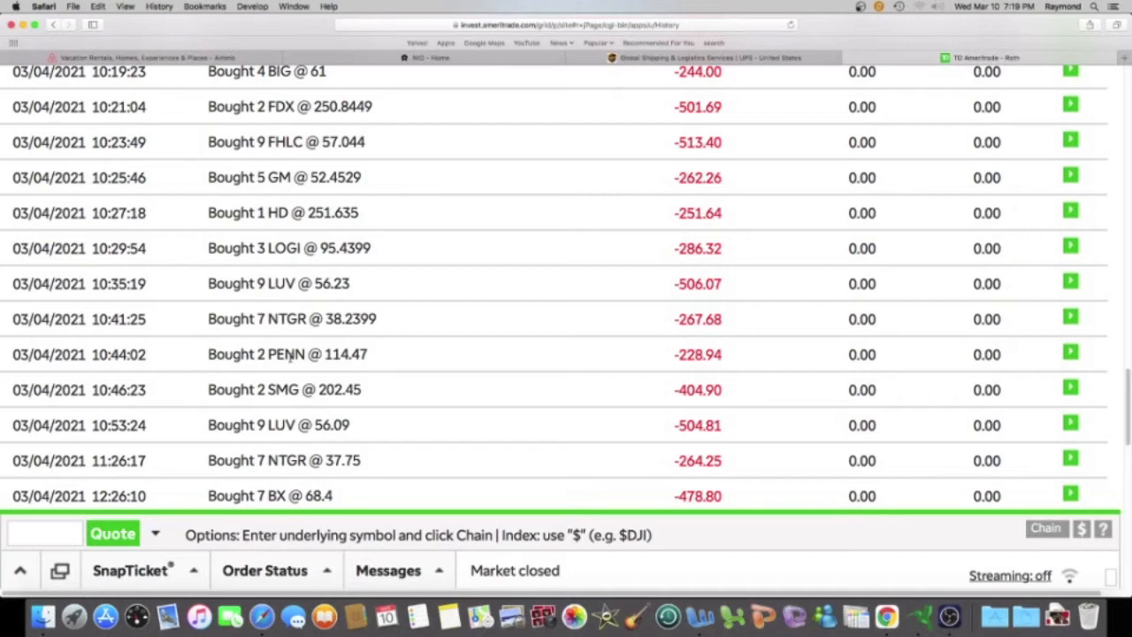
pyautogui.moveTo(283, 392)
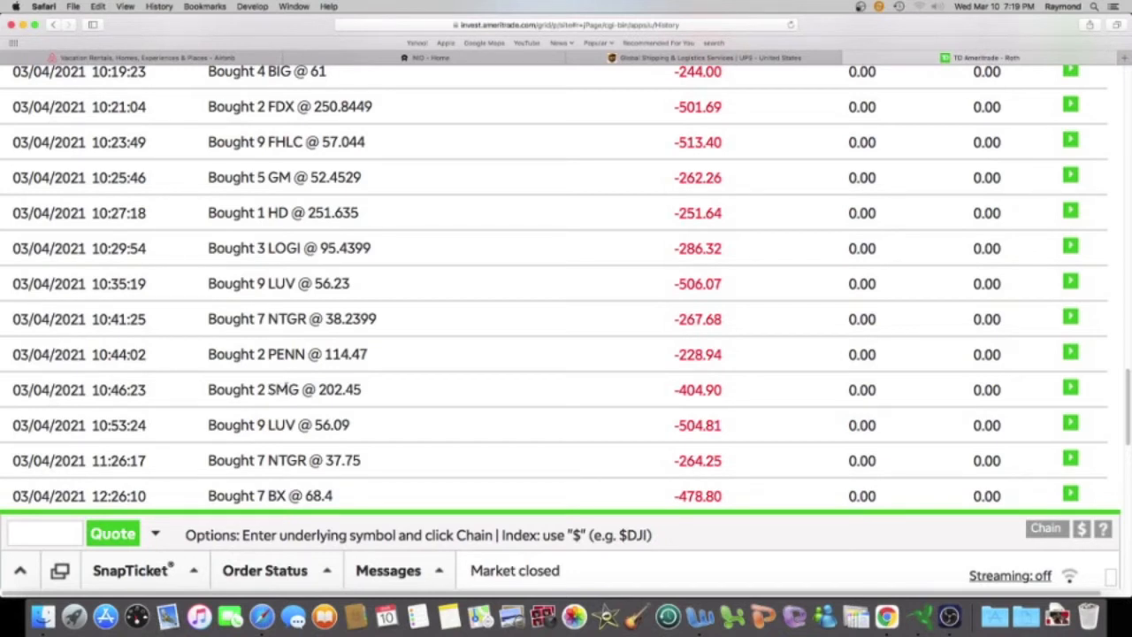
pyautogui.scroll(-3)
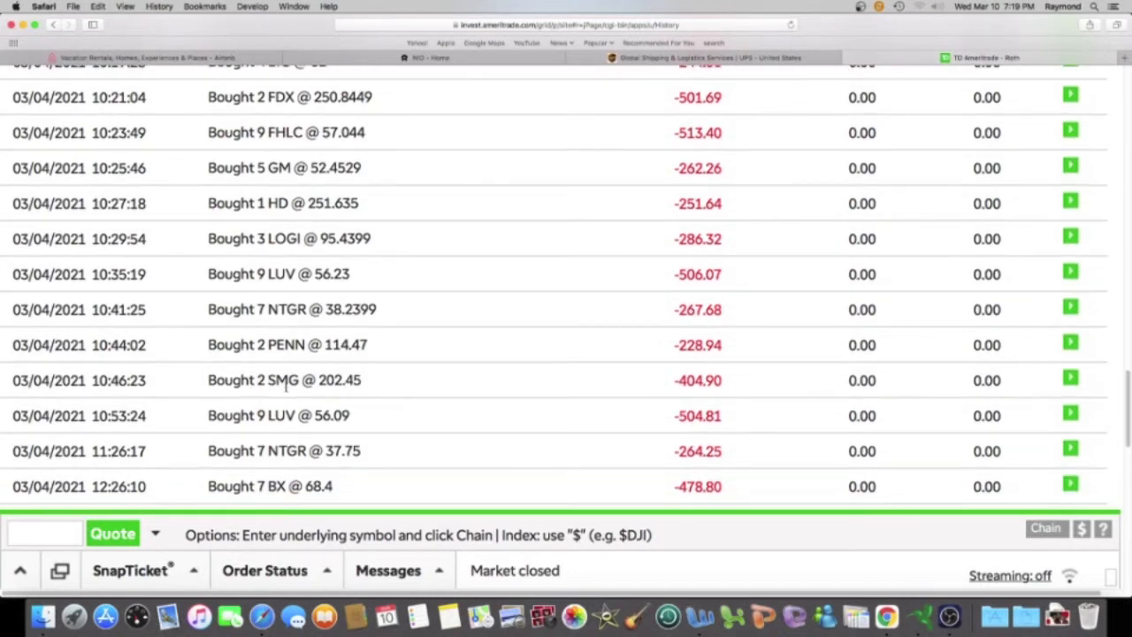
pyautogui.scroll(-3)
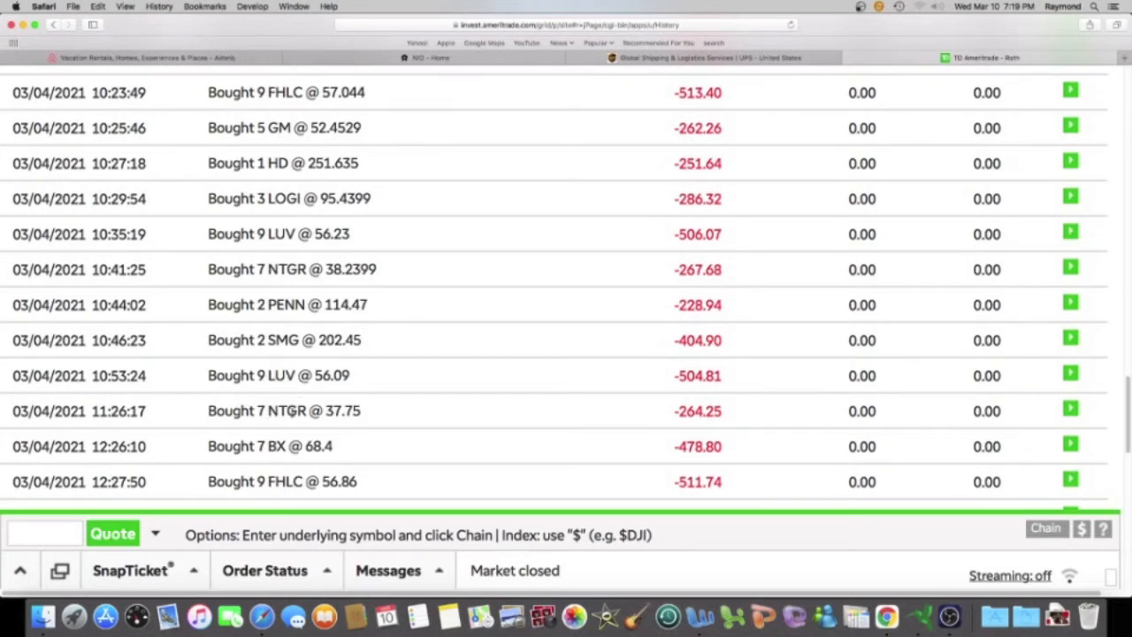
pyautogui.scroll(-3)
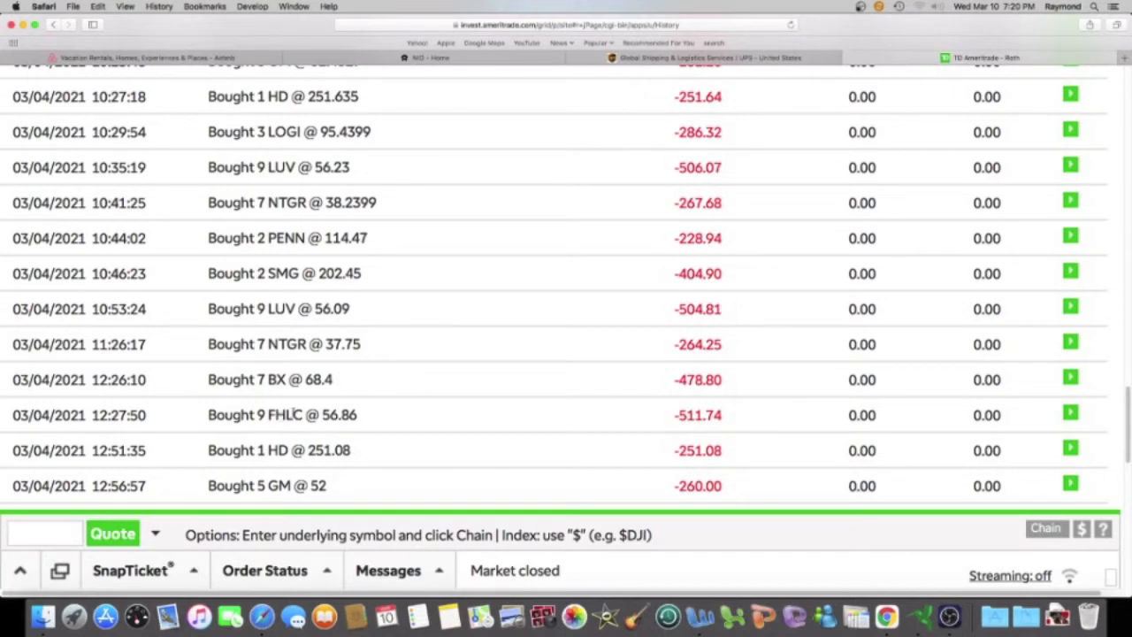
pyautogui.scroll(-3)
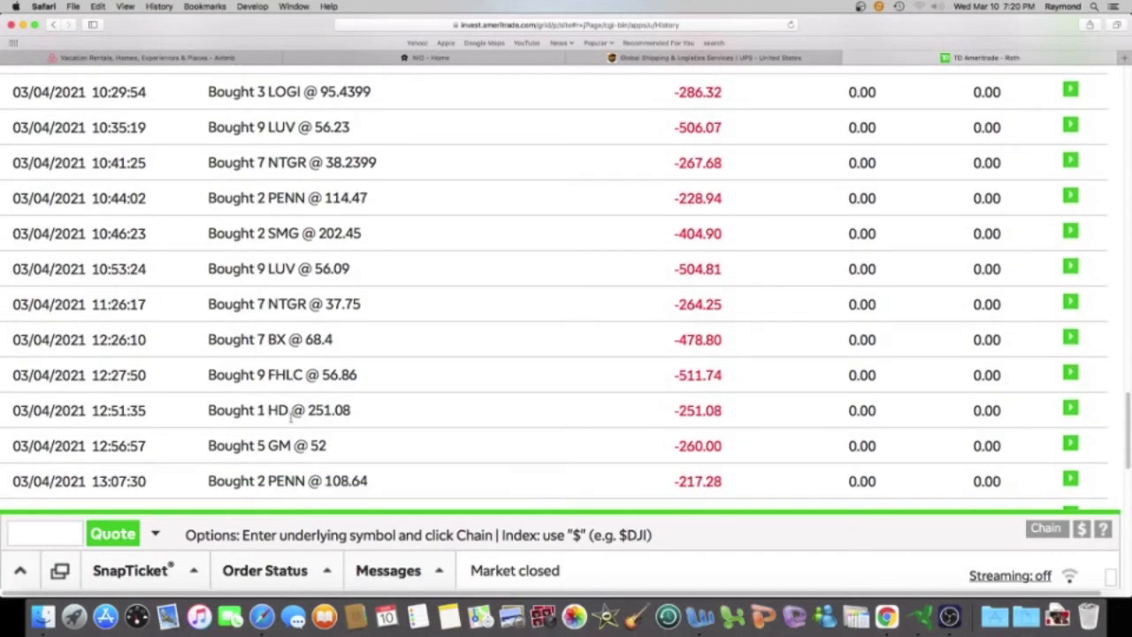
pyautogui.scroll(-3)
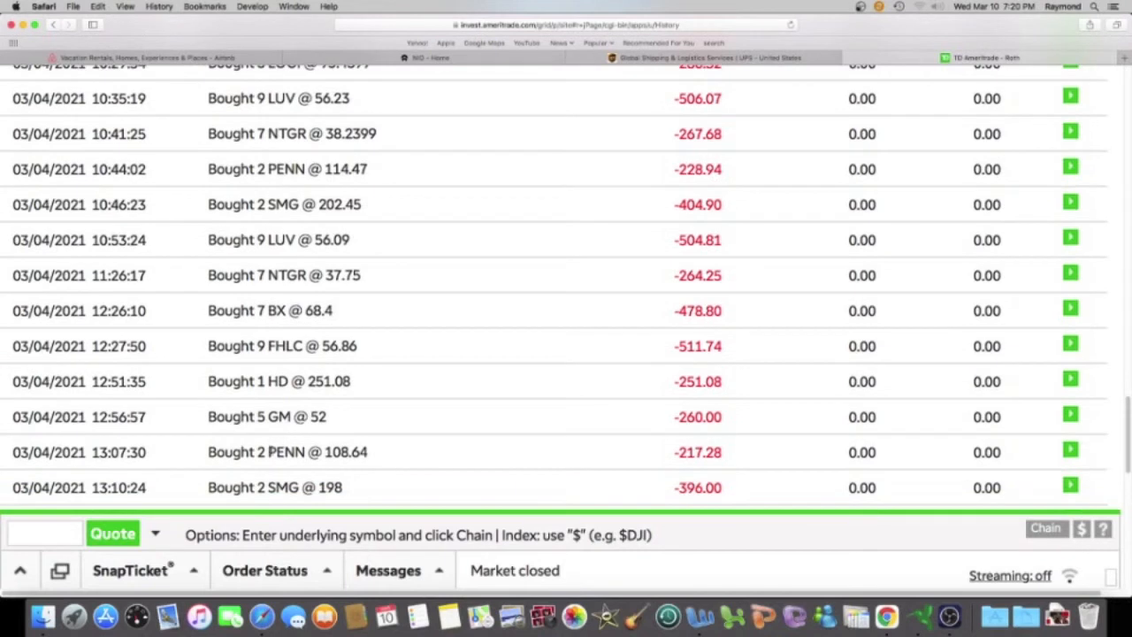
pyautogui.scroll(-3)
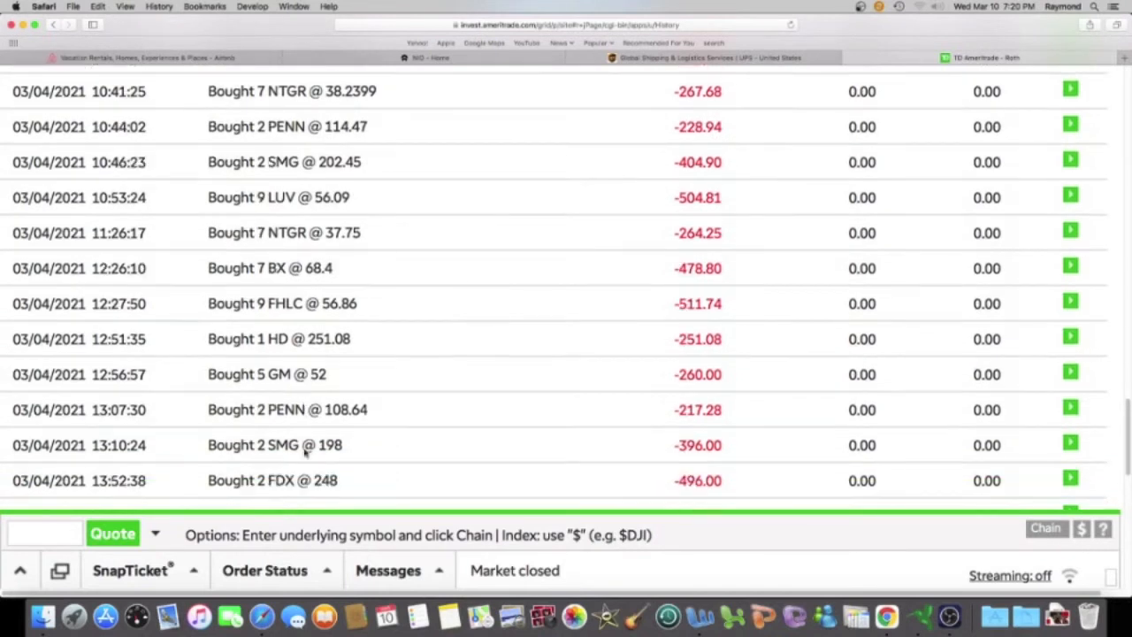
pyautogui.scroll(-3)
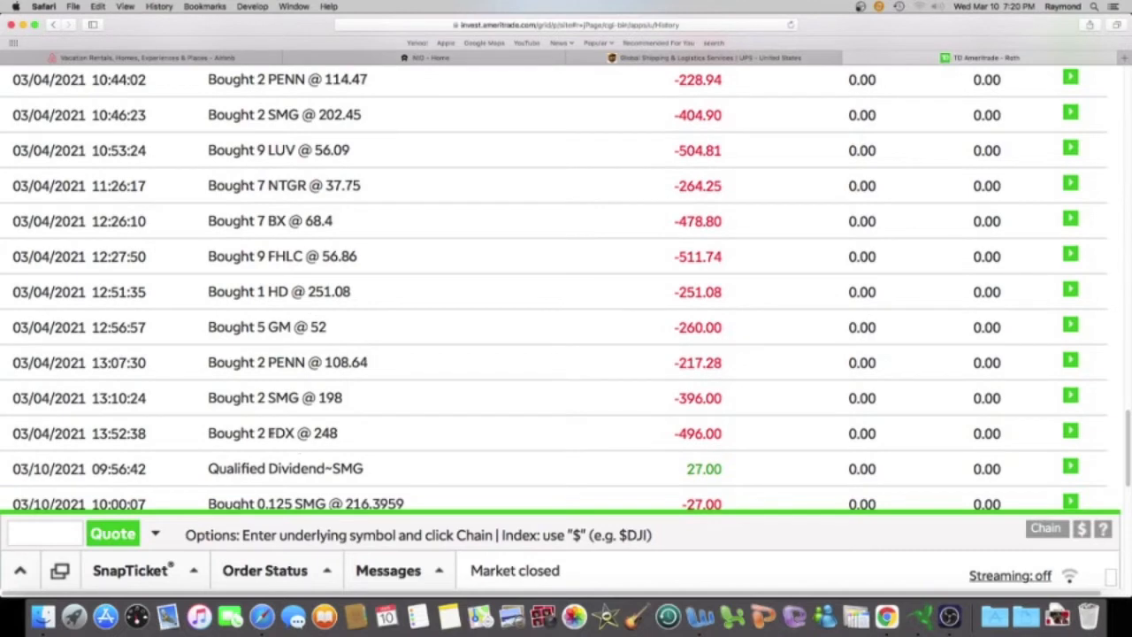
pyautogui.scroll(-3)
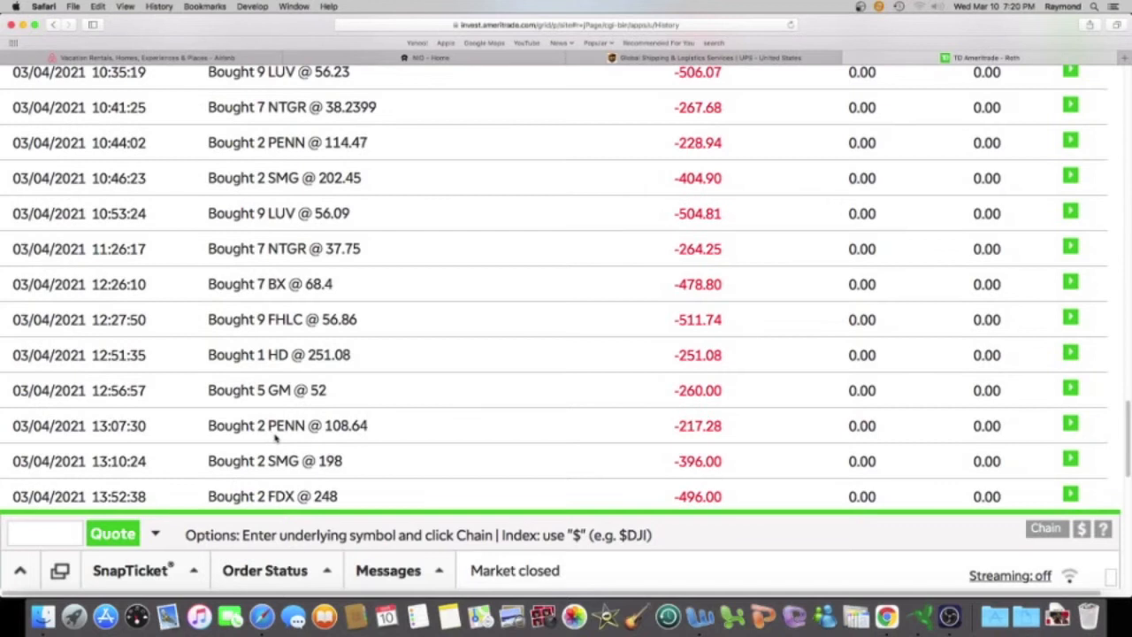
pyautogui.moveTo(282, 433)
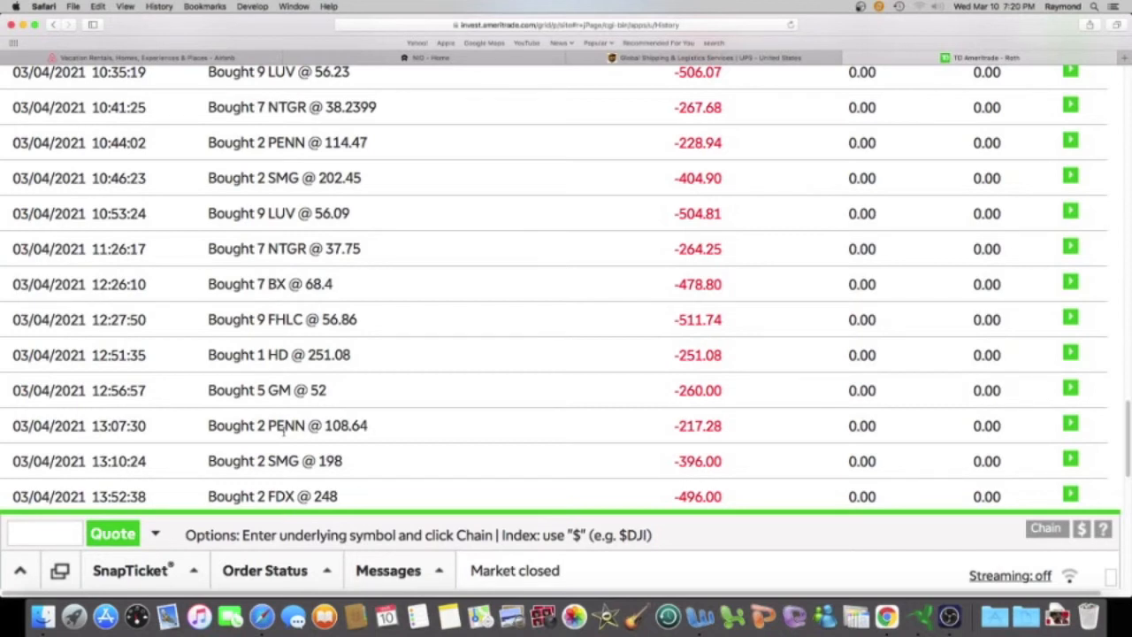
pyautogui.moveTo(283, 433)
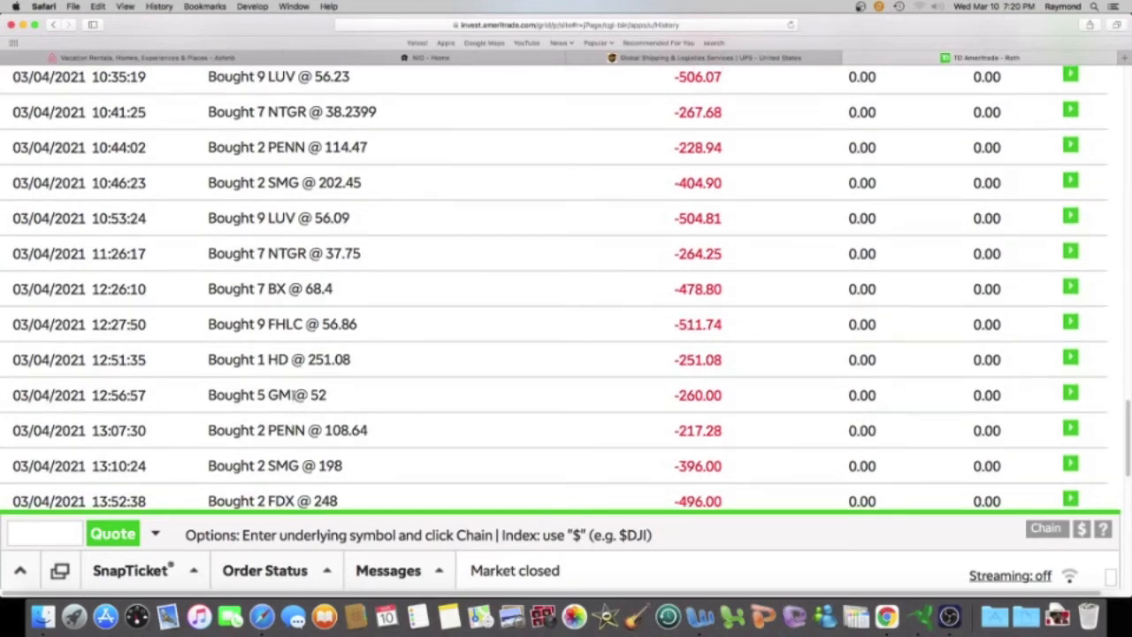
pyautogui.scroll(3)
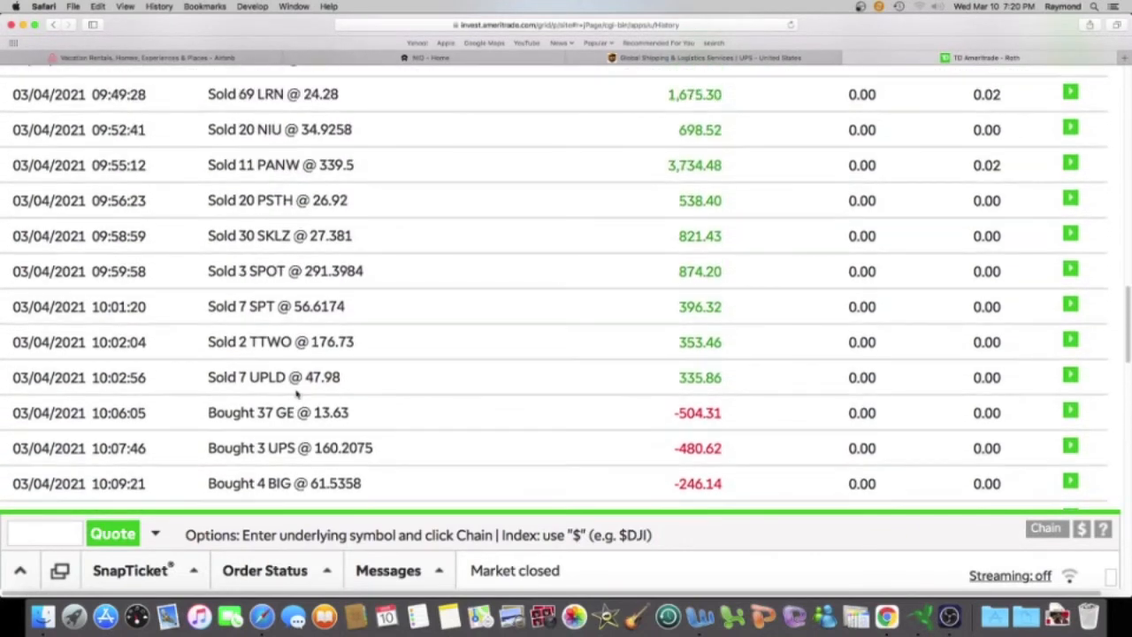
pyautogui.scroll(3)
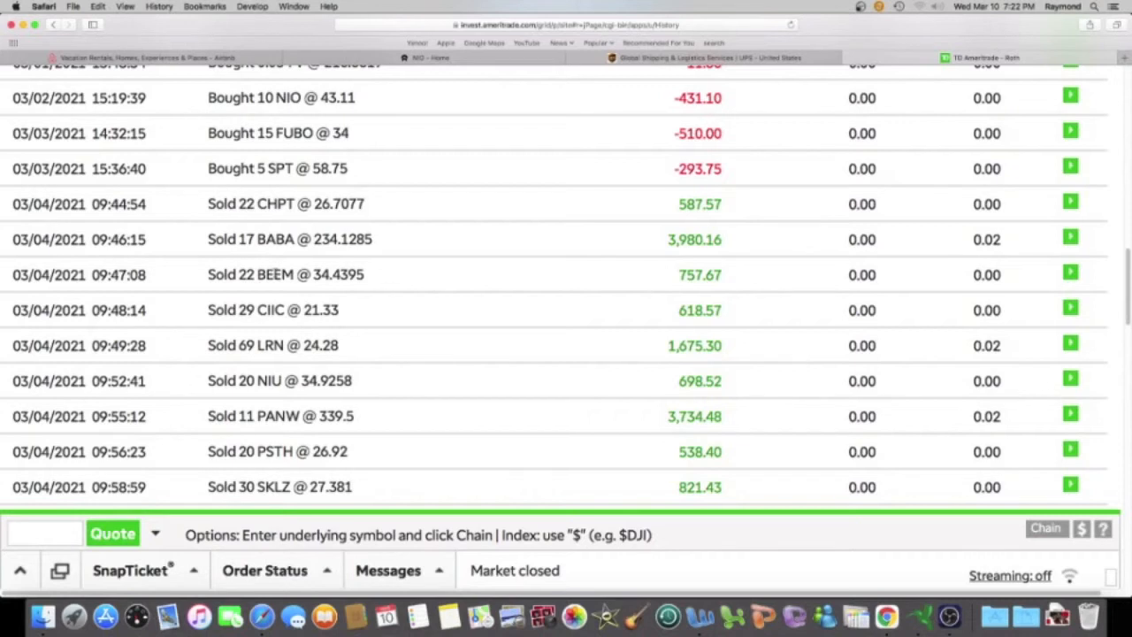
pyautogui.scroll(-3)
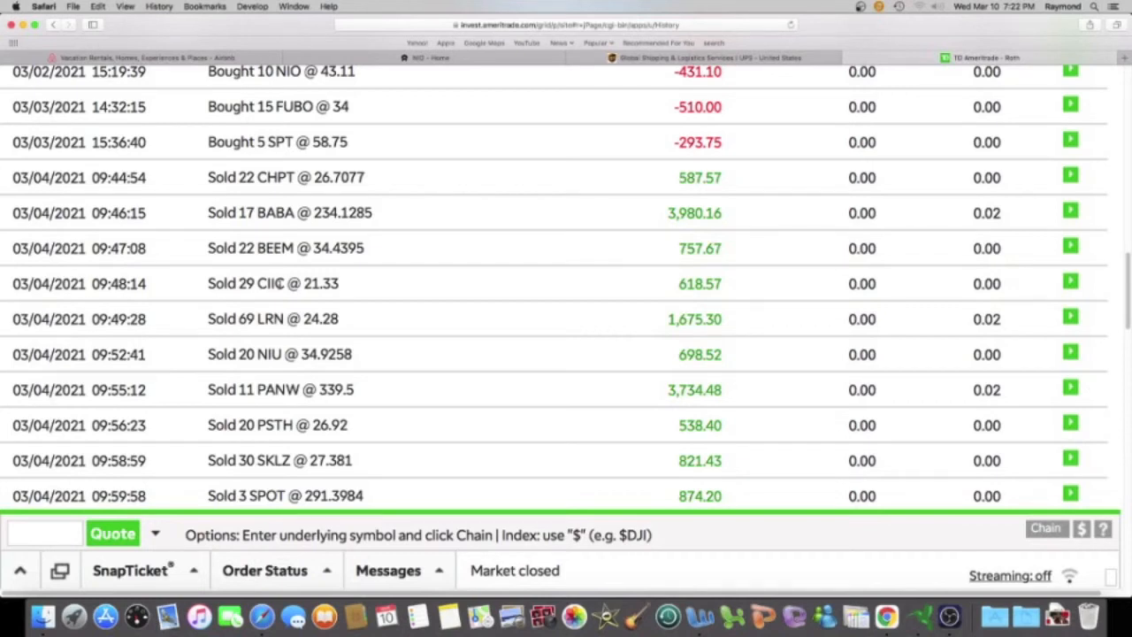
pyautogui.moveTo(276, 283)
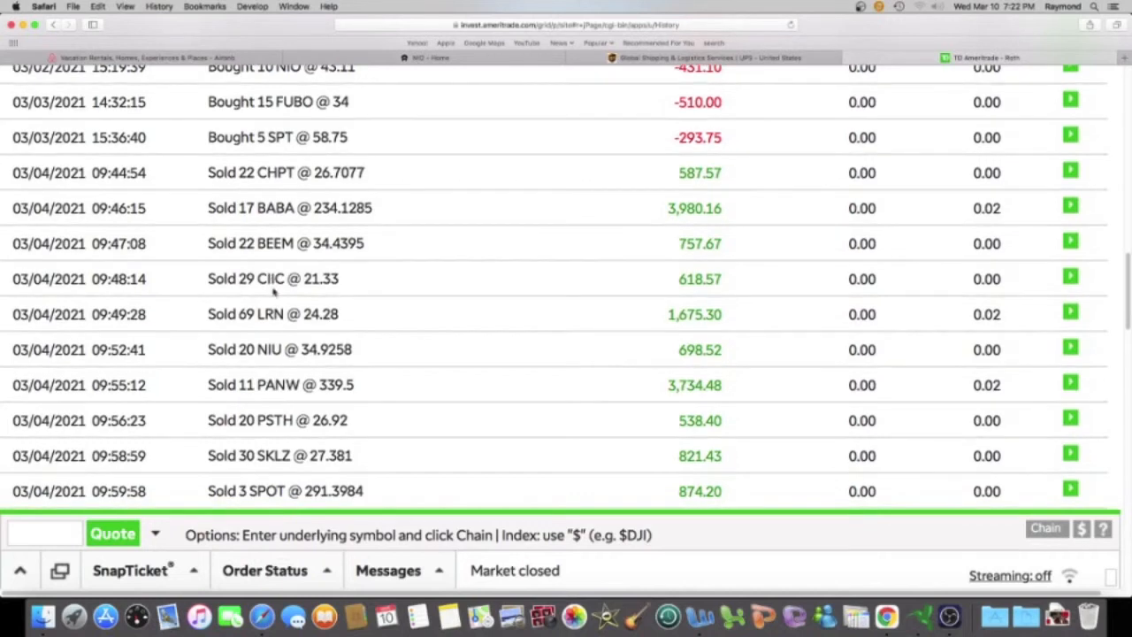
pyautogui.scroll(-3)
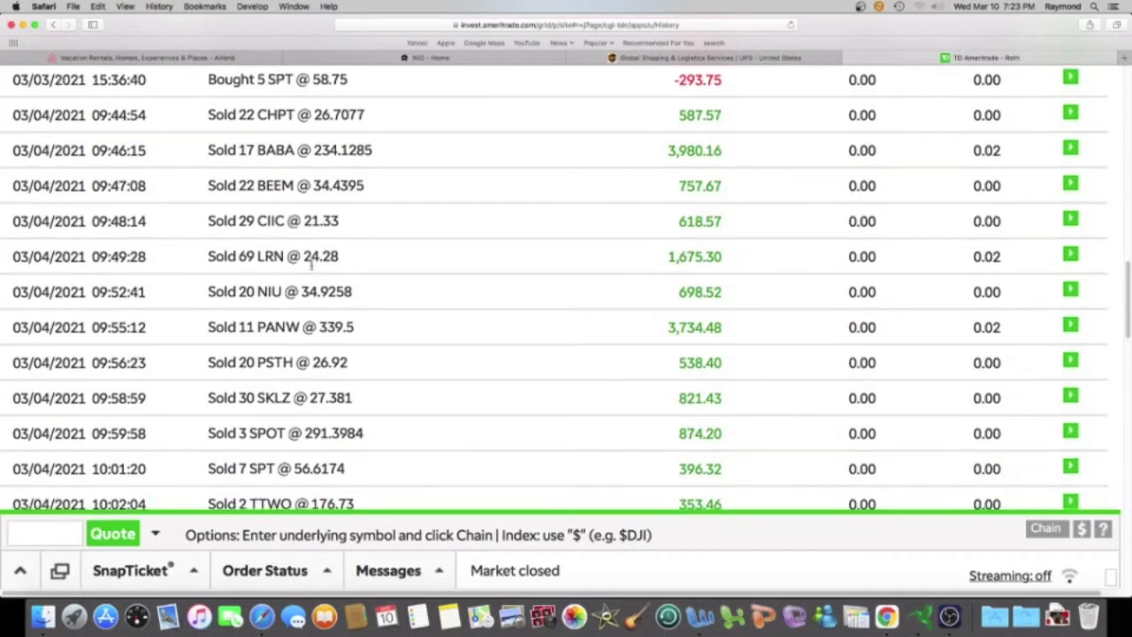
pyautogui.scroll(-3)
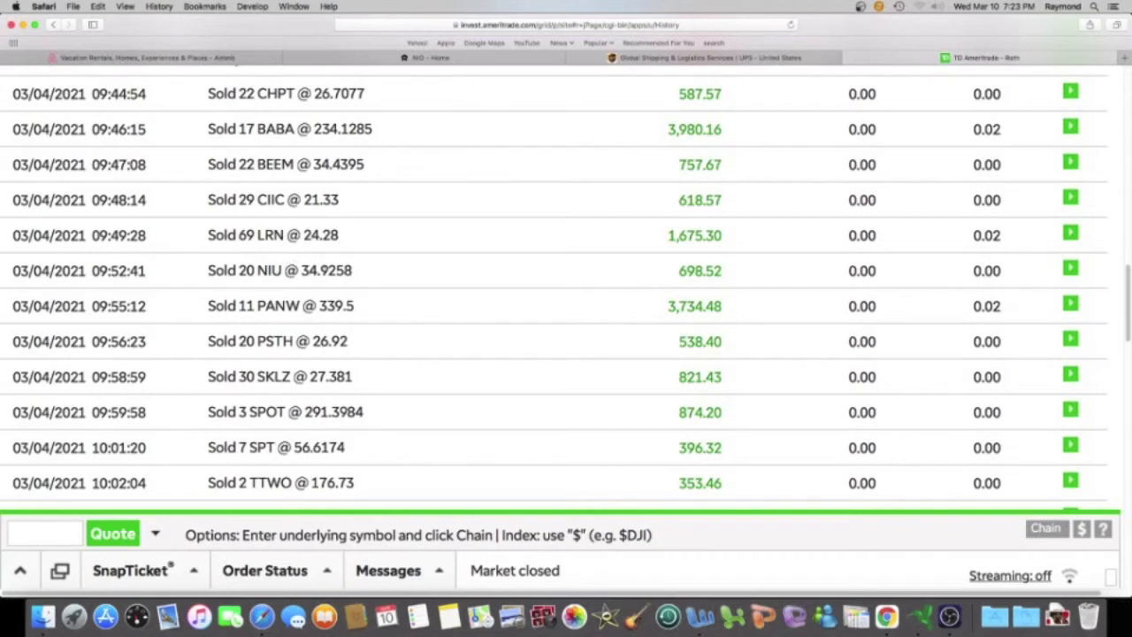
pyautogui.scroll(-3)
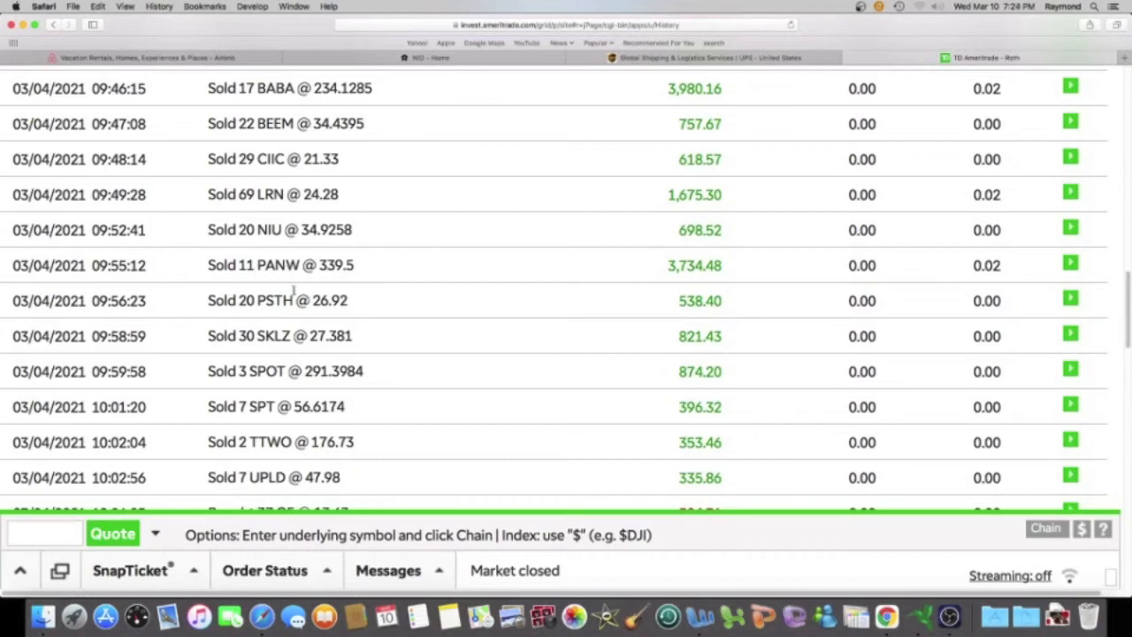
pyautogui.scroll(-3)
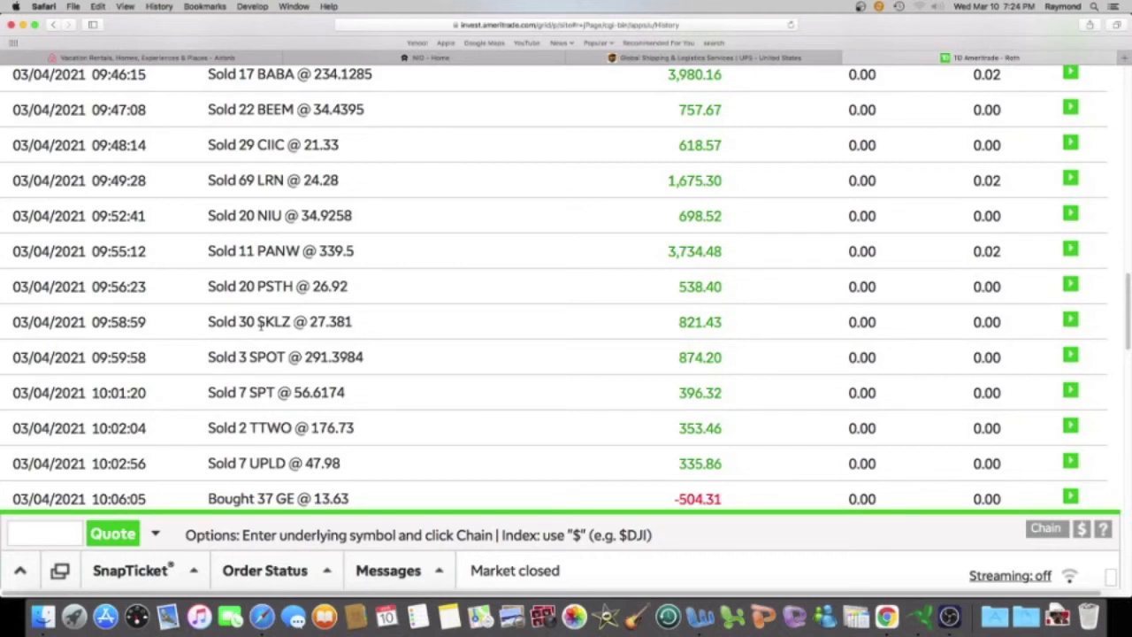
pyautogui.moveTo(280, 310)
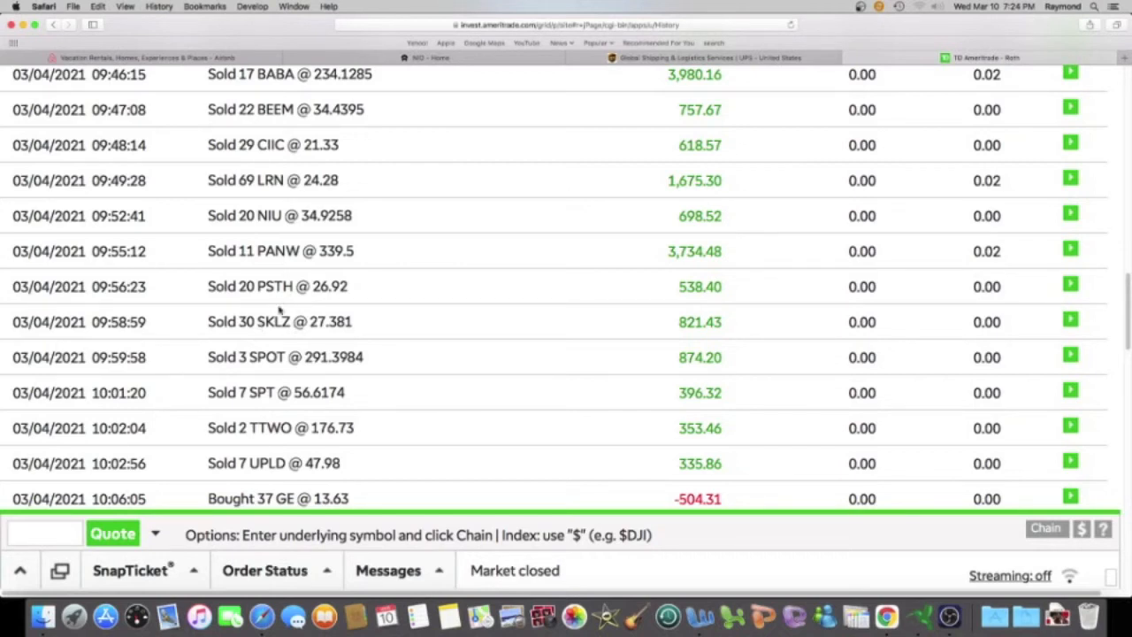
pyautogui.moveTo(267, 329)
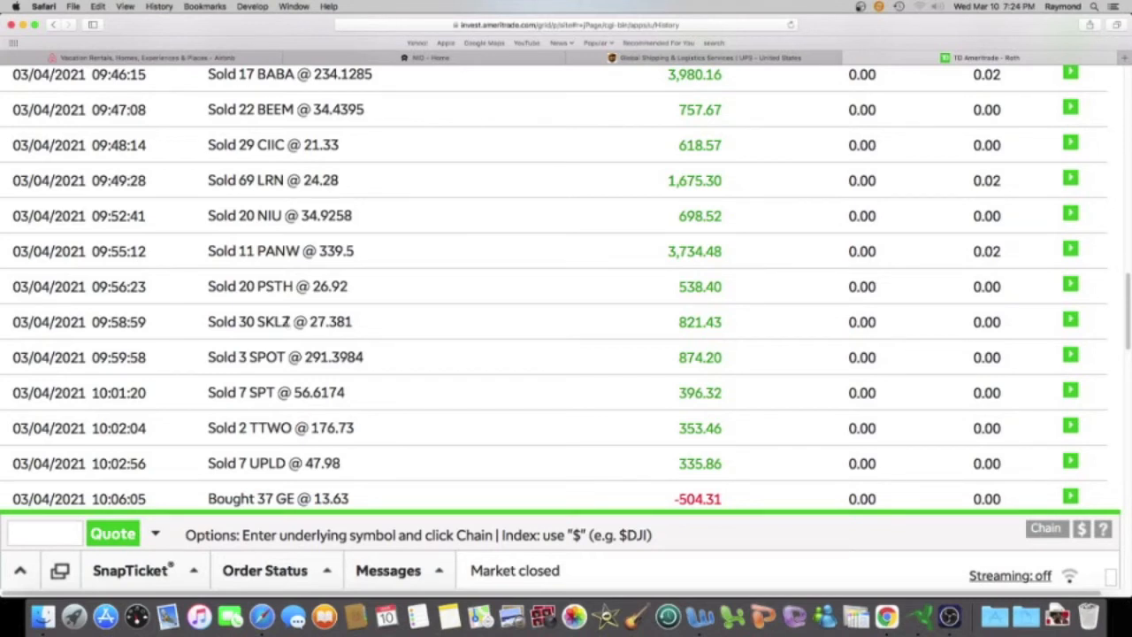
pyautogui.moveTo(246, 363)
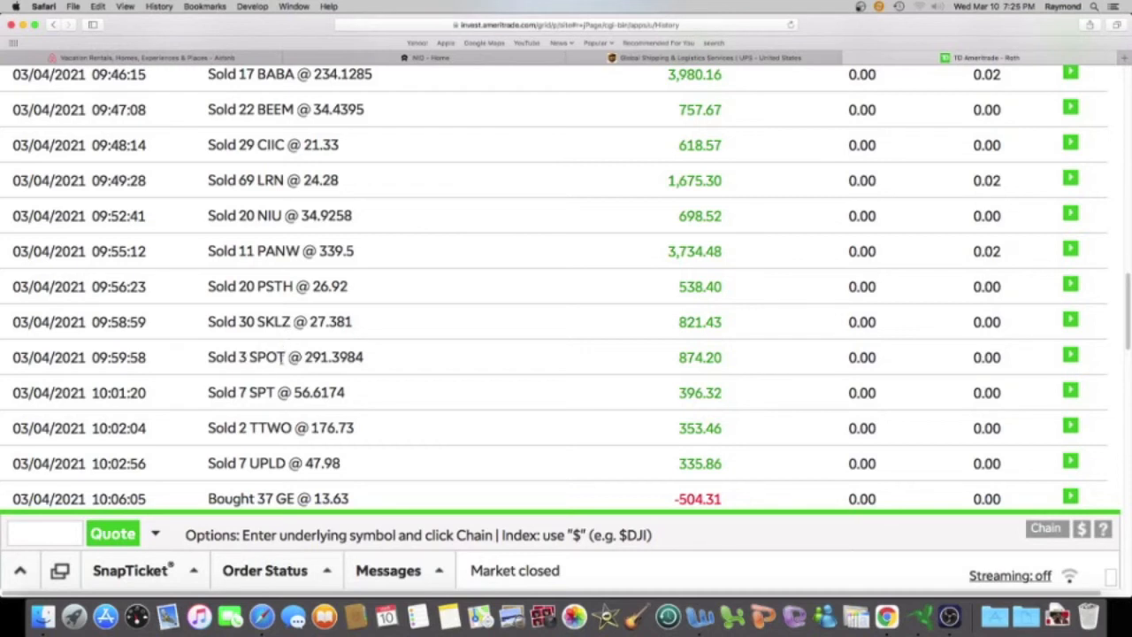
pyautogui.moveTo(283, 357)
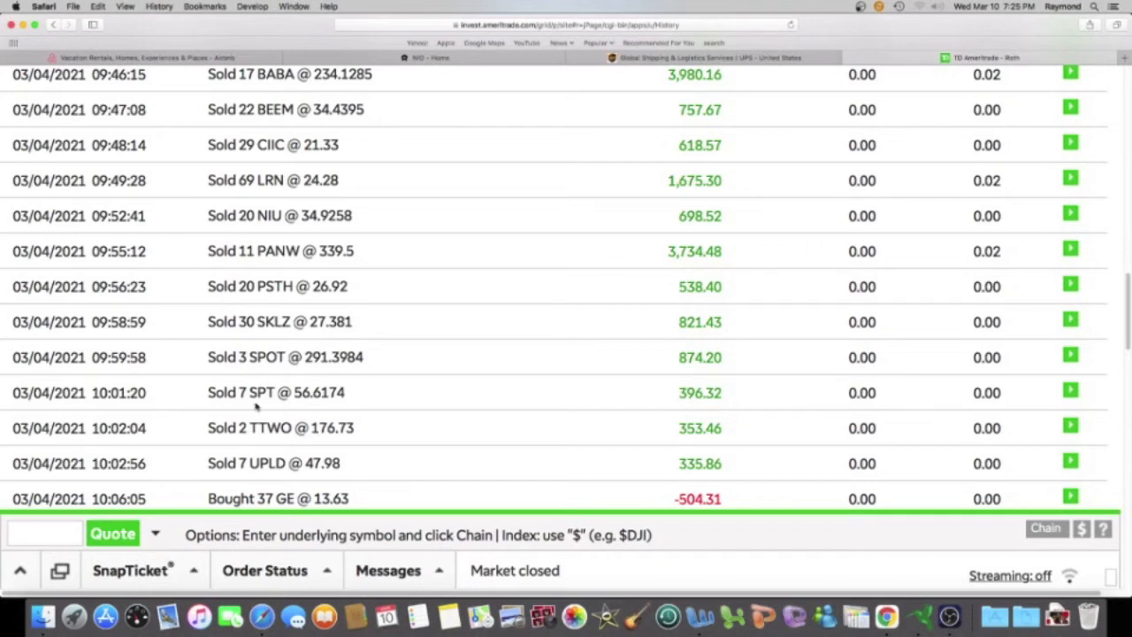
pyautogui.moveTo(256, 407)
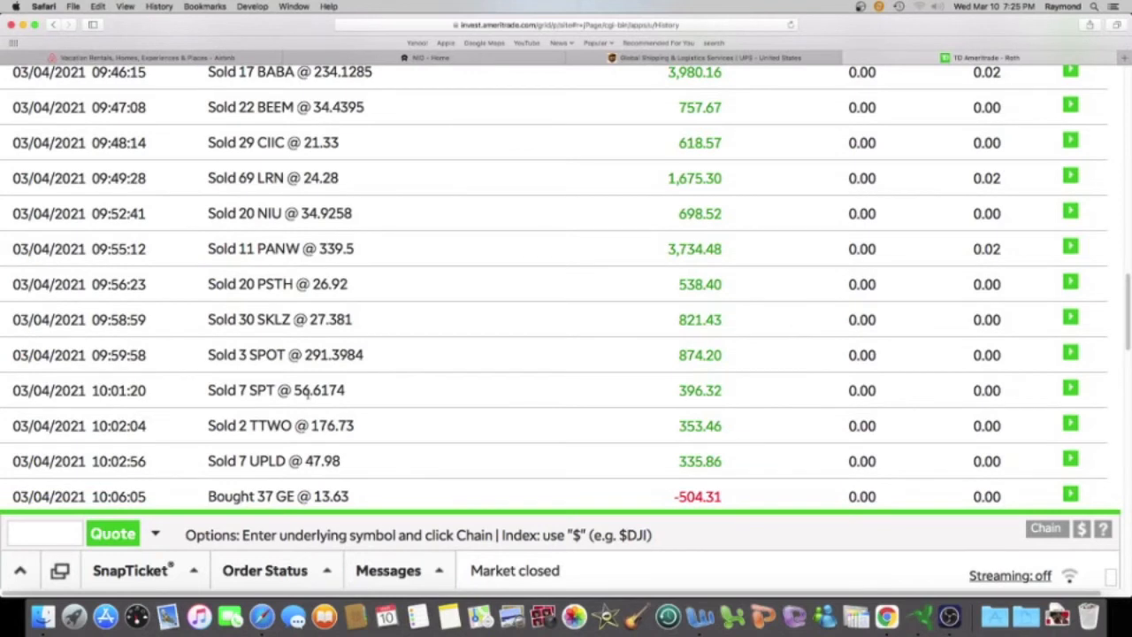
pyautogui.scroll(-3)
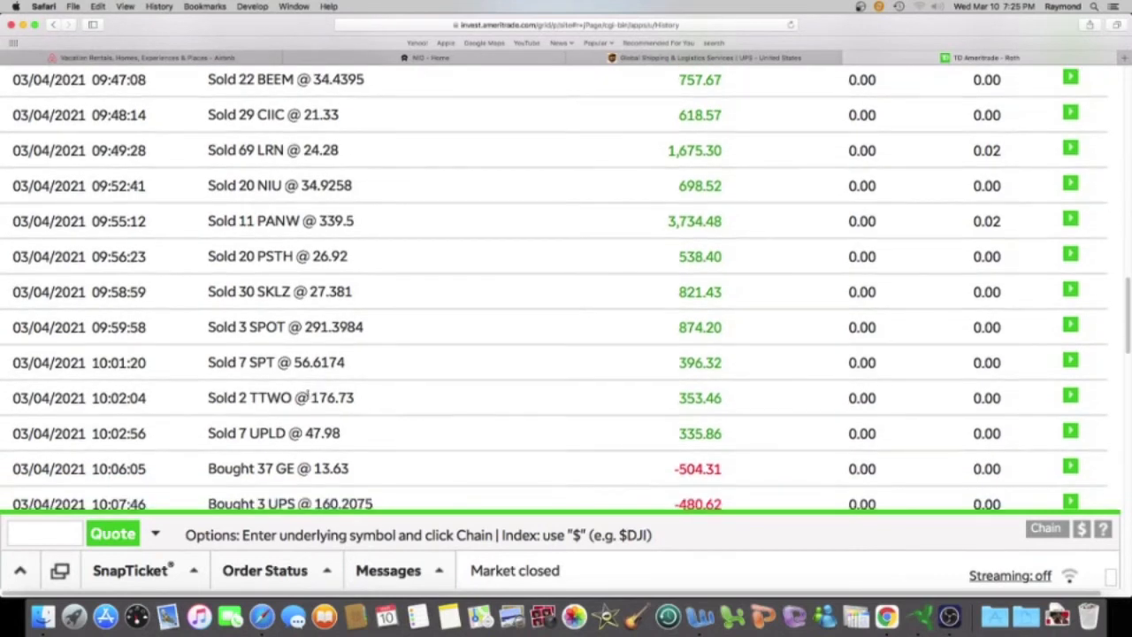
pyautogui.scroll(-3)
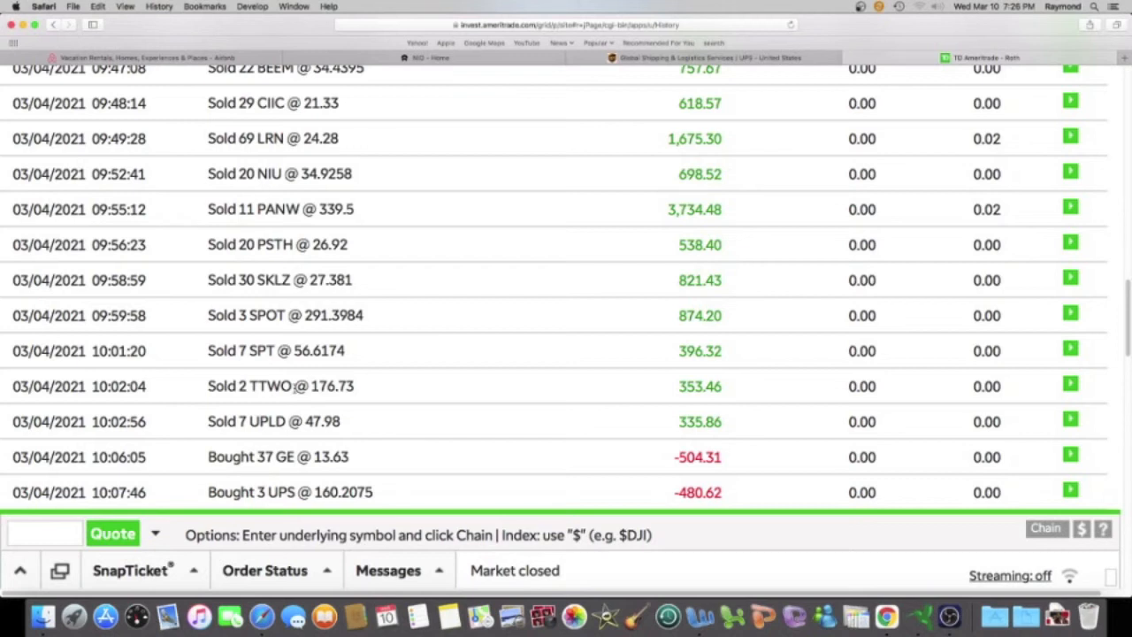
pyautogui.scroll(-3)
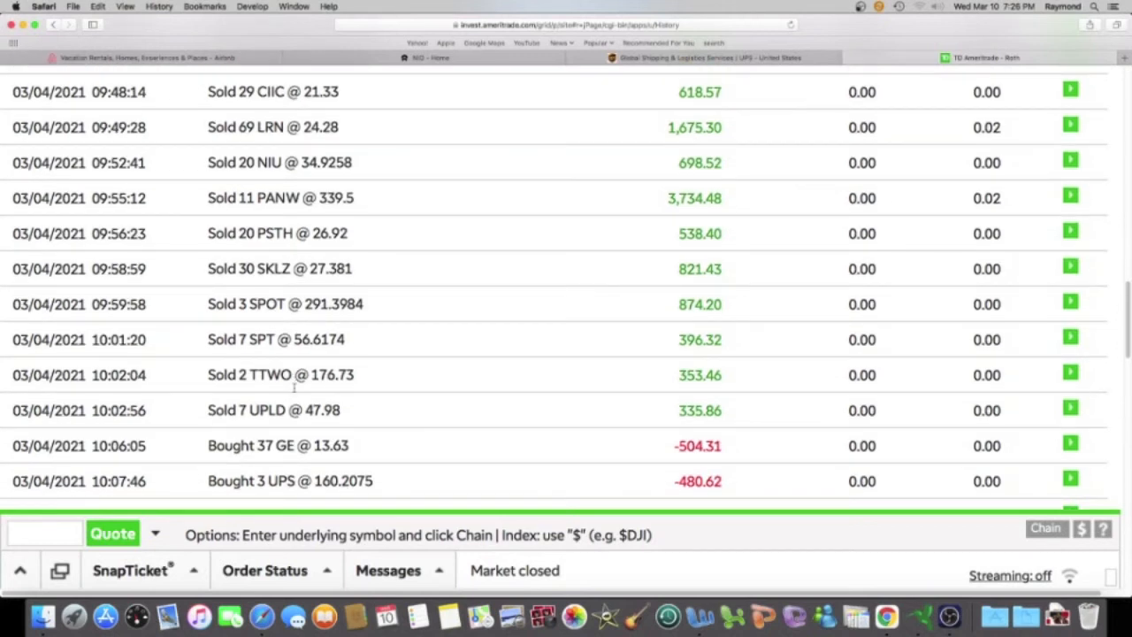
pyautogui.scroll(-3)
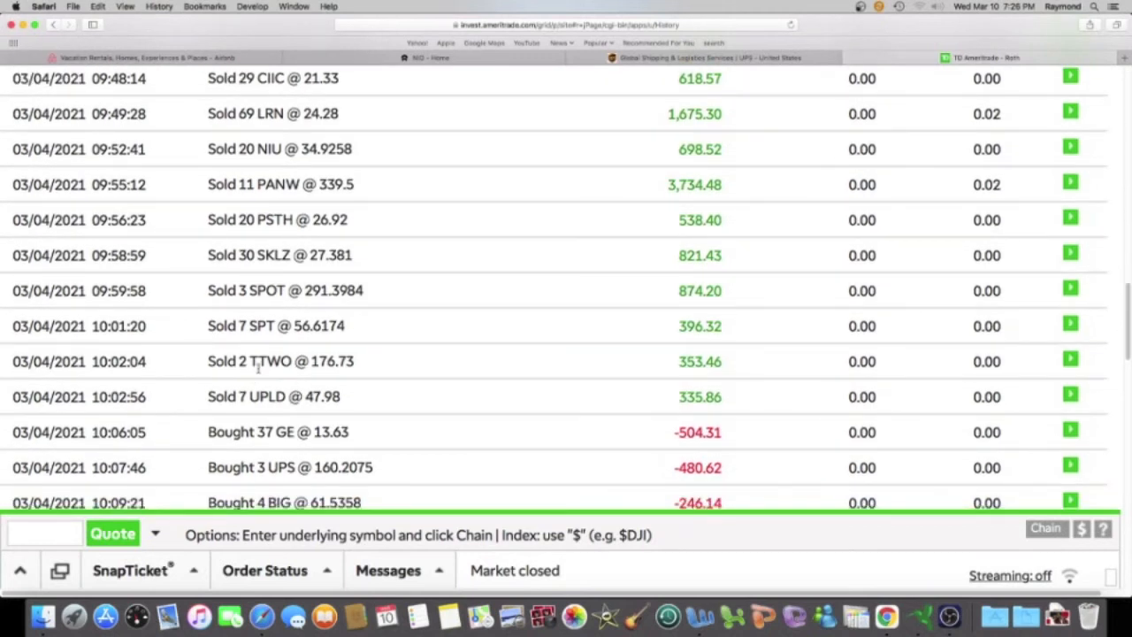
pyautogui.moveTo(290, 400)
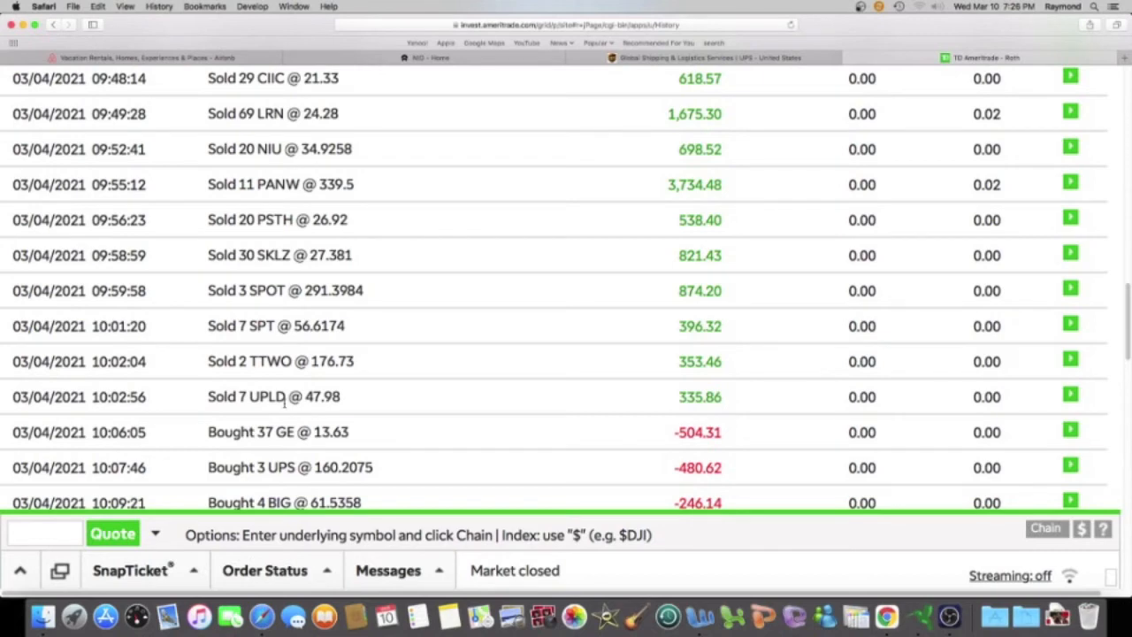
pyautogui.scroll(-3)
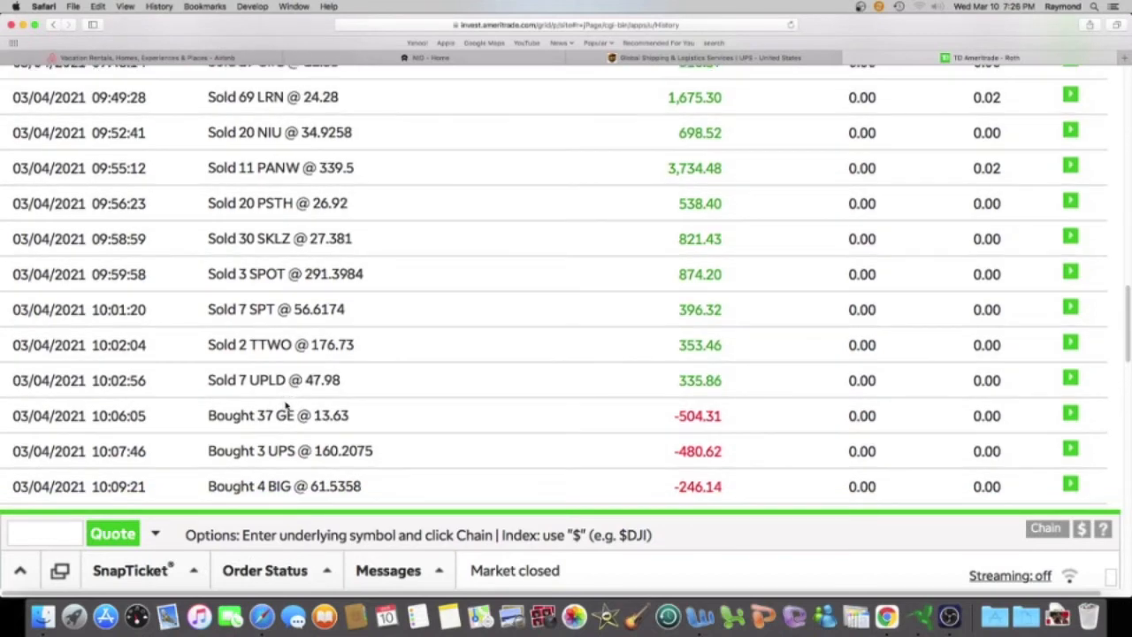
pyautogui.scroll(3)
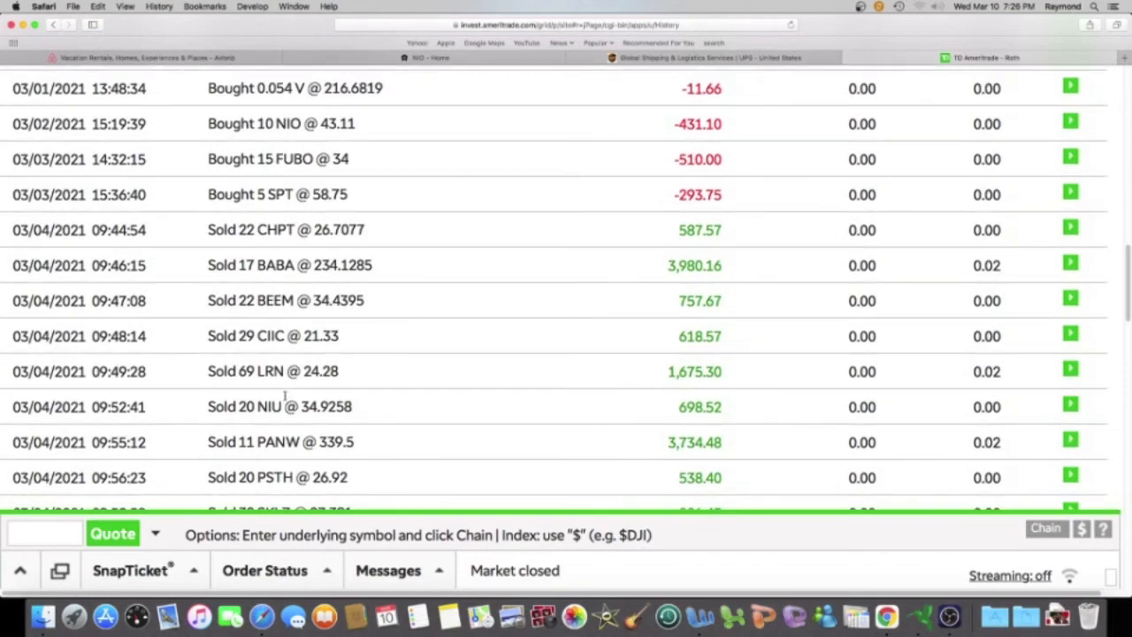
pyautogui.scroll(3)
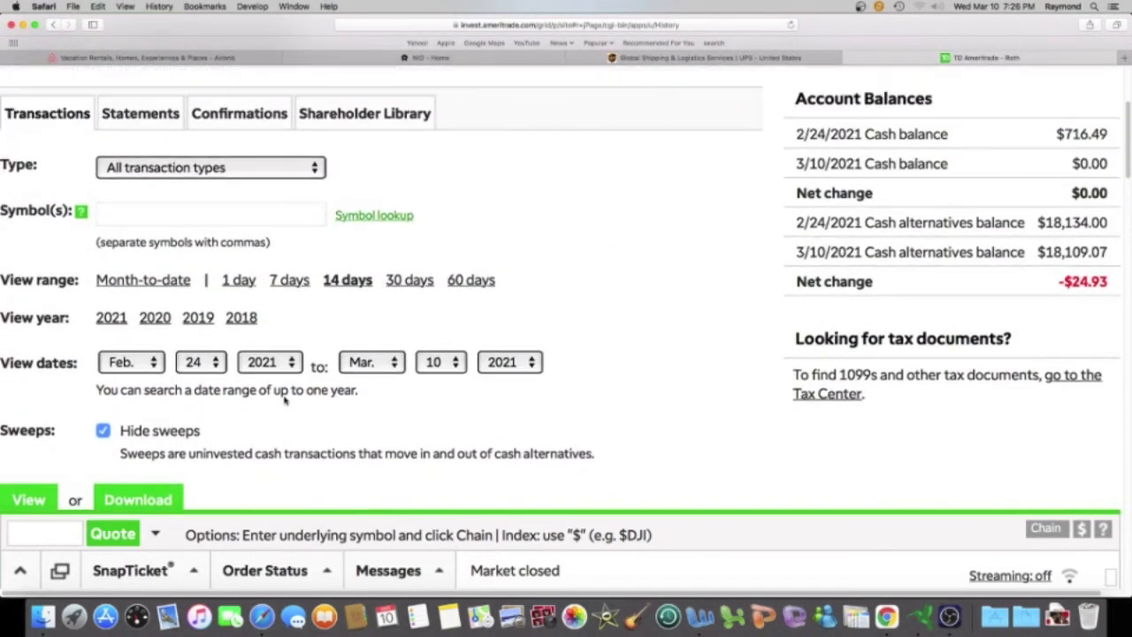
# Step: Go to My Account > Positions and show the Roth stock holdings with cost, price and gains
pyautogui.scroll(3)
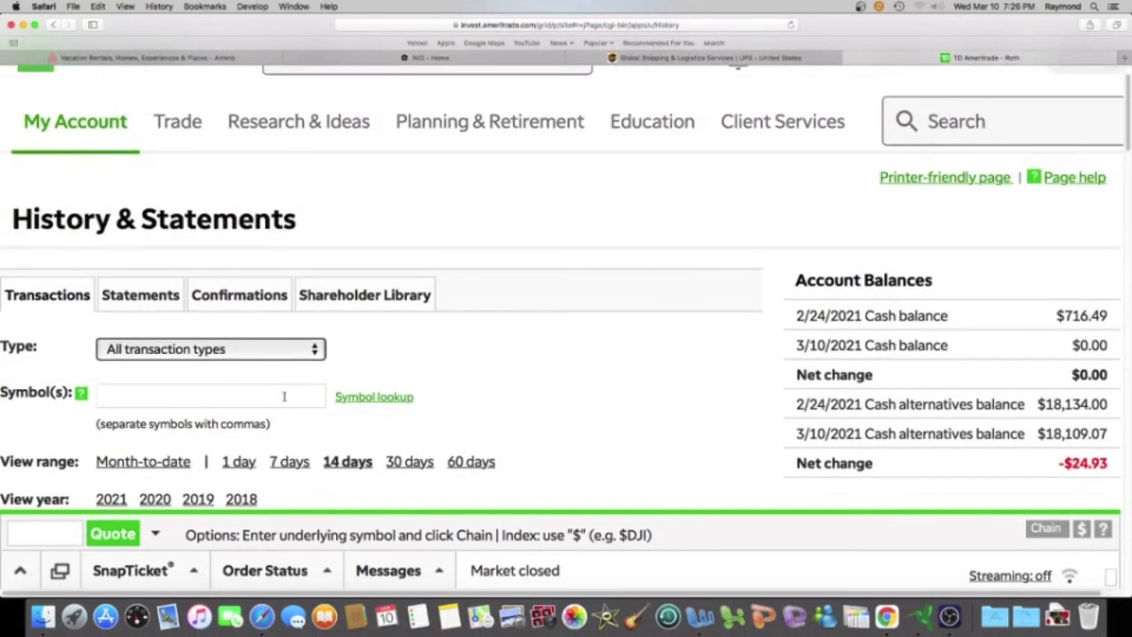
pyautogui.click(75, 120)
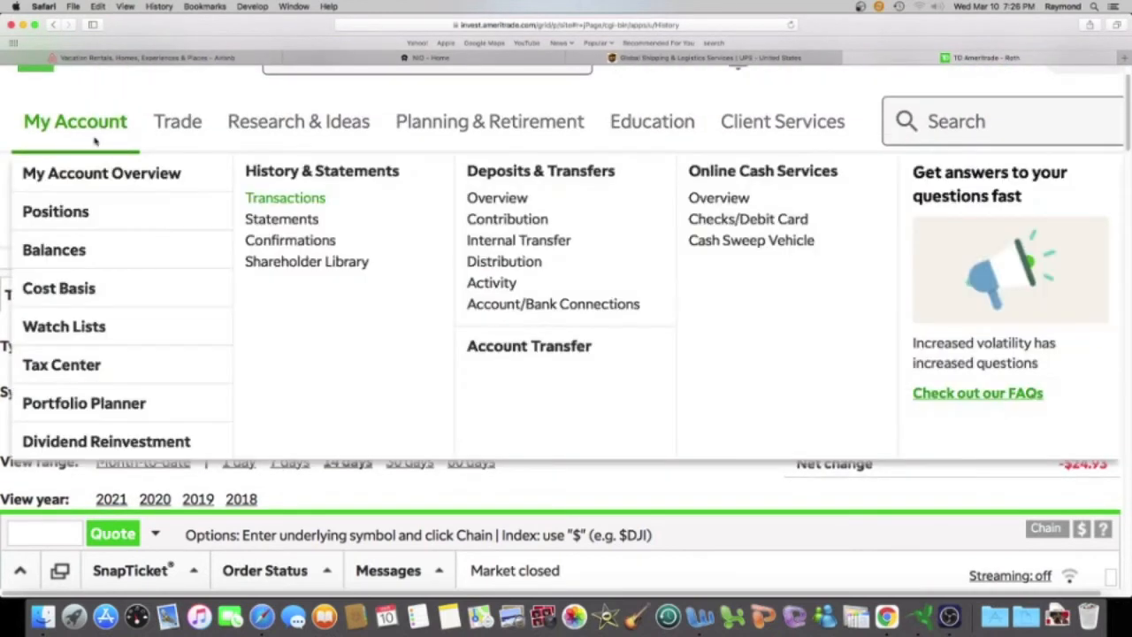
pyautogui.moveTo(57, 212)
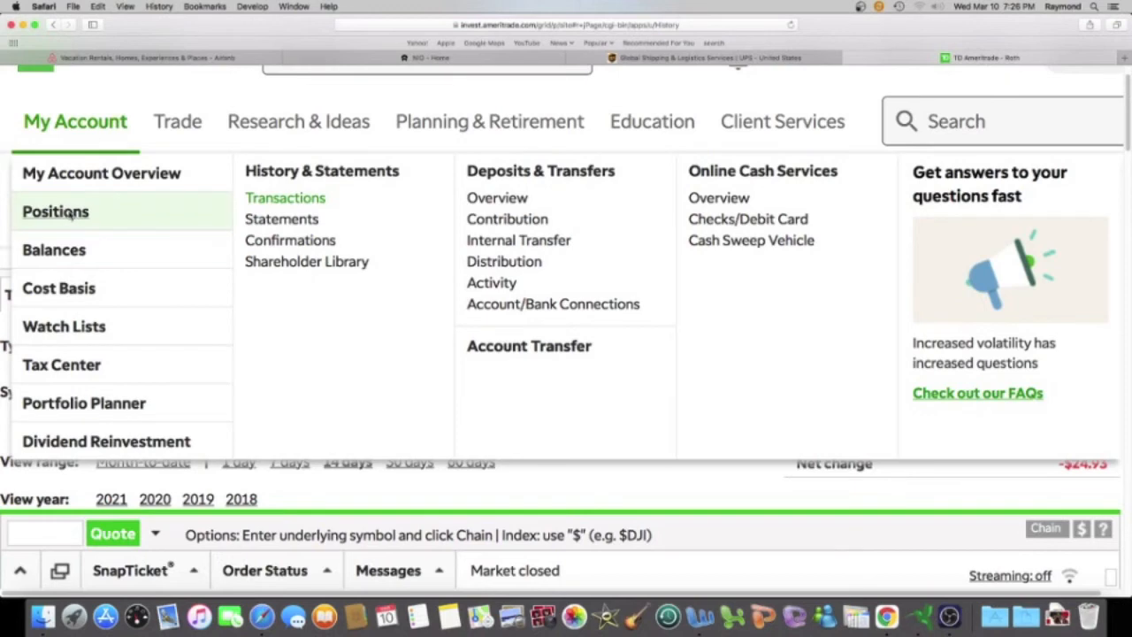
pyautogui.click(285, 198)
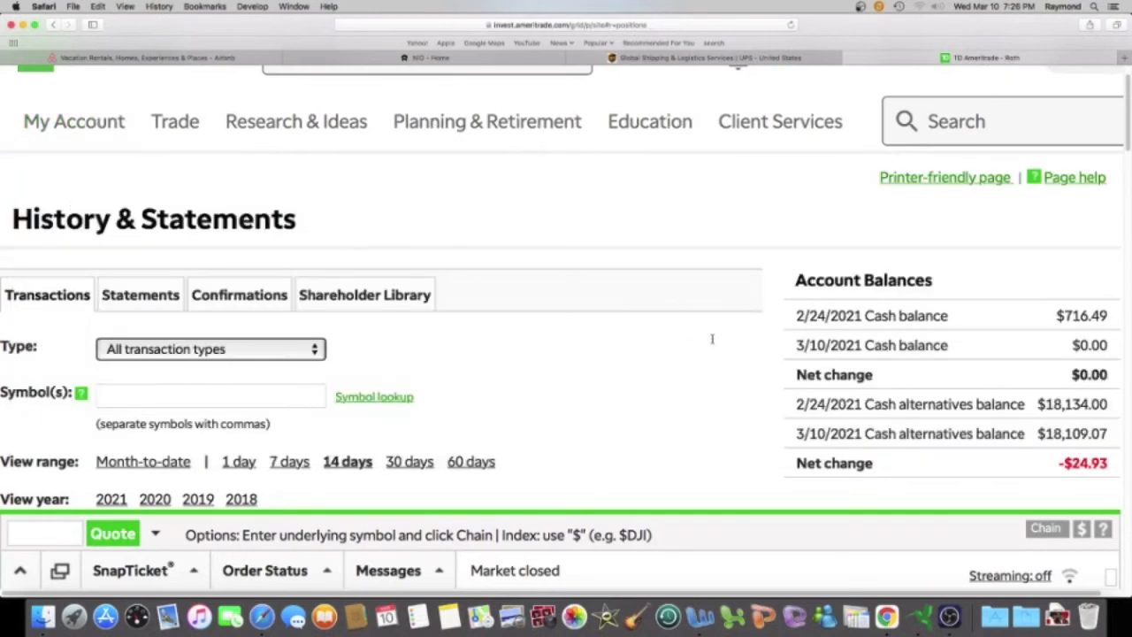
pyautogui.click(75, 120)
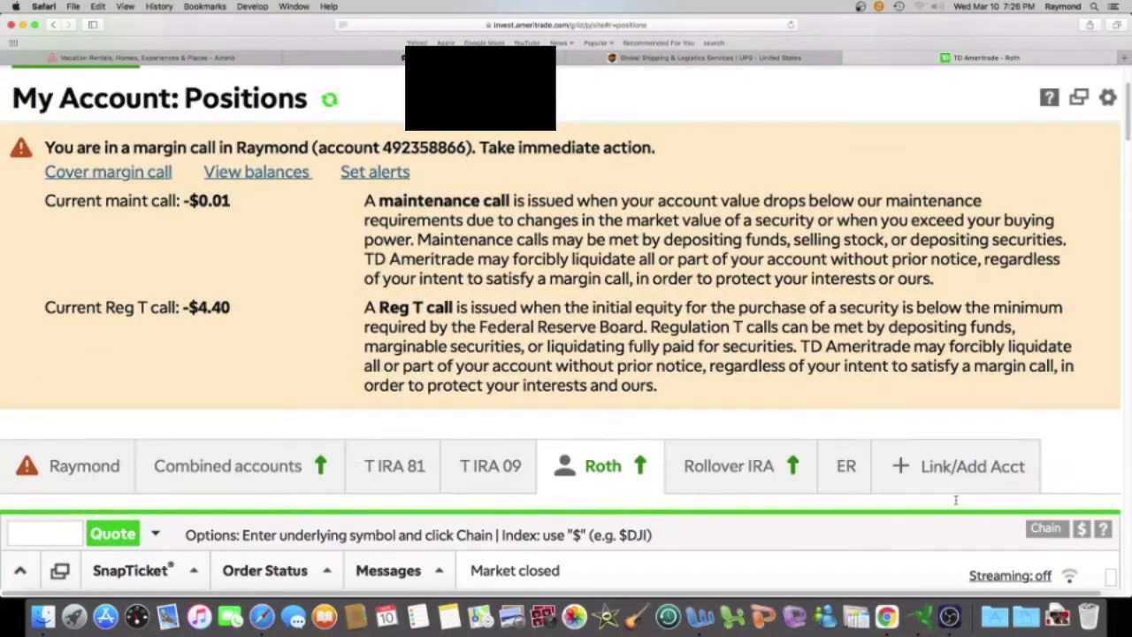
pyautogui.scroll(-3)
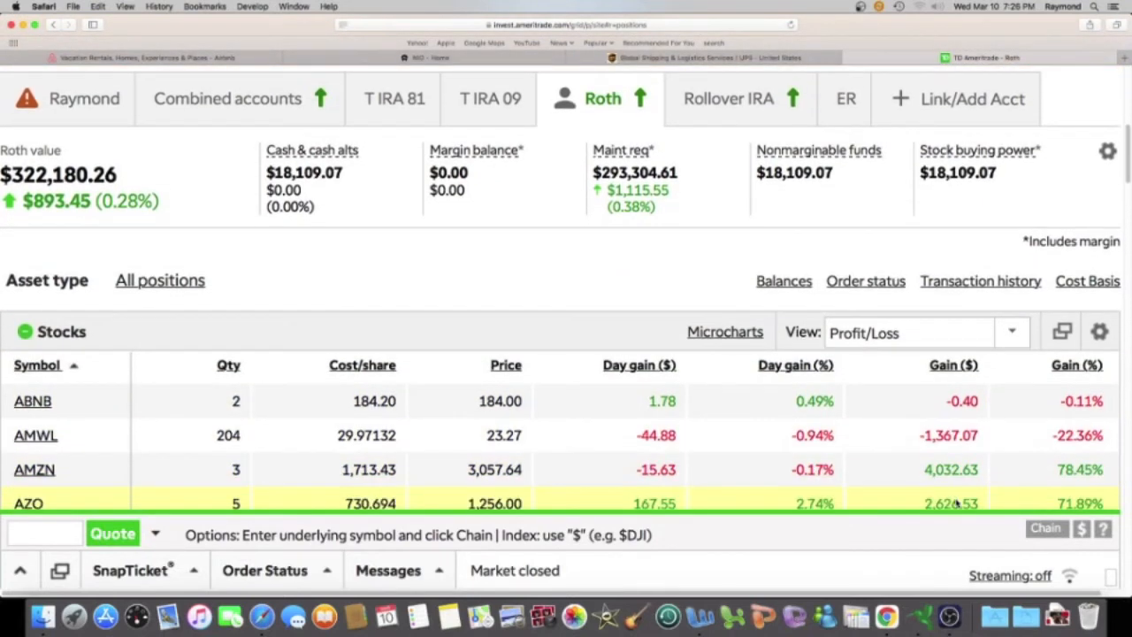
pyautogui.moveTo(776, 389)
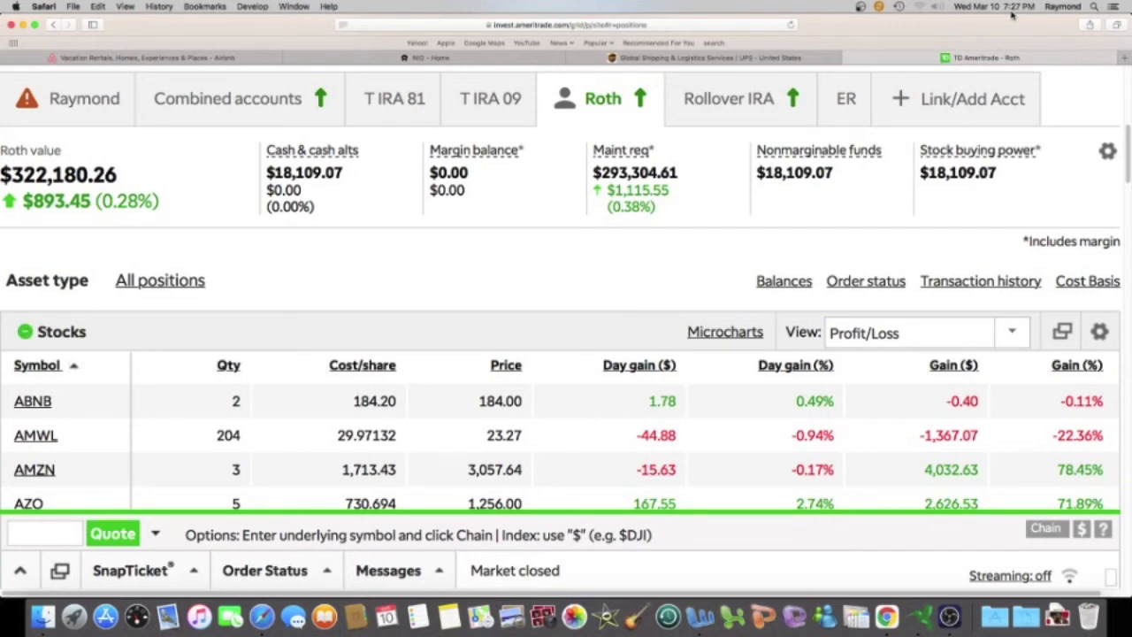
pyautogui.moveTo(917, 582)
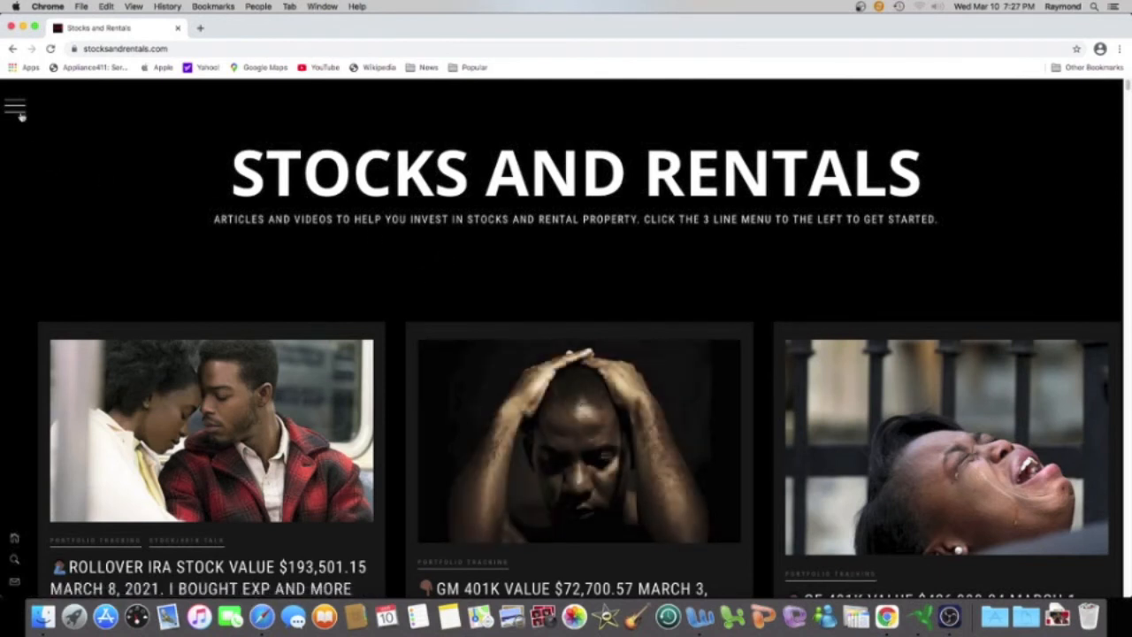
# Step: Choose Portfolio Tracking from the Stocks and Rentals side menu
pyautogui.click(15, 108)
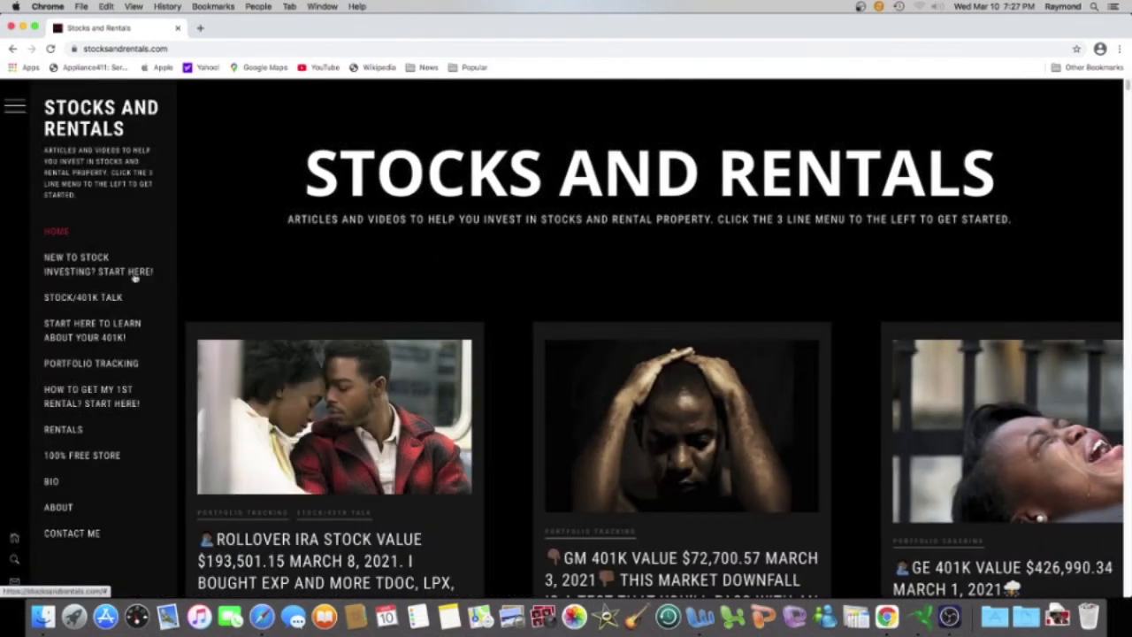
pyautogui.click(88, 363)
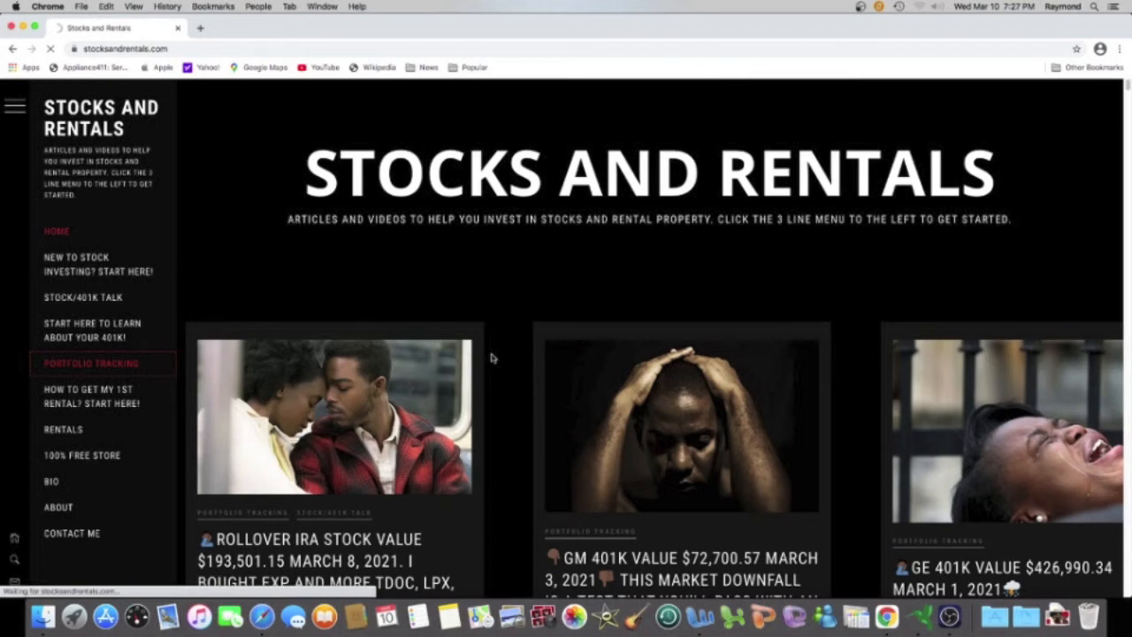
# Step: Load the Portfolio Tracking page and look through its portfolio value posts and comments
pyautogui.click(92, 363)
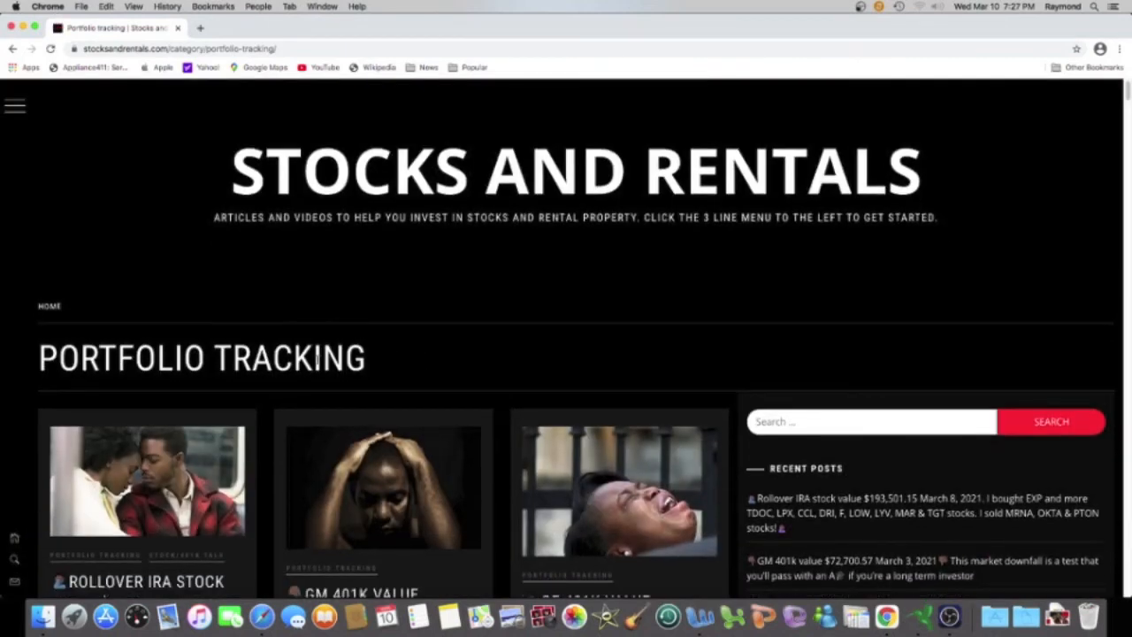
pyautogui.scroll(-3)
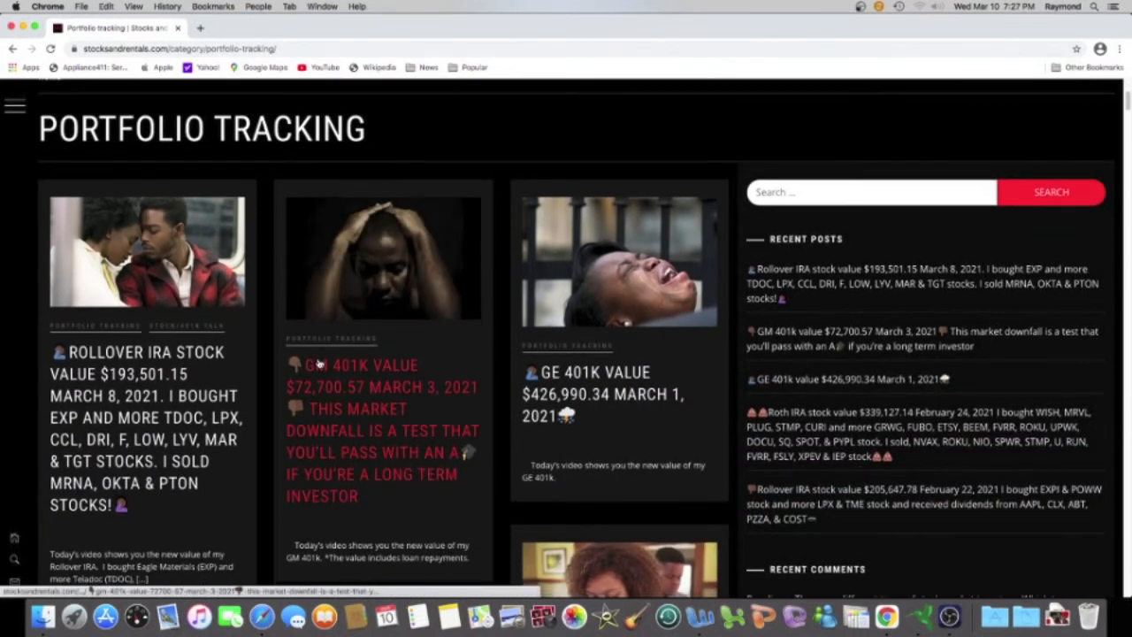
pyautogui.scroll(-3)
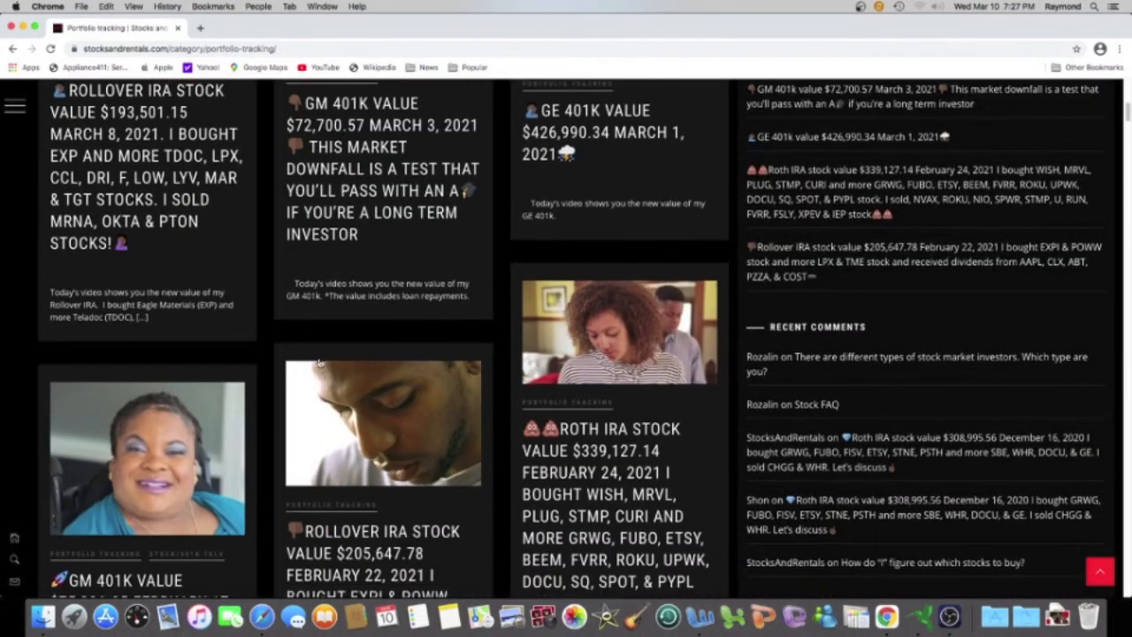
pyautogui.scroll(-3)
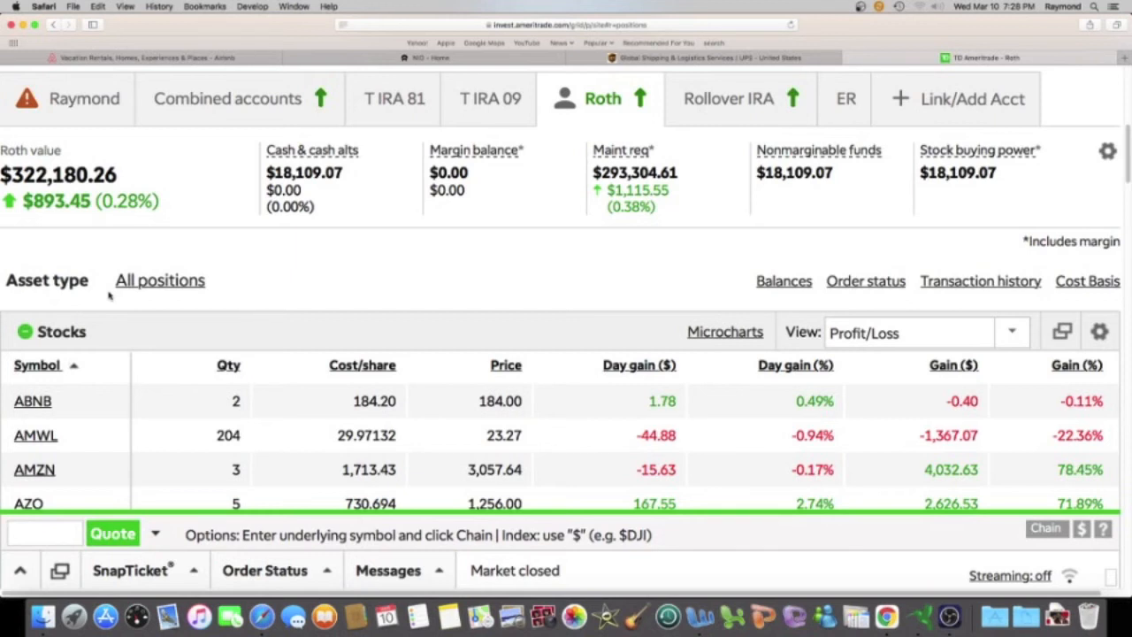
pyautogui.moveTo(235, 258)
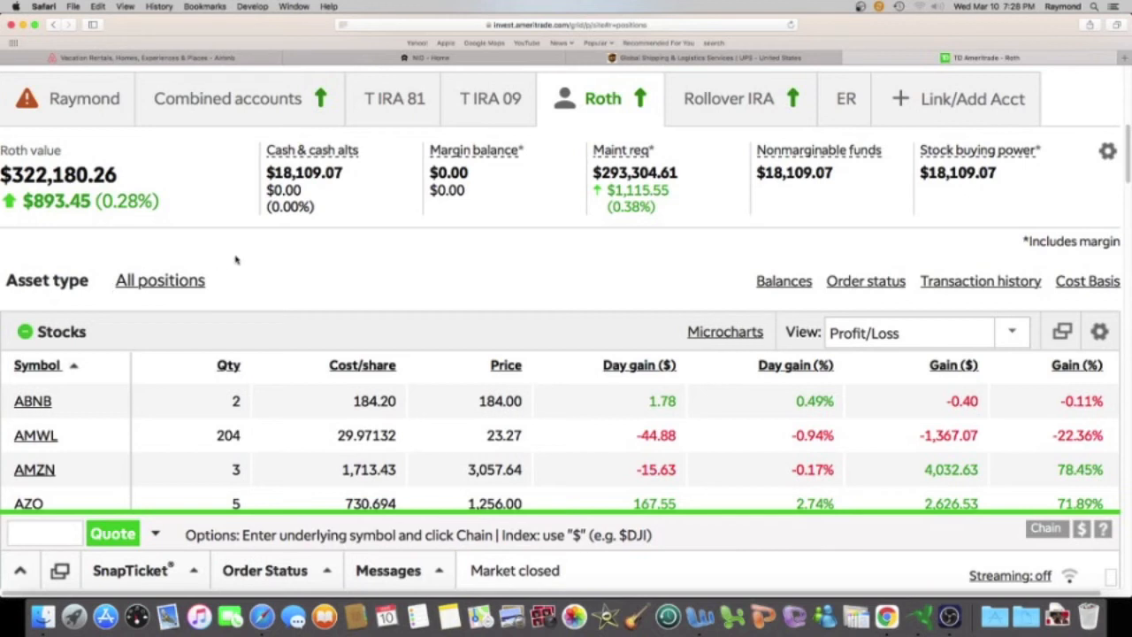
pyautogui.moveTo(298, 283)
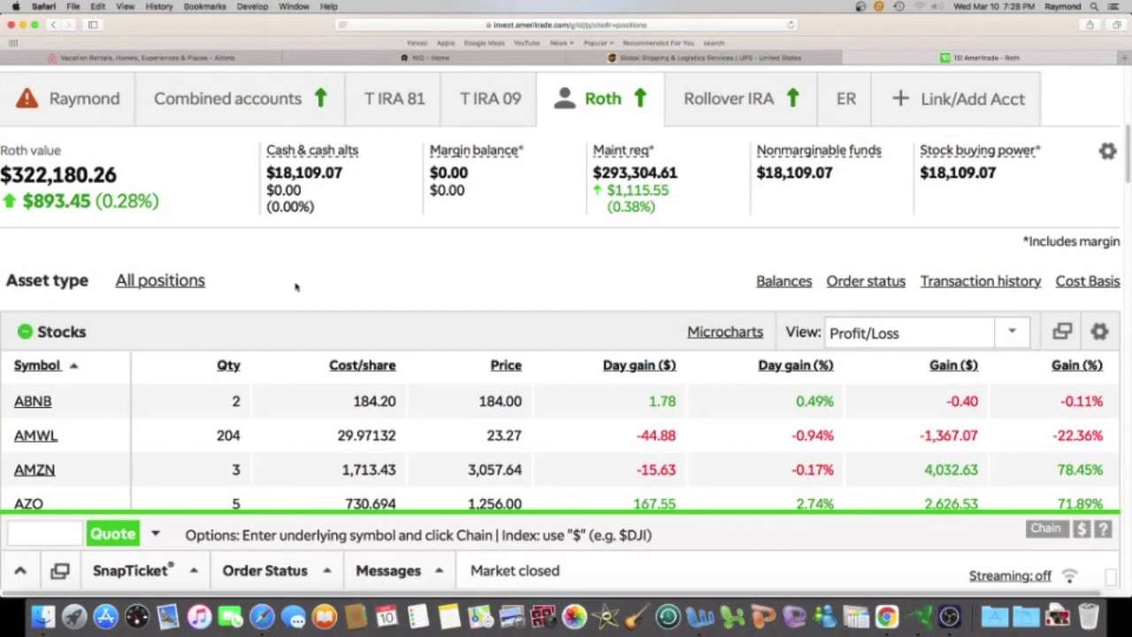
pyautogui.moveTo(290, 287)
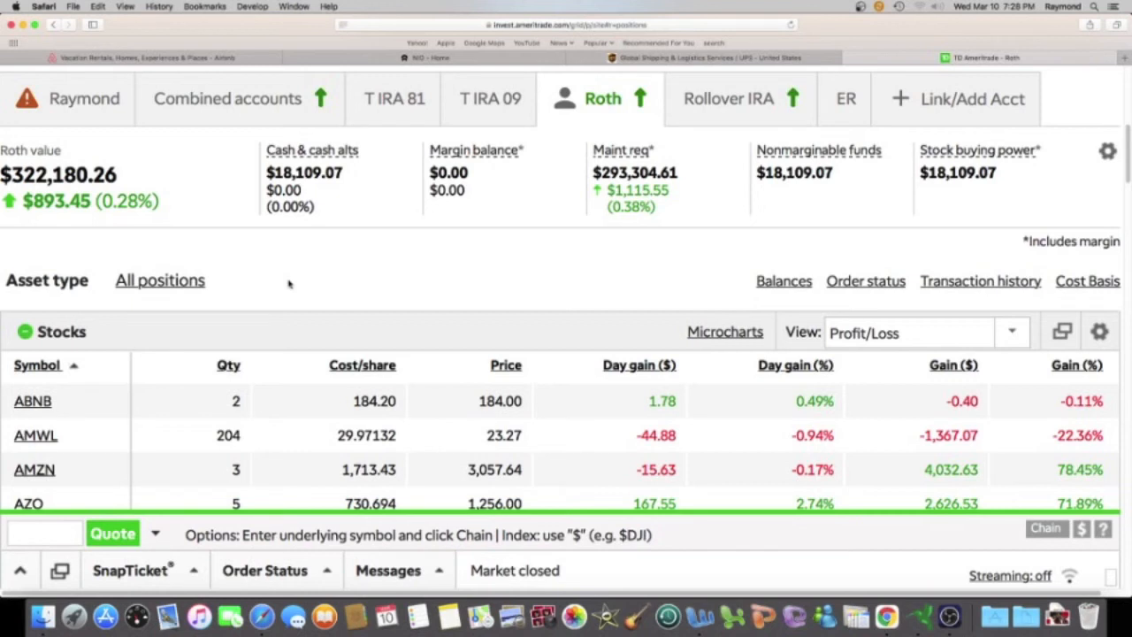
pyautogui.moveTo(294, 281)
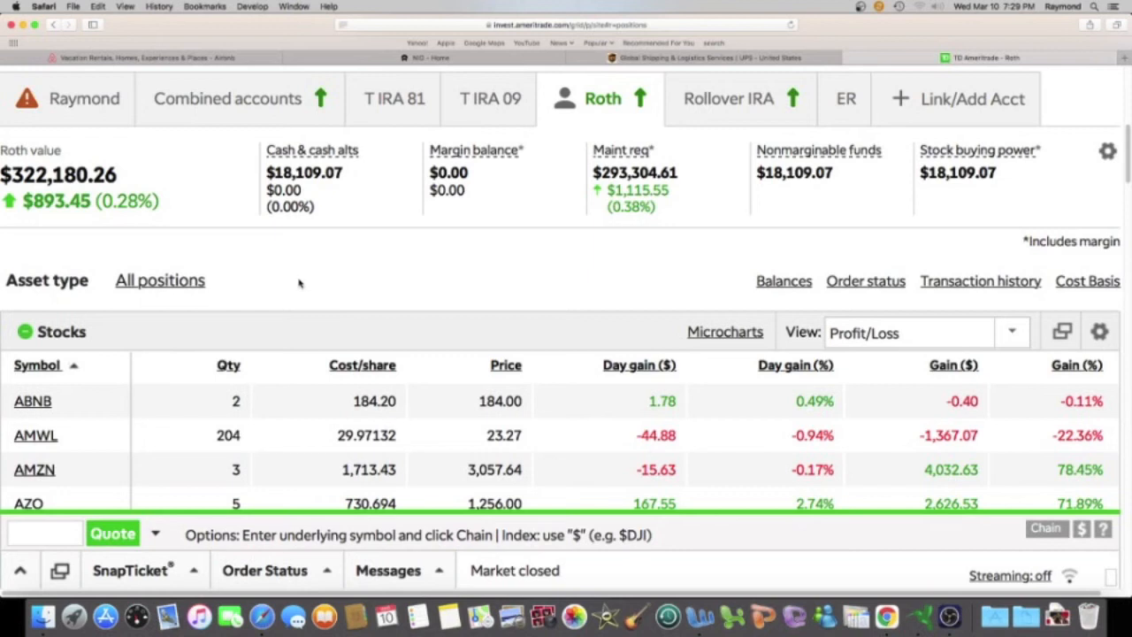
pyautogui.moveTo(299, 283)
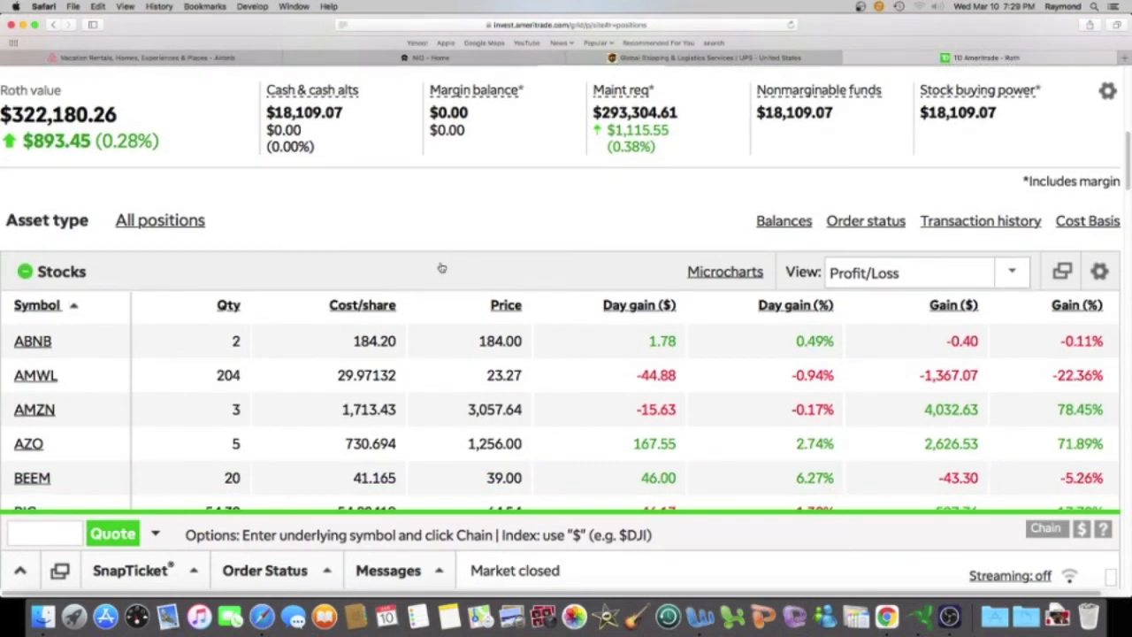
pyautogui.scroll(-3)
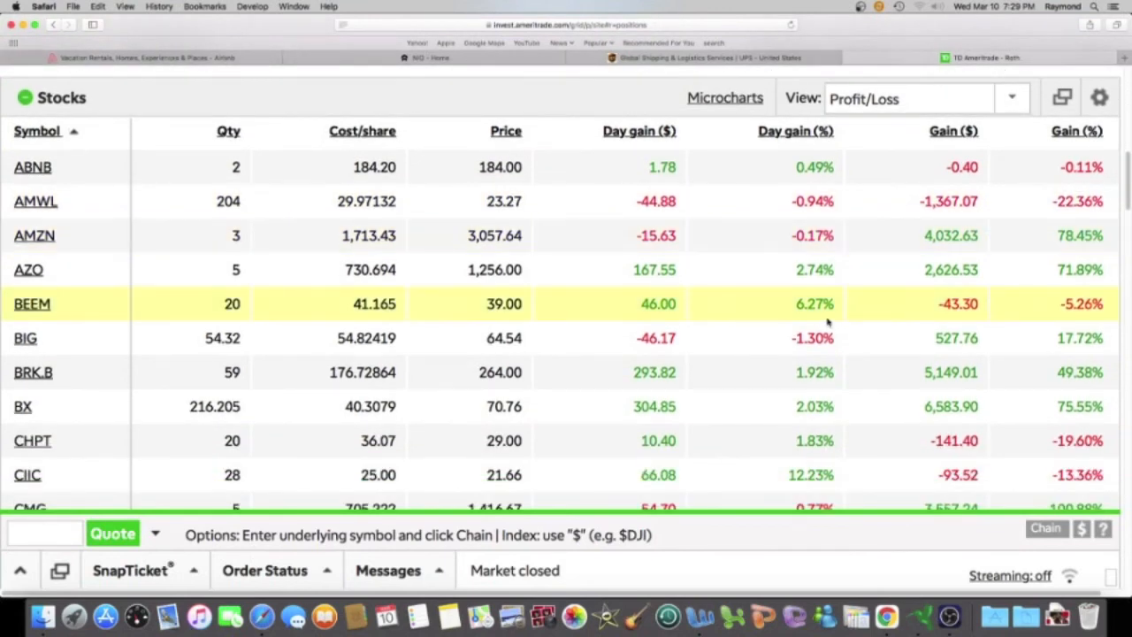
pyautogui.scroll(-3)
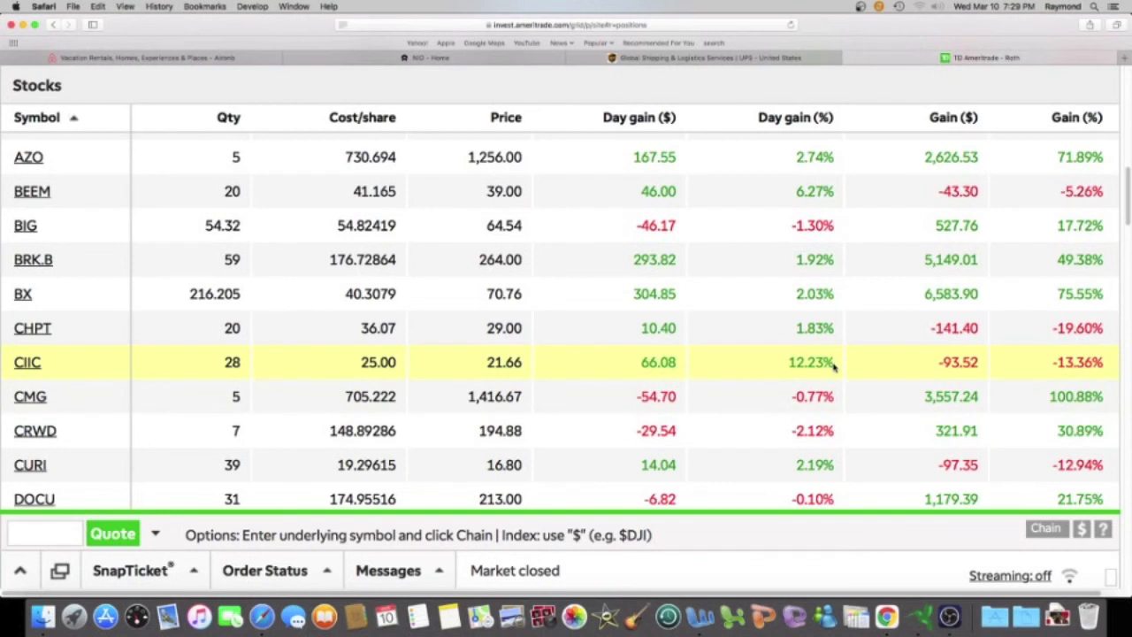
pyautogui.moveTo(658, 375)
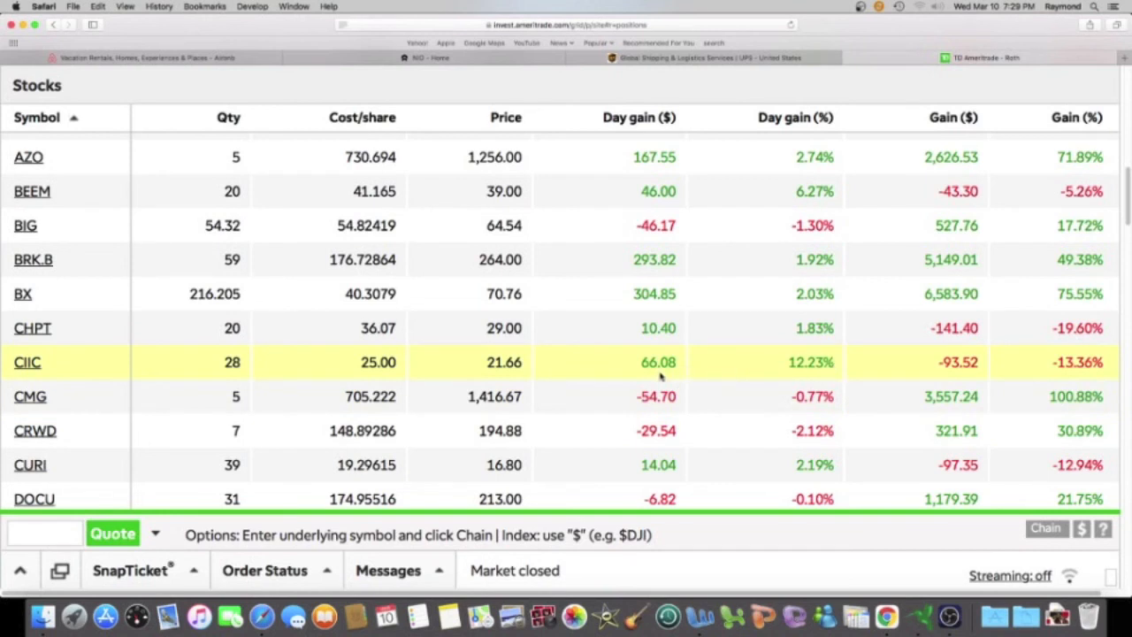
pyautogui.moveTo(39, 345)
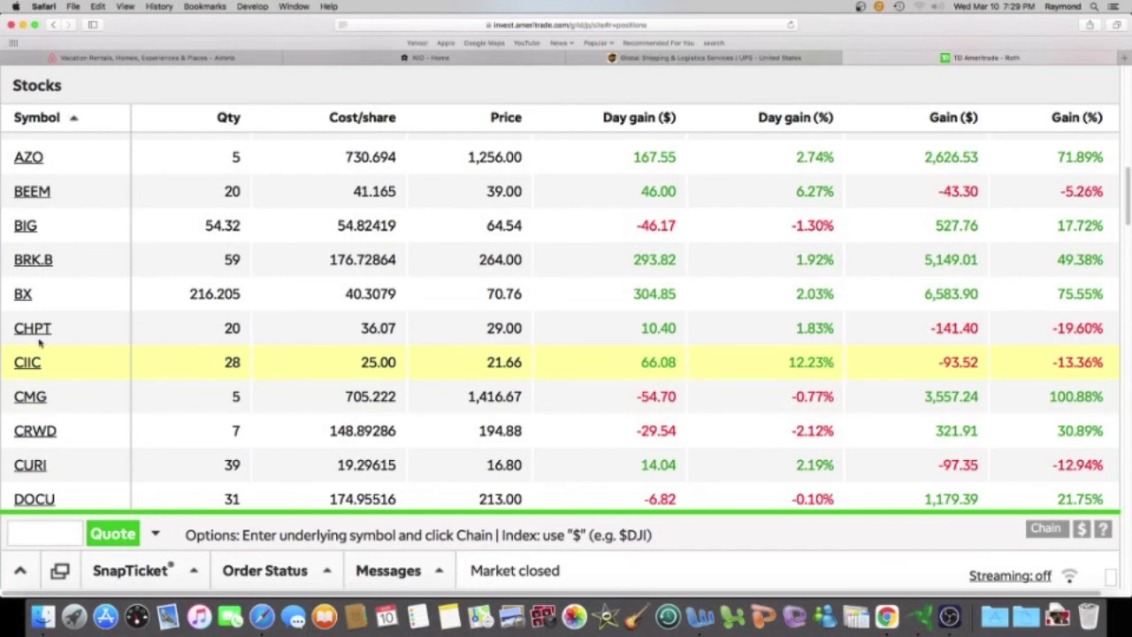
pyautogui.click(28, 361)
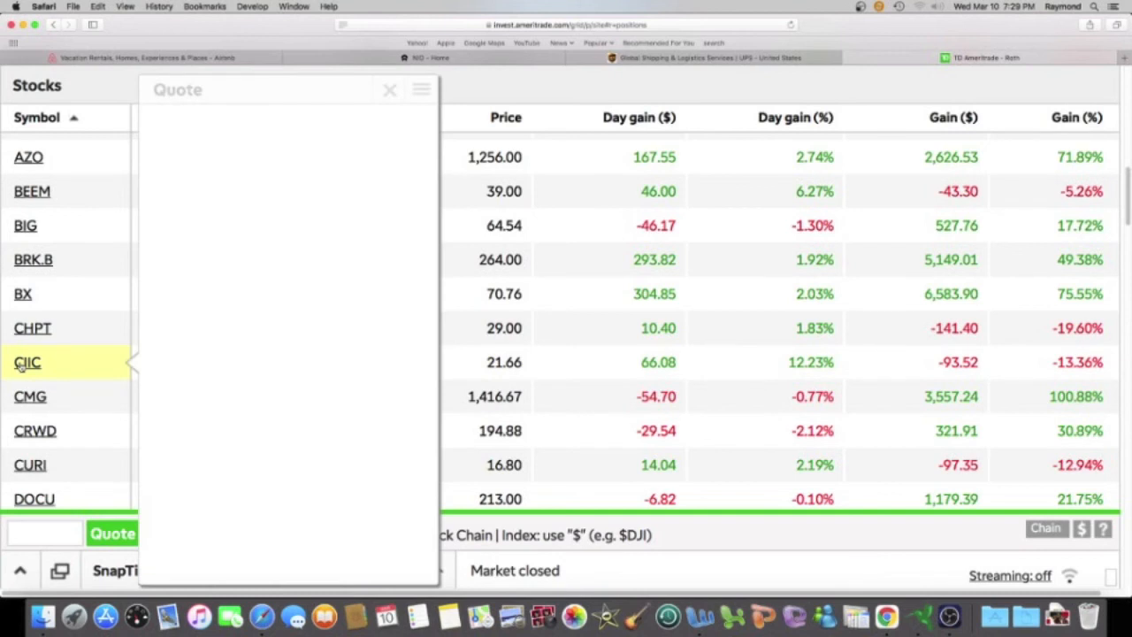
pyautogui.click(29, 361)
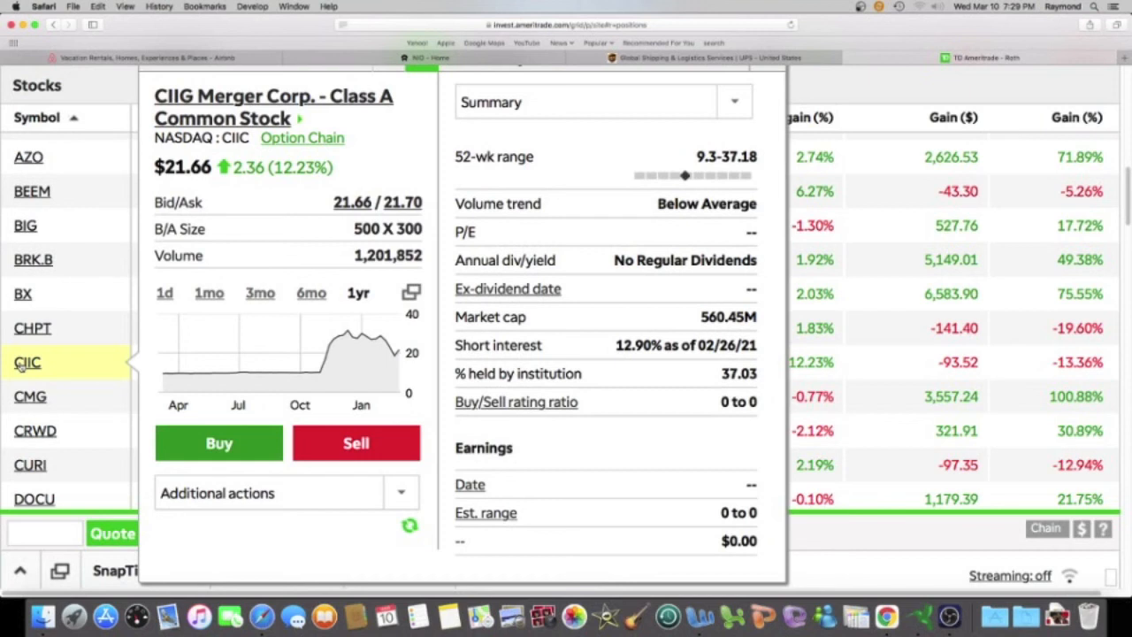
pyautogui.moveTo(85, 357)
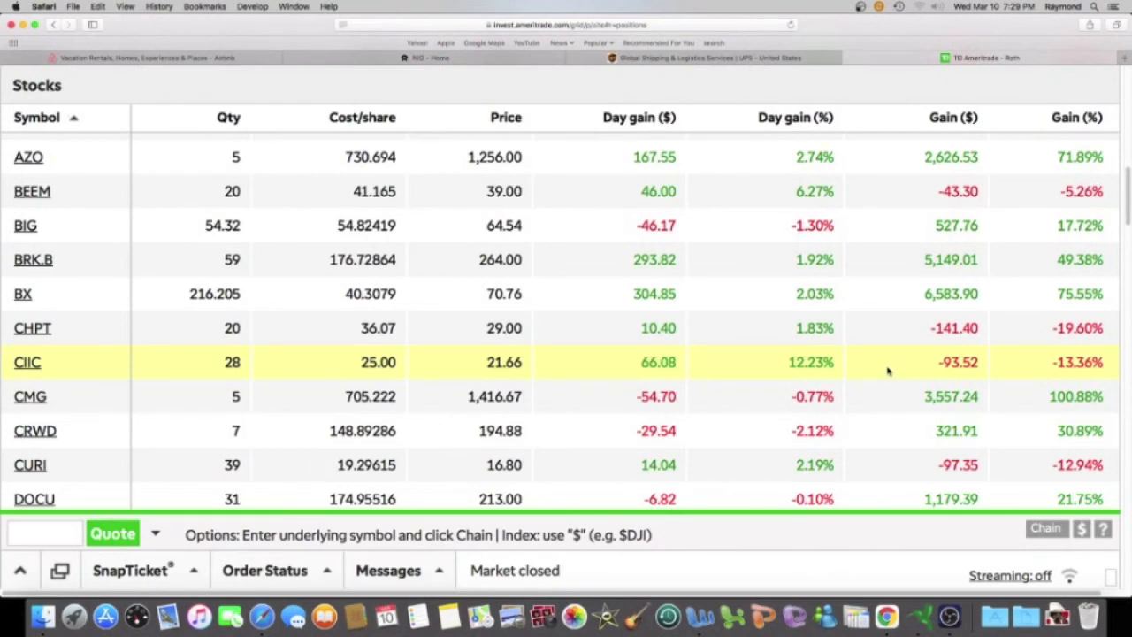
# Step: Scroll the Stocks table to the holdings MA through PANW with their daily and total gains
pyautogui.scroll(-3)
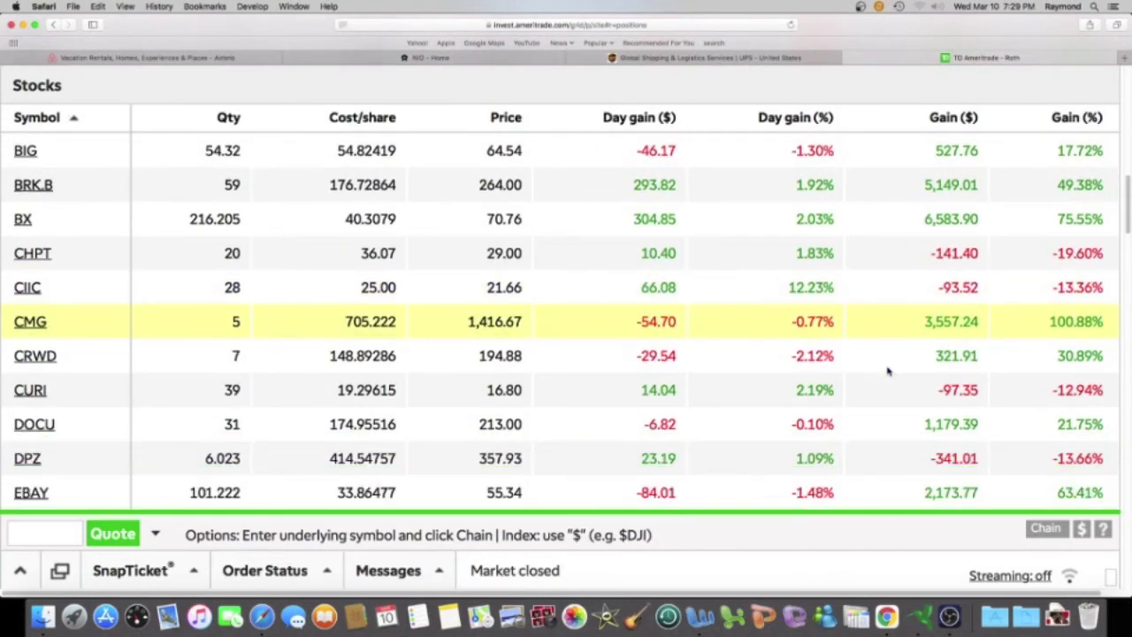
pyautogui.scroll(-3)
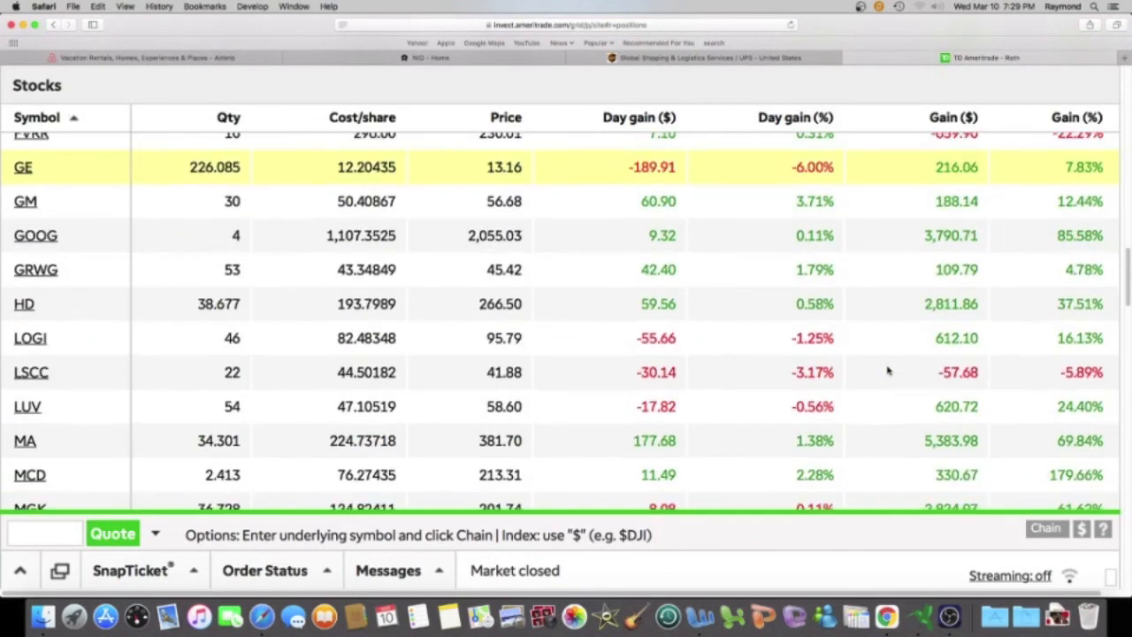
pyautogui.scroll(-3)
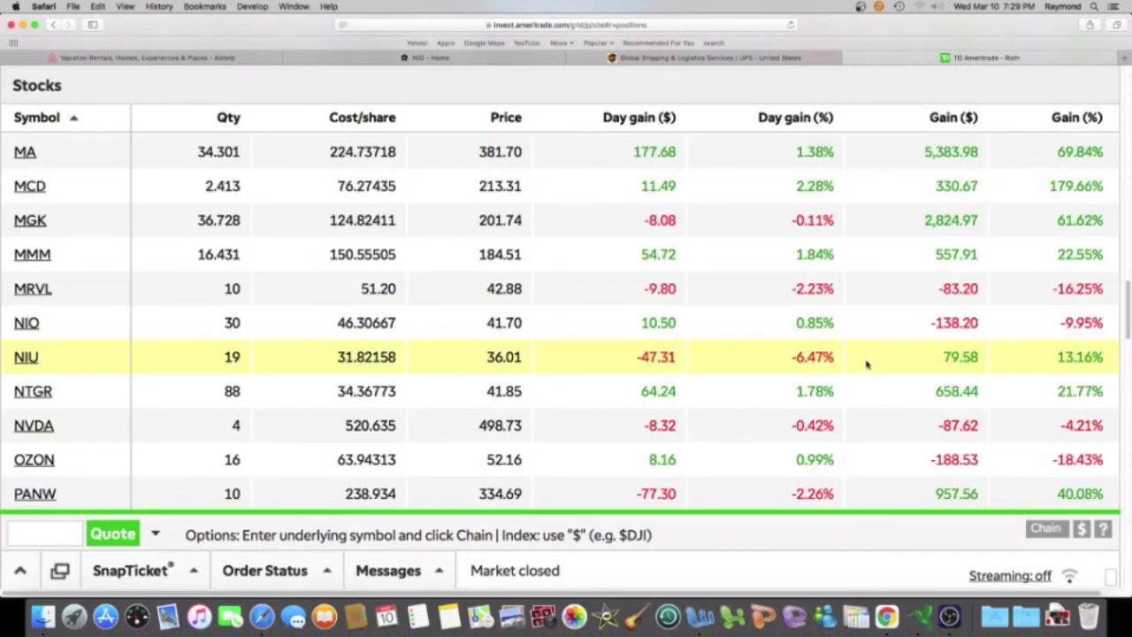
pyautogui.moveTo(817, 364)
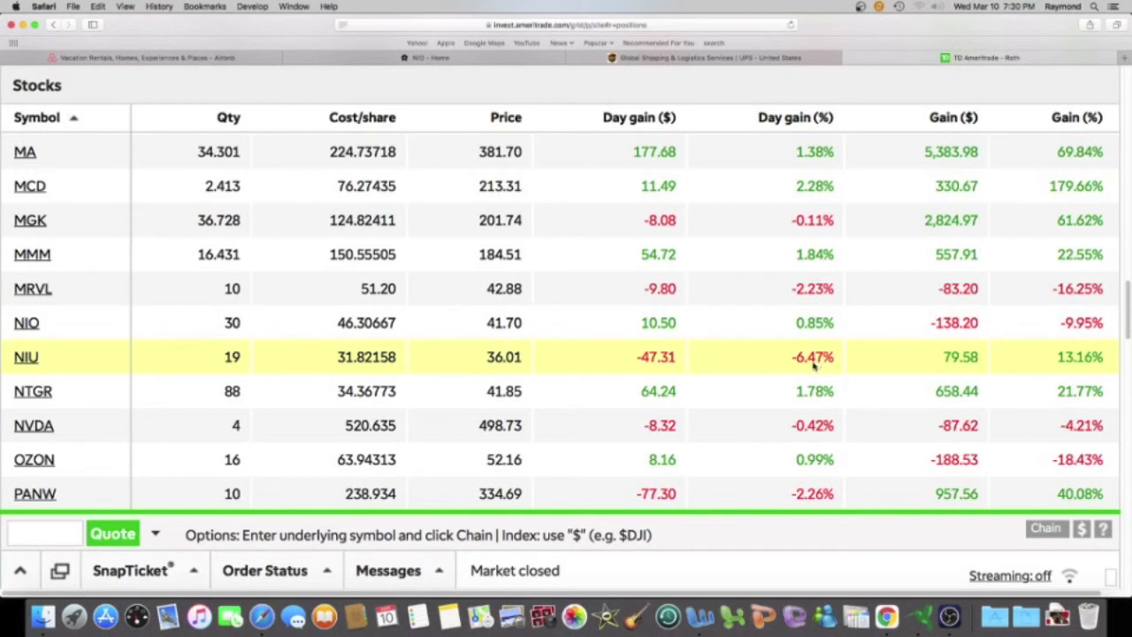
pyautogui.moveTo(658, 372)
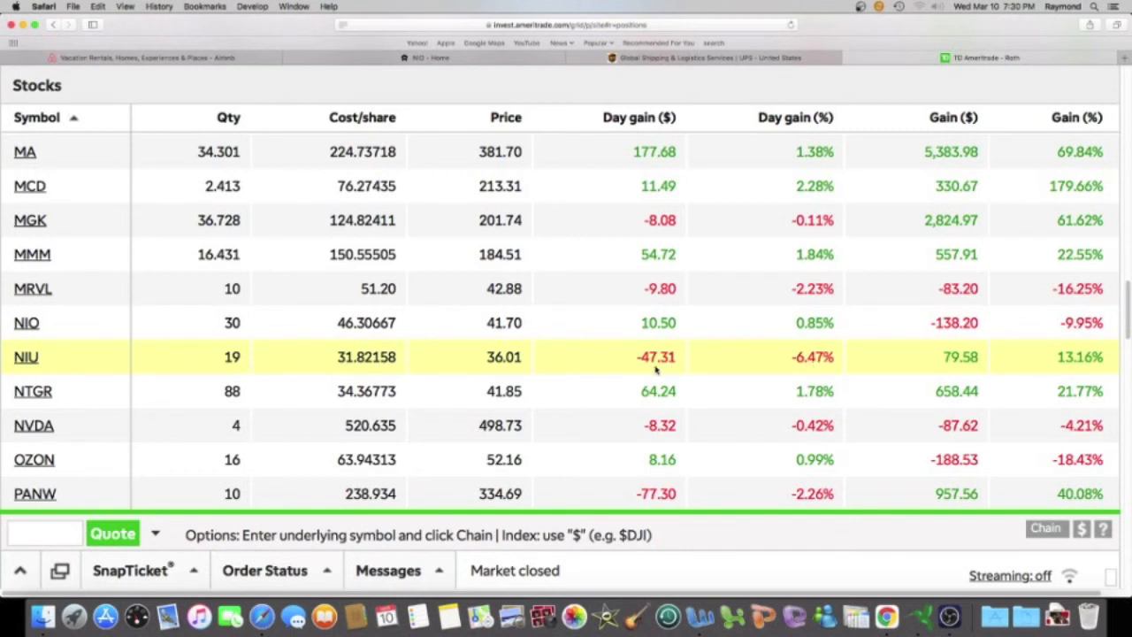
pyautogui.moveTo(317, 340)
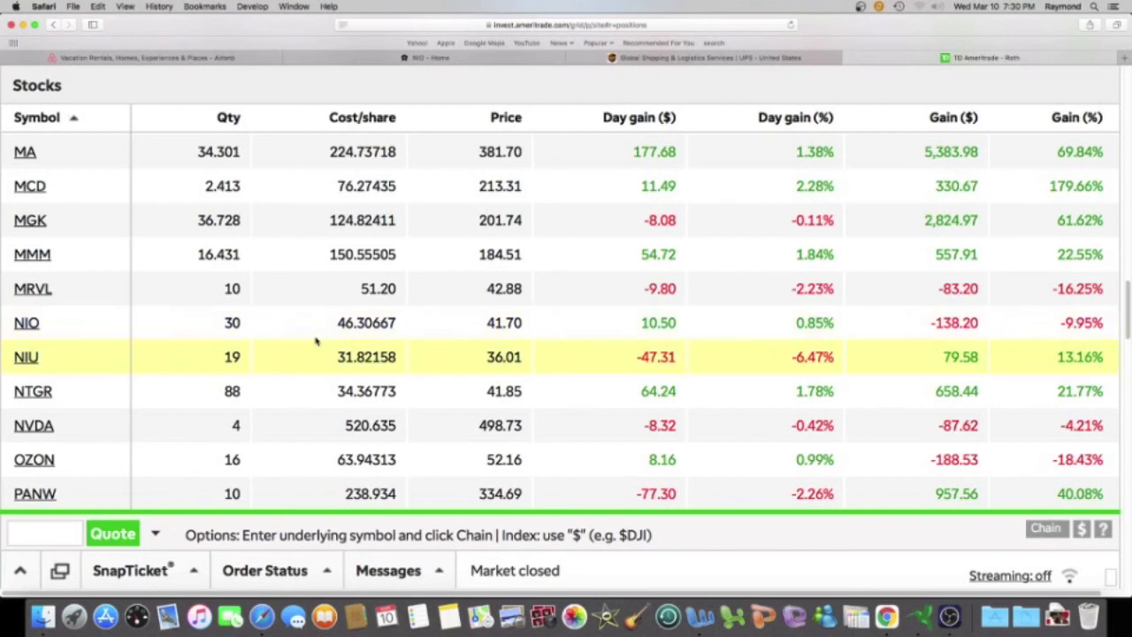
pyautogui.click(25, 357)
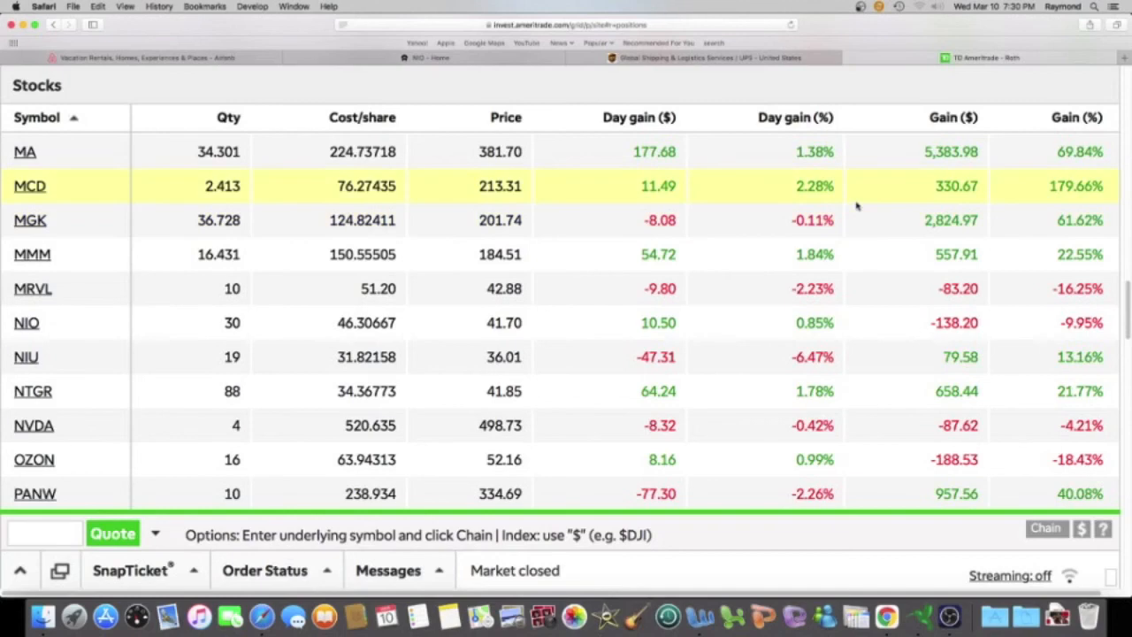
# Step: Scroll down past ROKU's large loss and SQ toward the end of the Stocks table
pyautogui.scroll(-3)
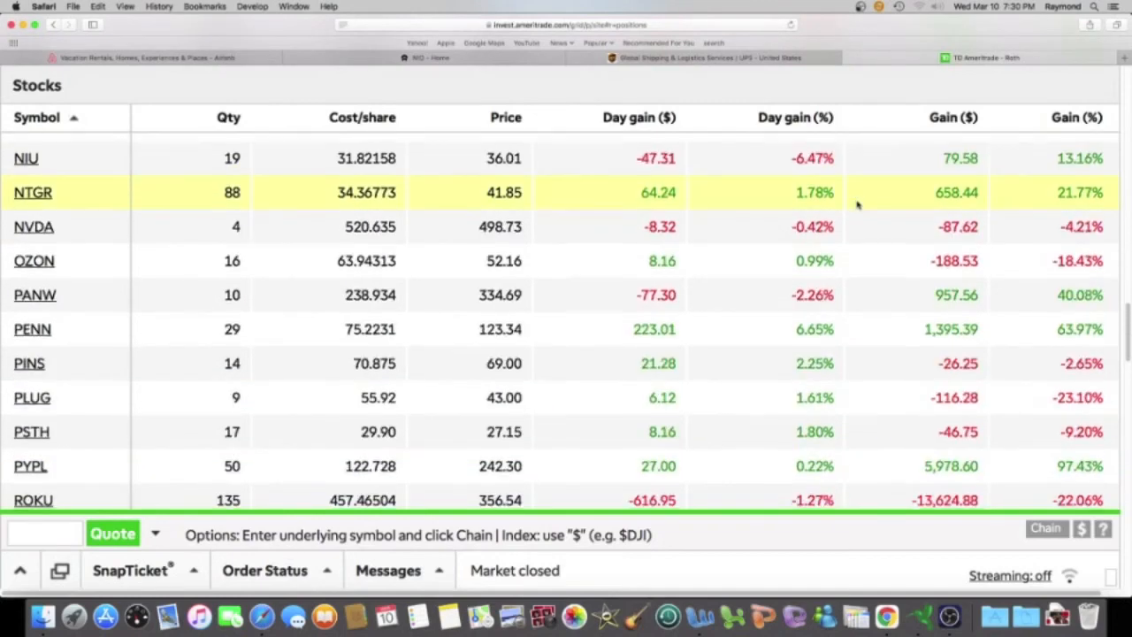
pyautogui.scroll(-3)
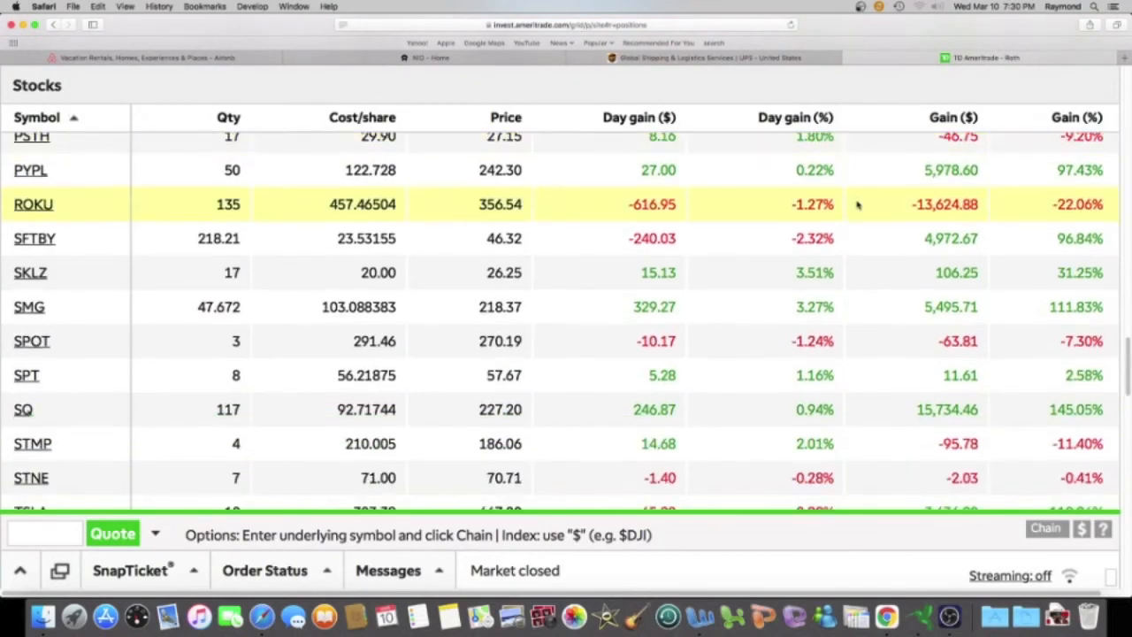
pyautogui.scroll(-3)
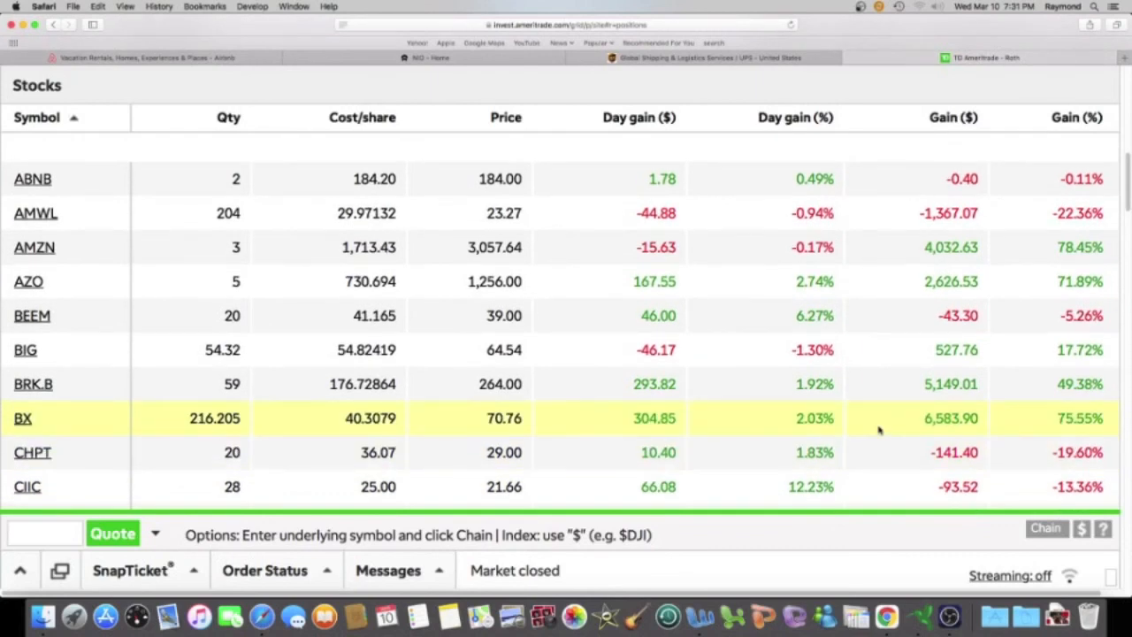
pyautogui.moveTo(875, 430)
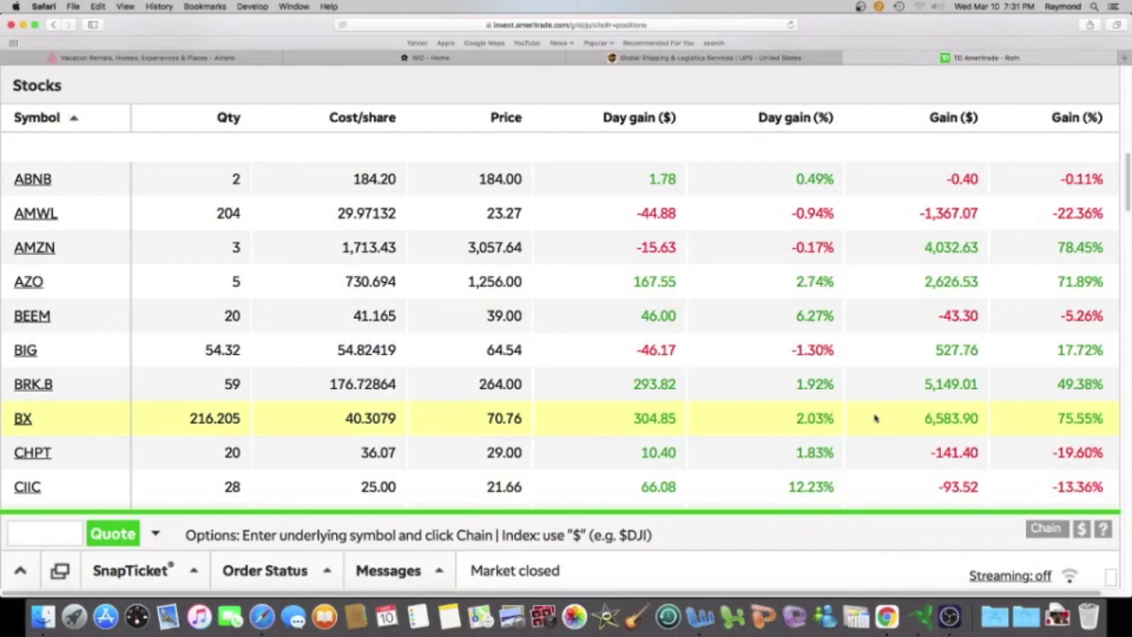
pyautogui.moveTo(870, 400)
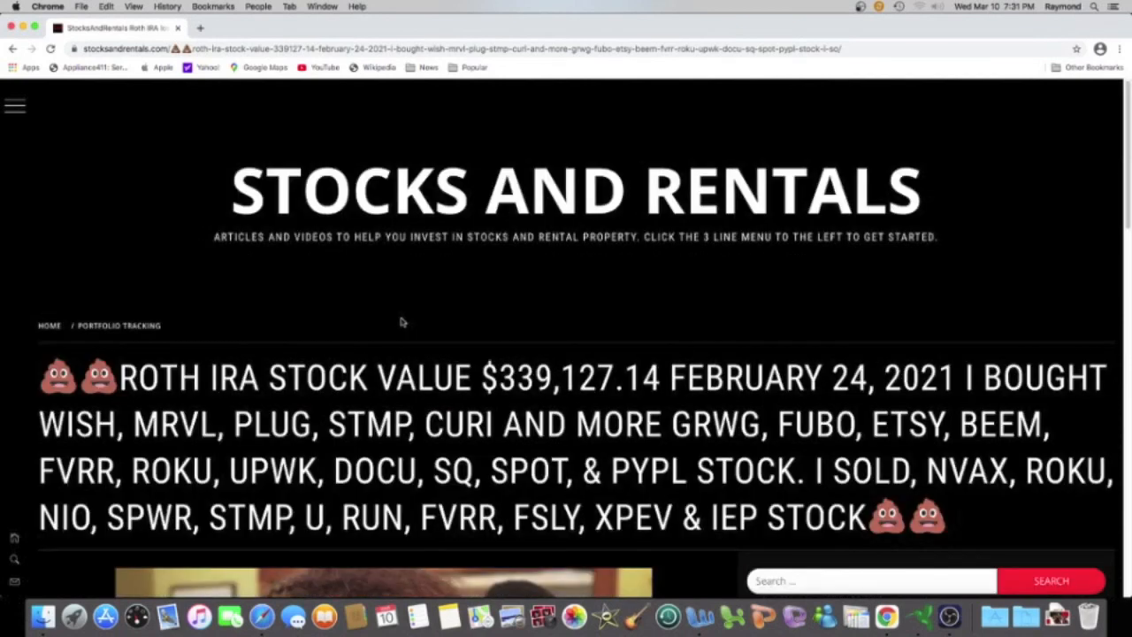
pyautogui.moveTo(14, 107)
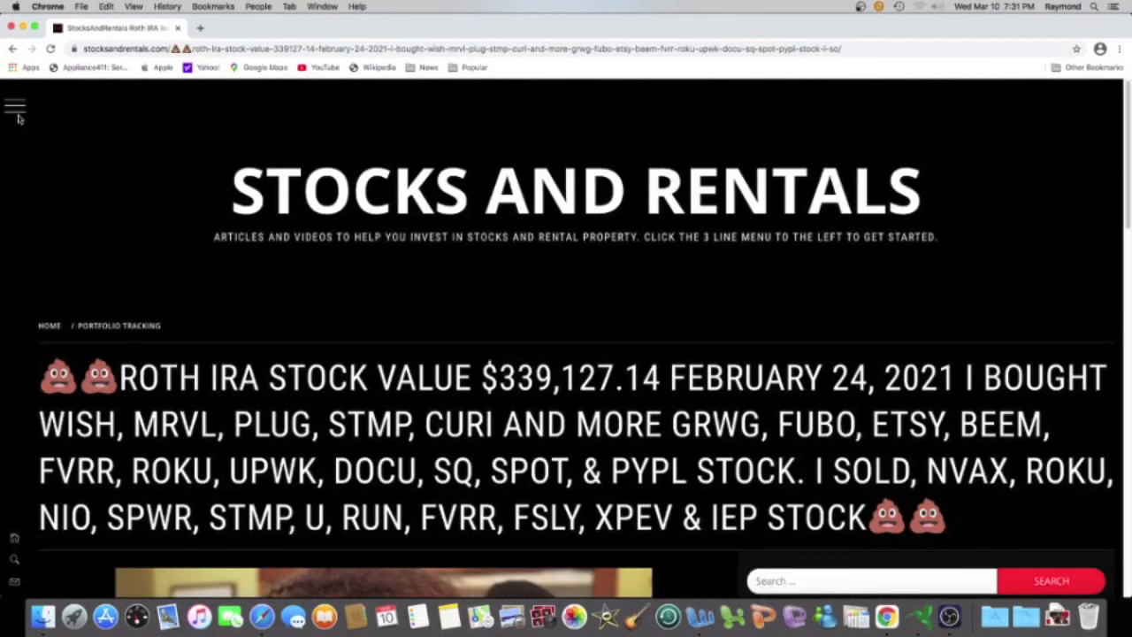
# Step: From the blog's side menu, go to the 'New to Stock Investing? Start Here!' page
pyautogui.click(14, 106)
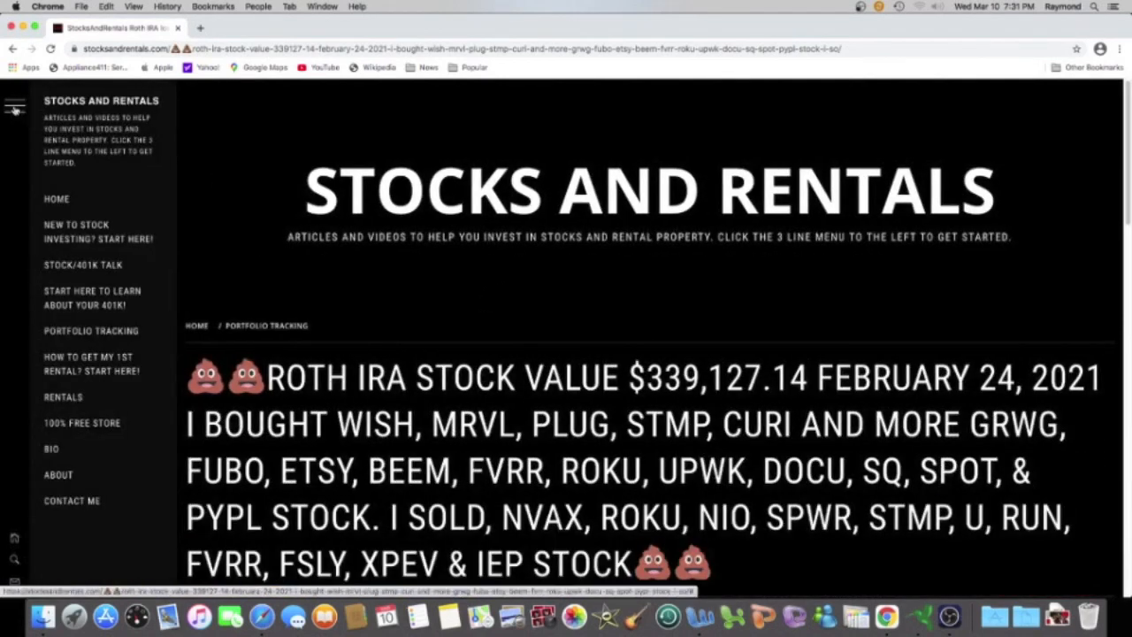
pyautogui.moveTo(74, 232)
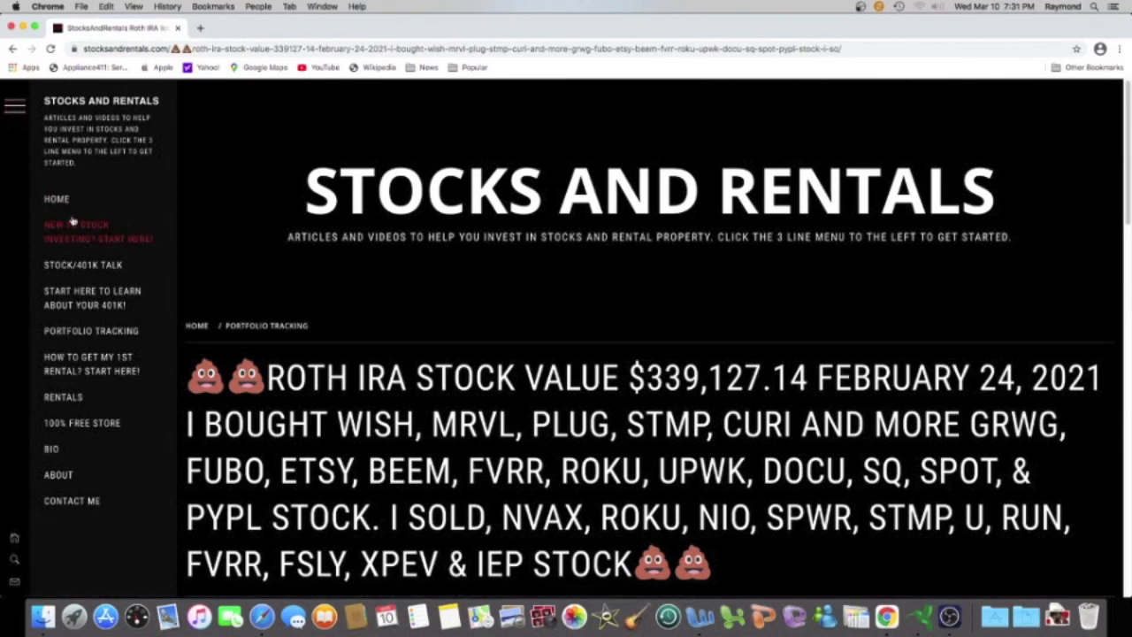
pyautogui.moveTo(92, 231)
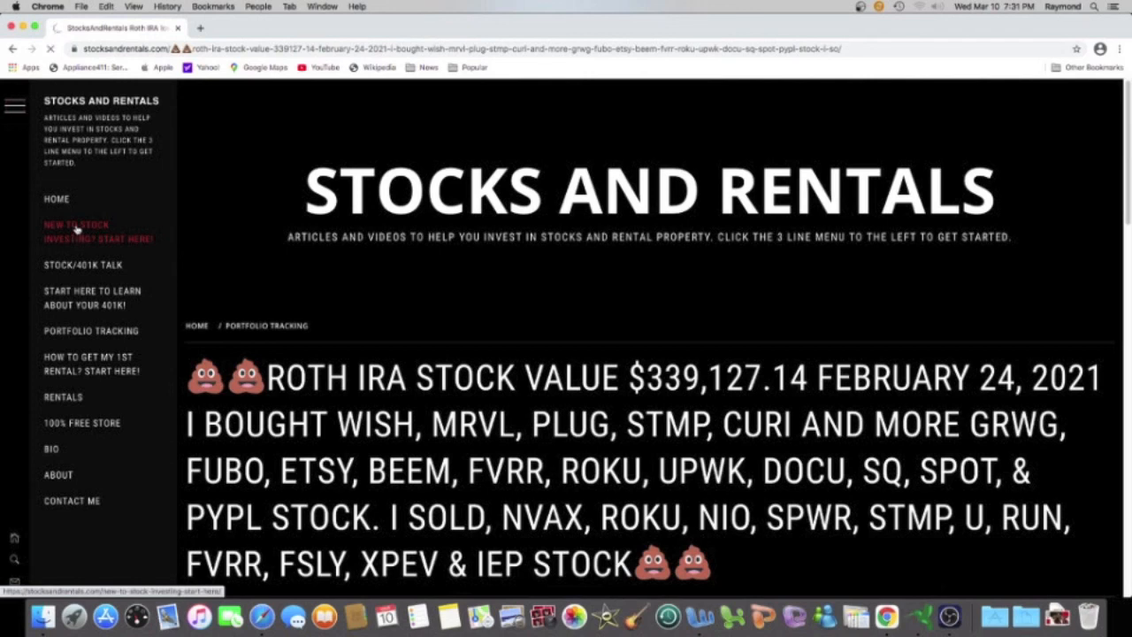
pyautogui.click(97, 232)
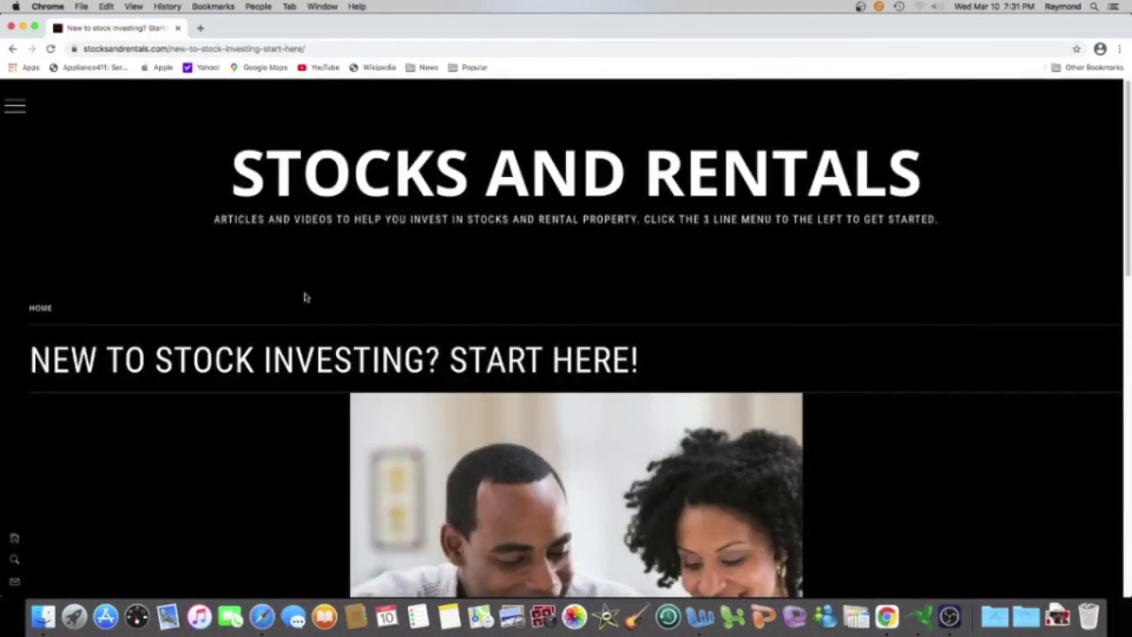
pyautogui.scroll(-3)
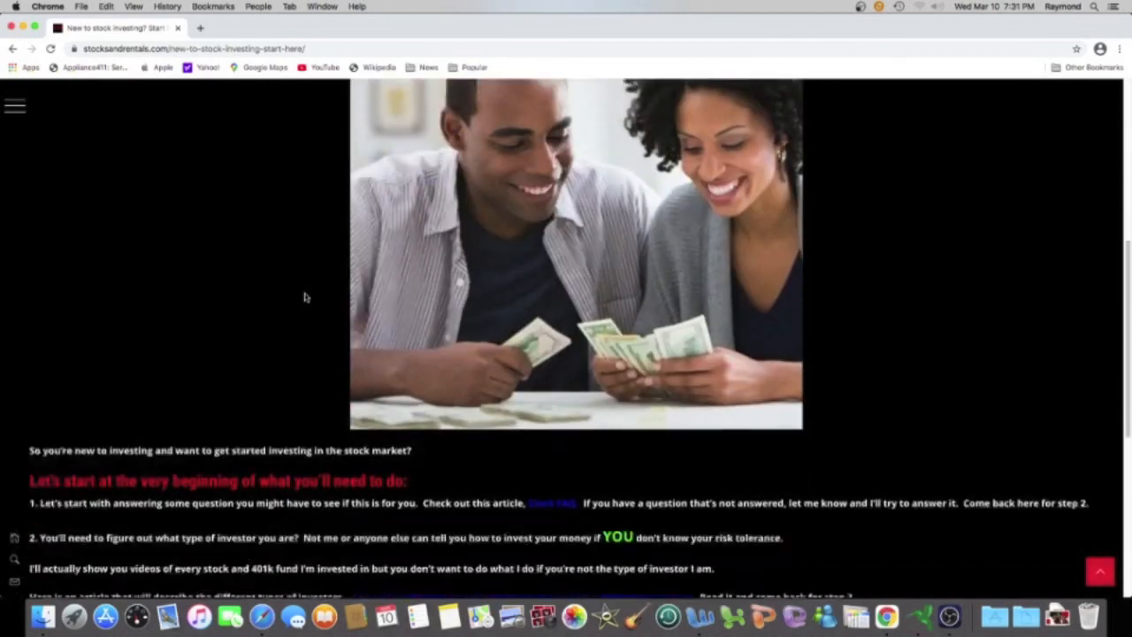
pyautogui.scroll(-3)
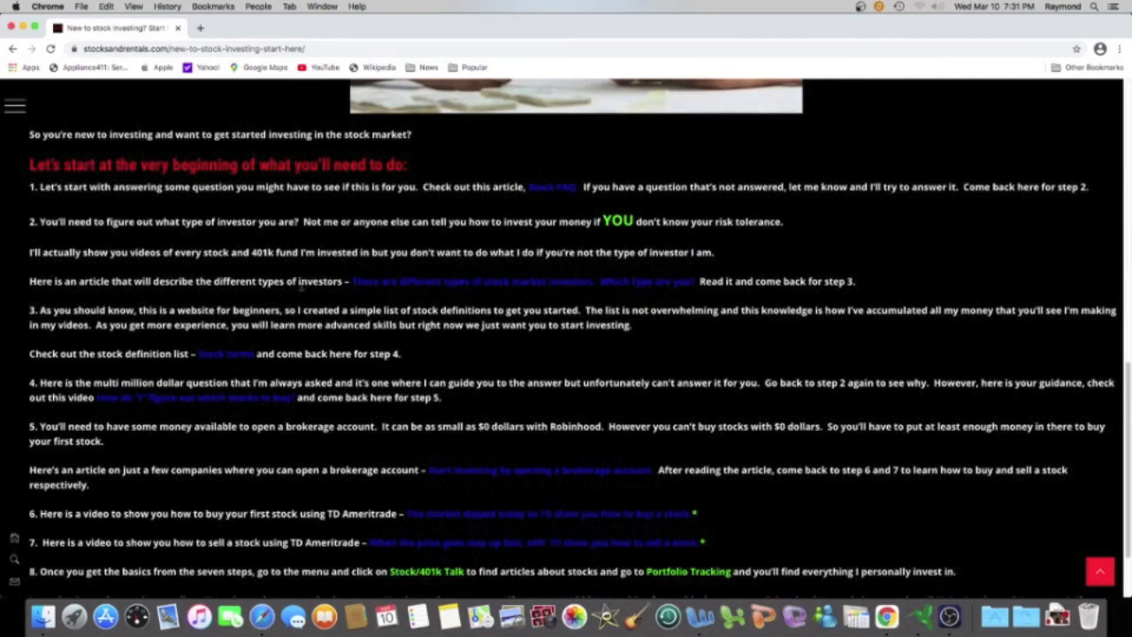
pyautogui.moveTo(276, 276)
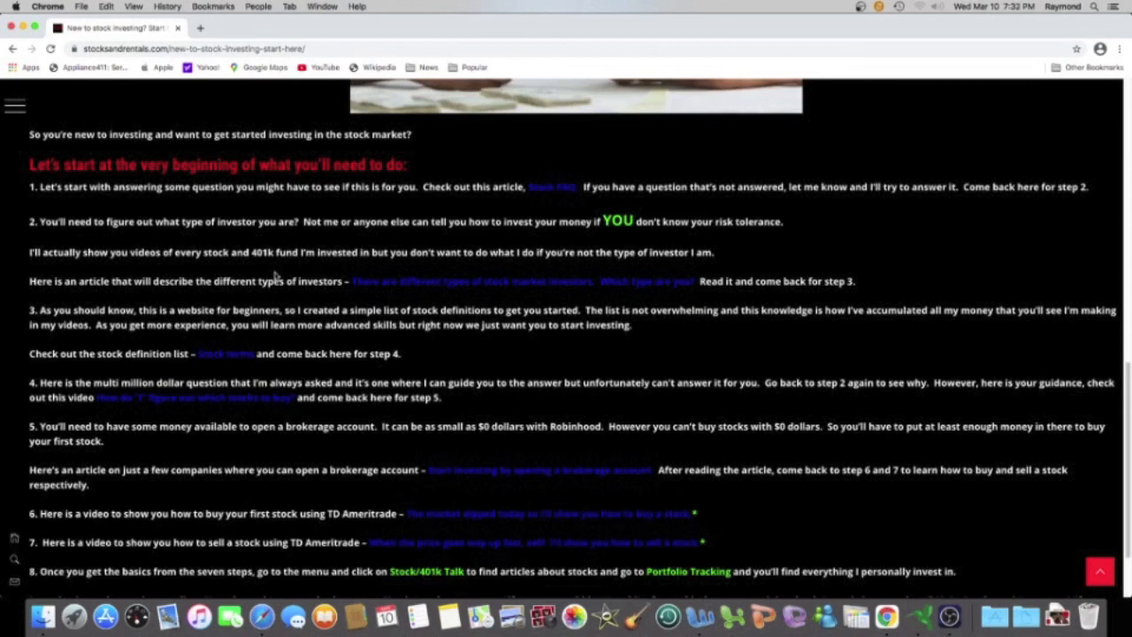
pyautogui.moveTo(292, 319)
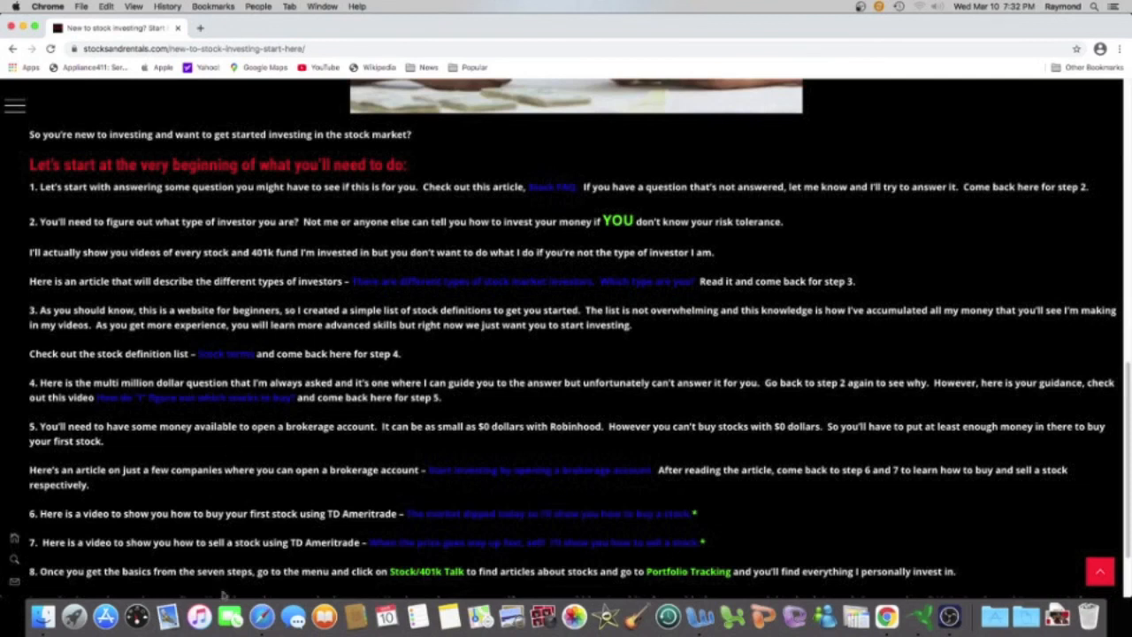
pyautogui.moveTo(261, 616)
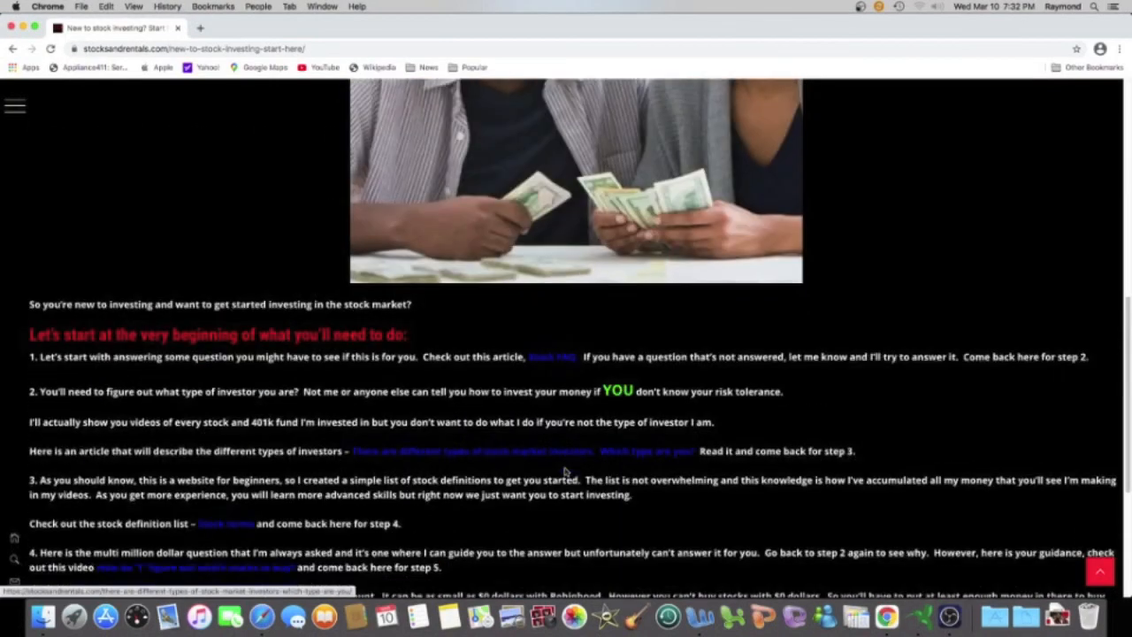
pyautogui.scroll(3)
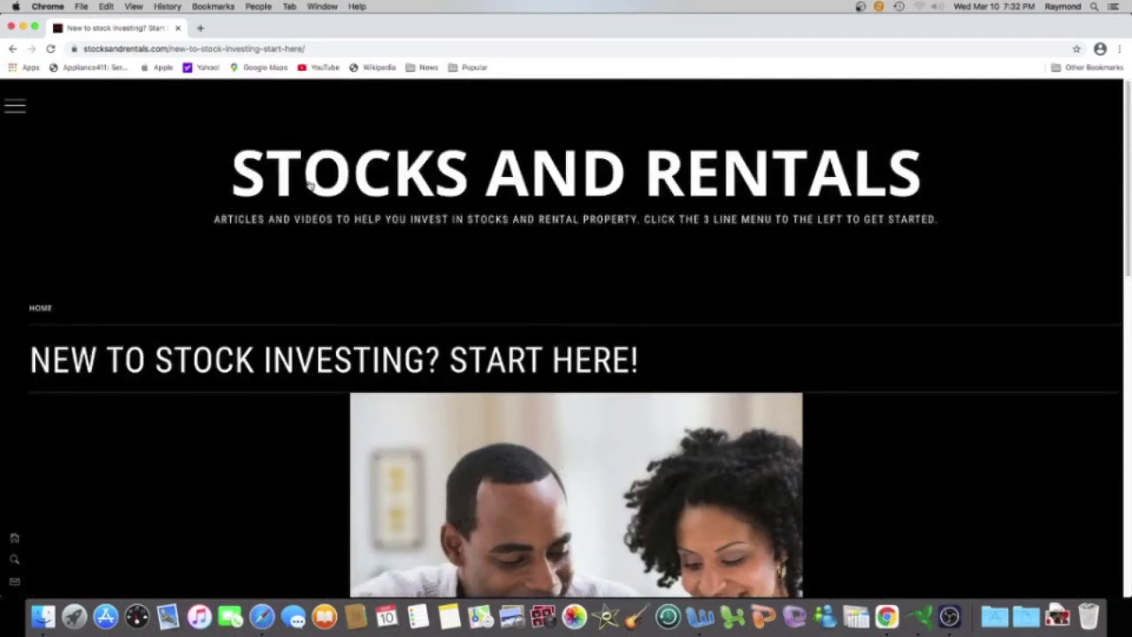
pyautogui.moveTo(724, 185)
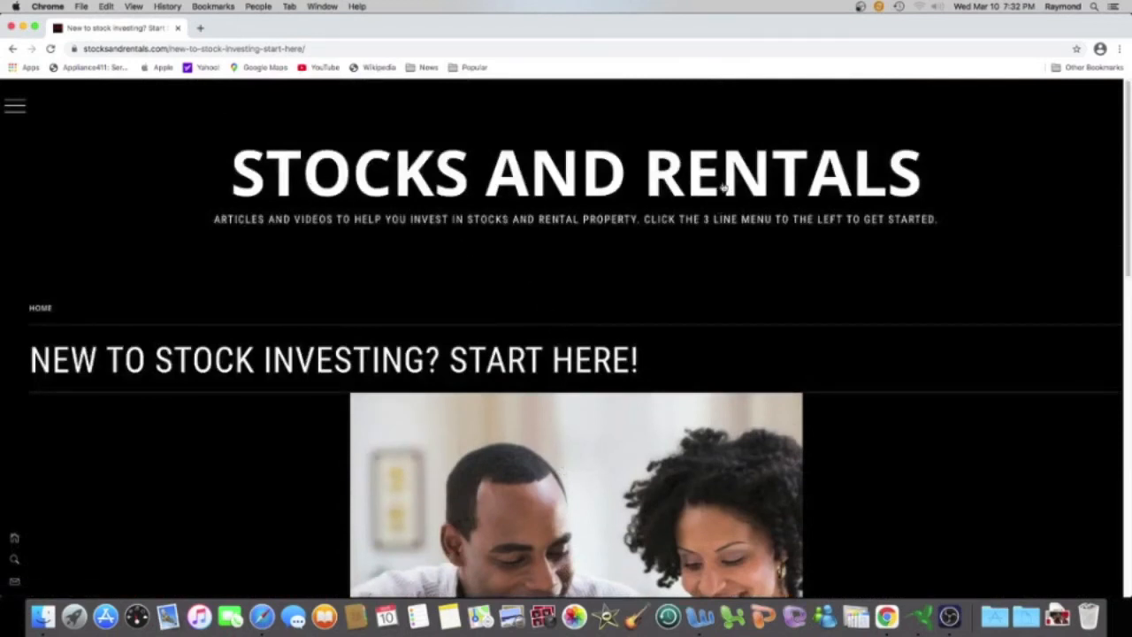
pyautogui.moveTo(590, 248)
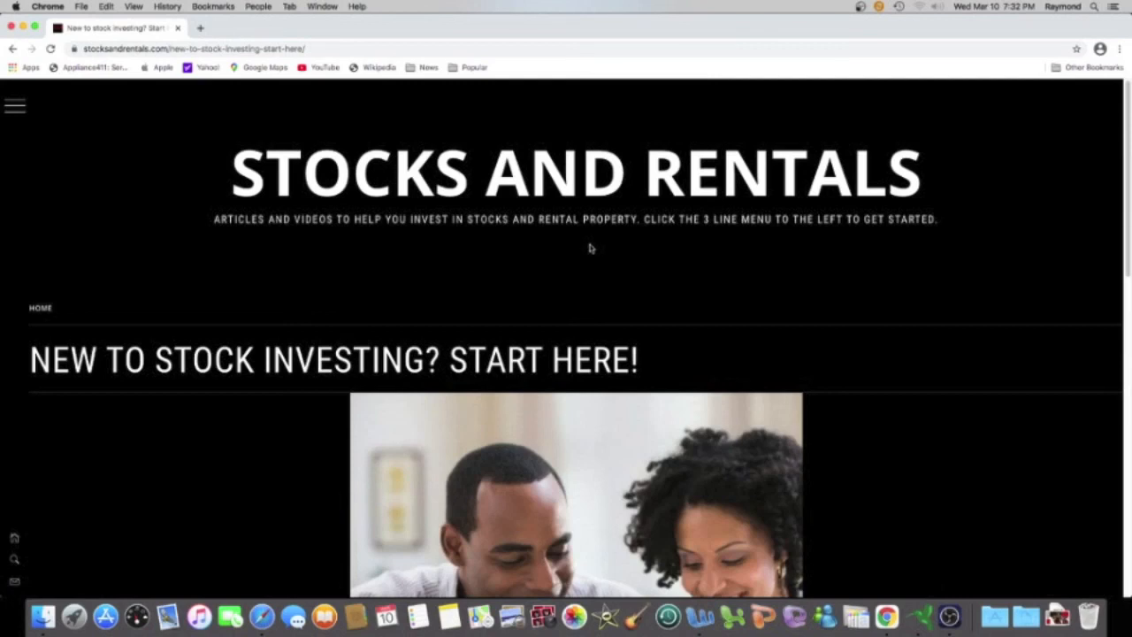
pyautogui.moveTo(587, 258)
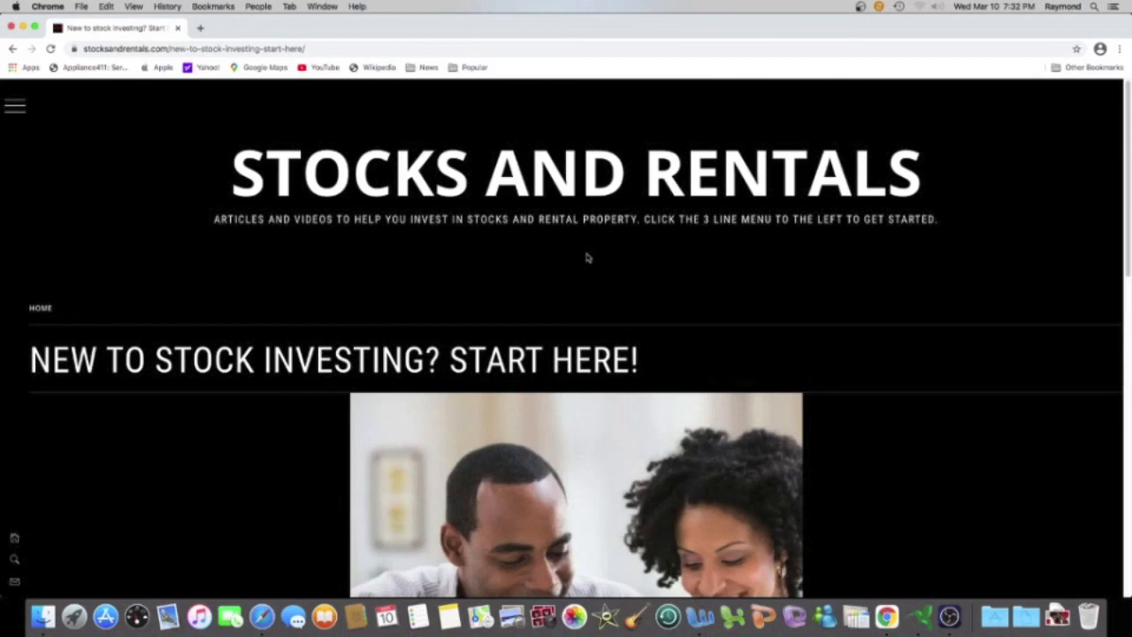
pyautogui.moveTo(589, 258)
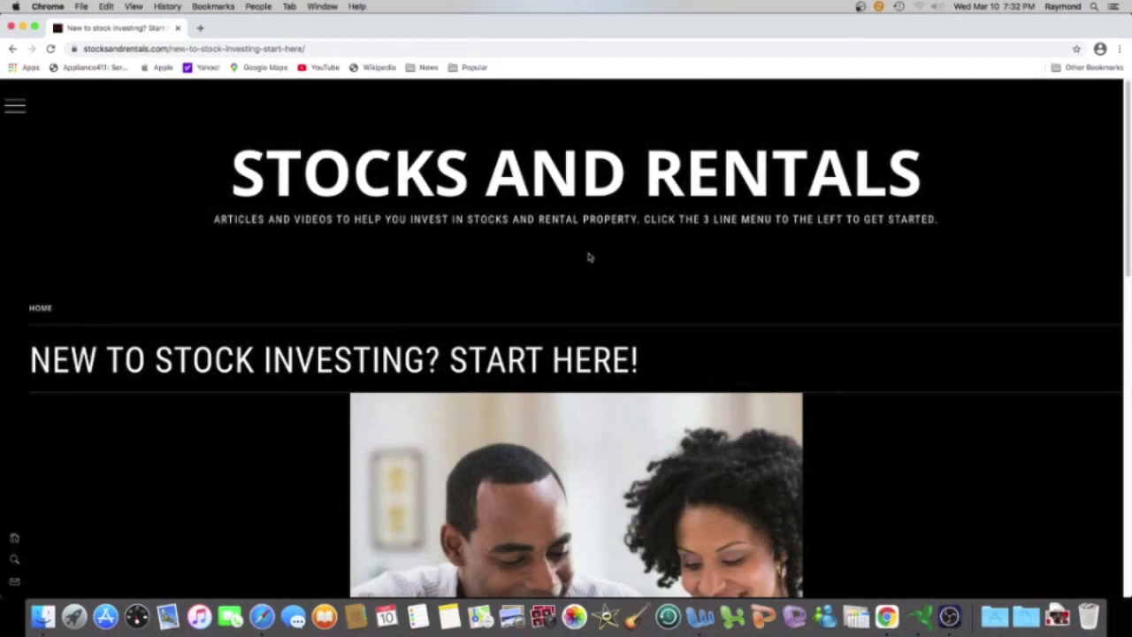
pyautogui.moveTo(591, 257)
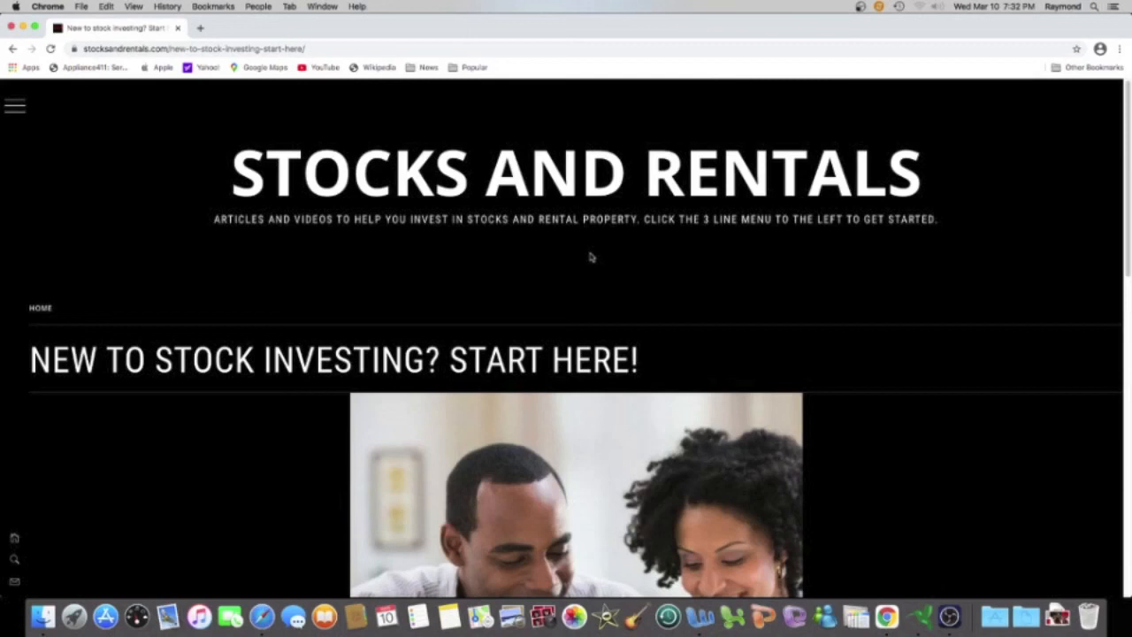
pyautogui.moveTo(594, 251)
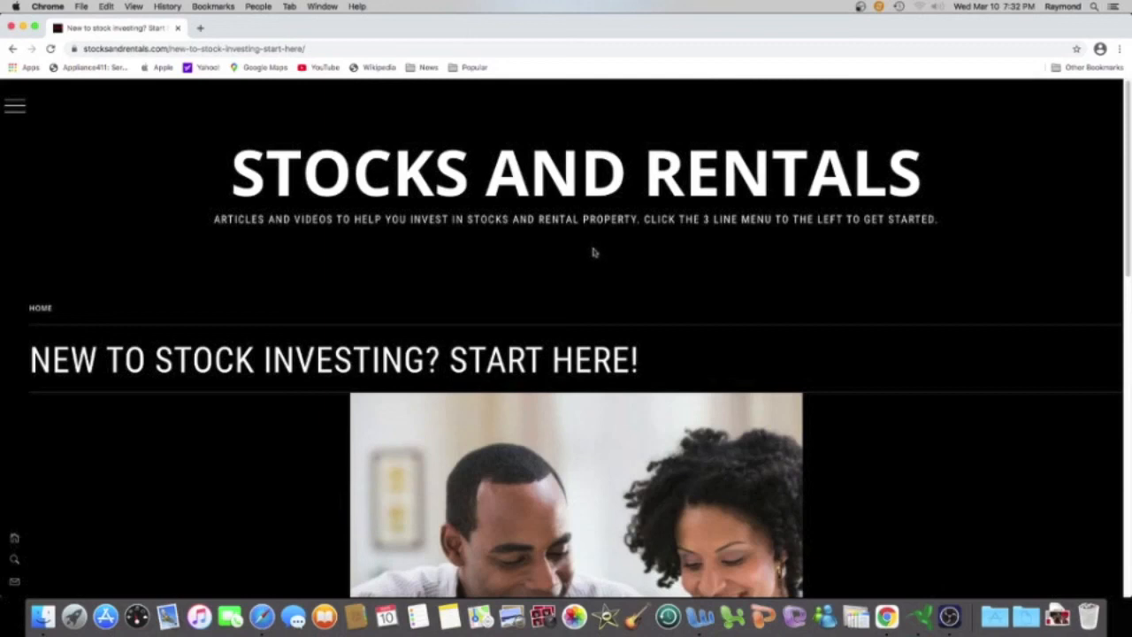
pyautogui.moveTo(634, 201)
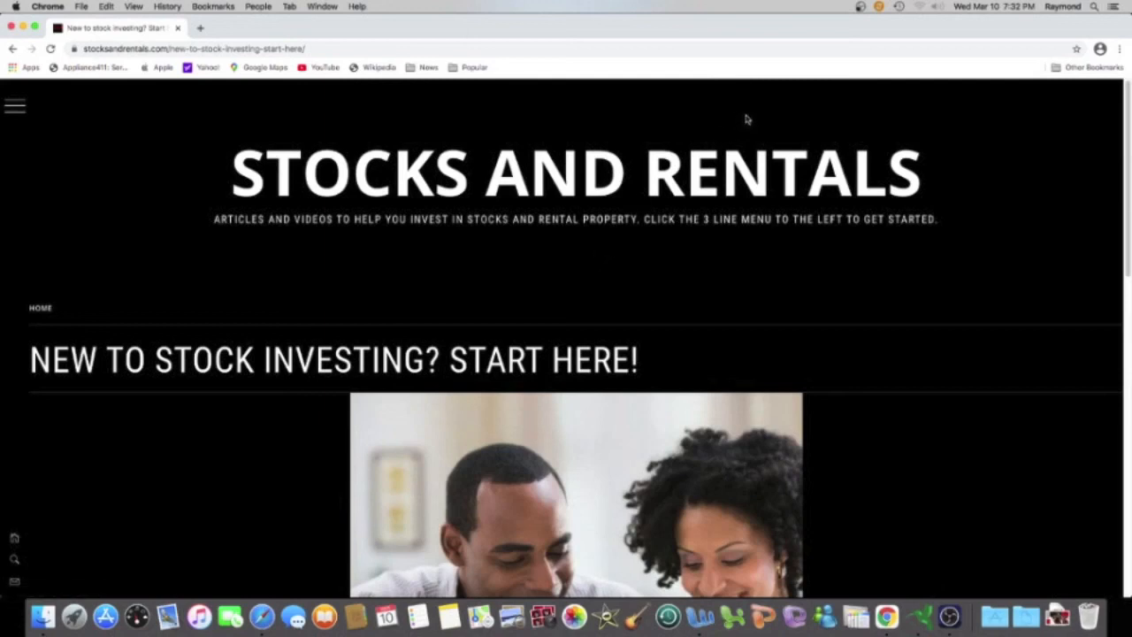
pyautogui.moveTo(839, 39)
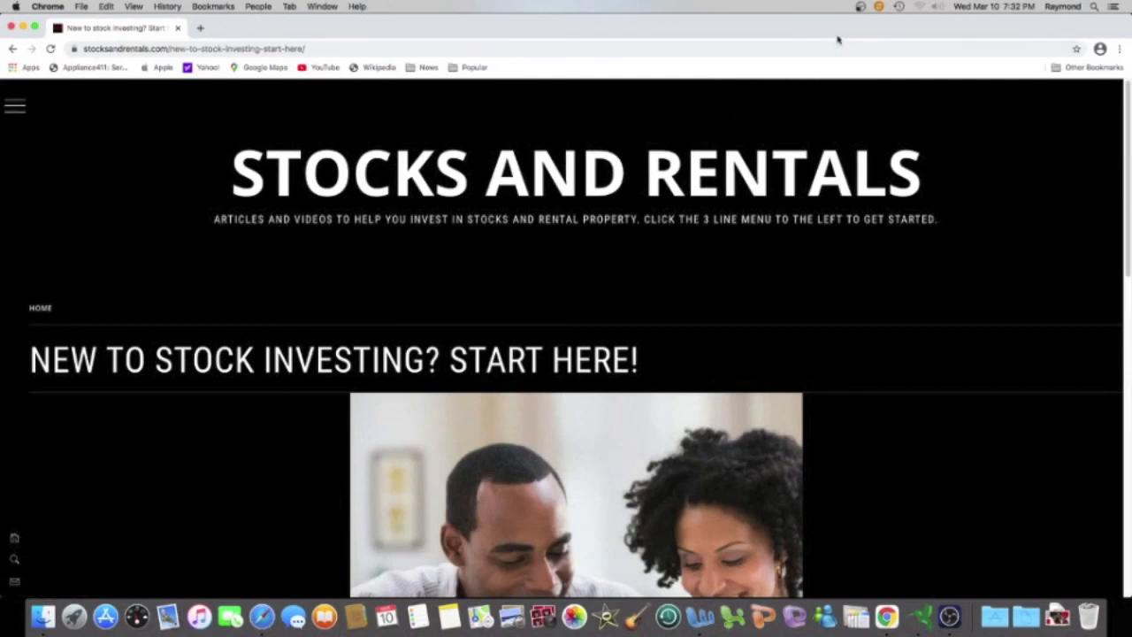